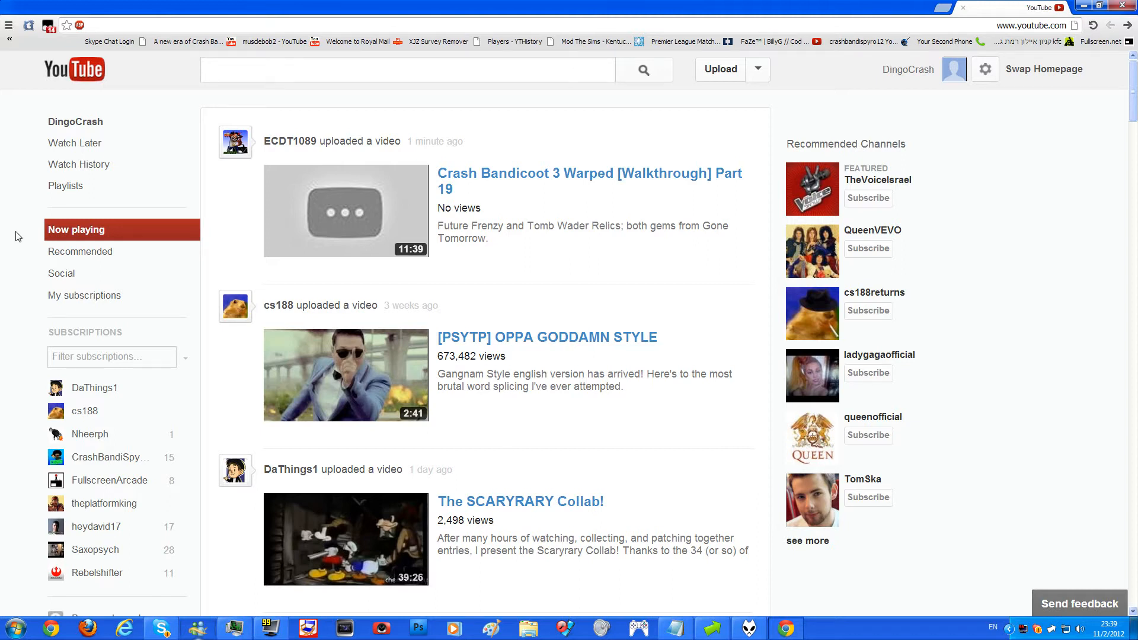
Scroll the old subscriptions homepage layout, then swap back to the redesigned feed layout.
{"action": "scroll", "scroll_direction": "down", "scroll_amount": 3}
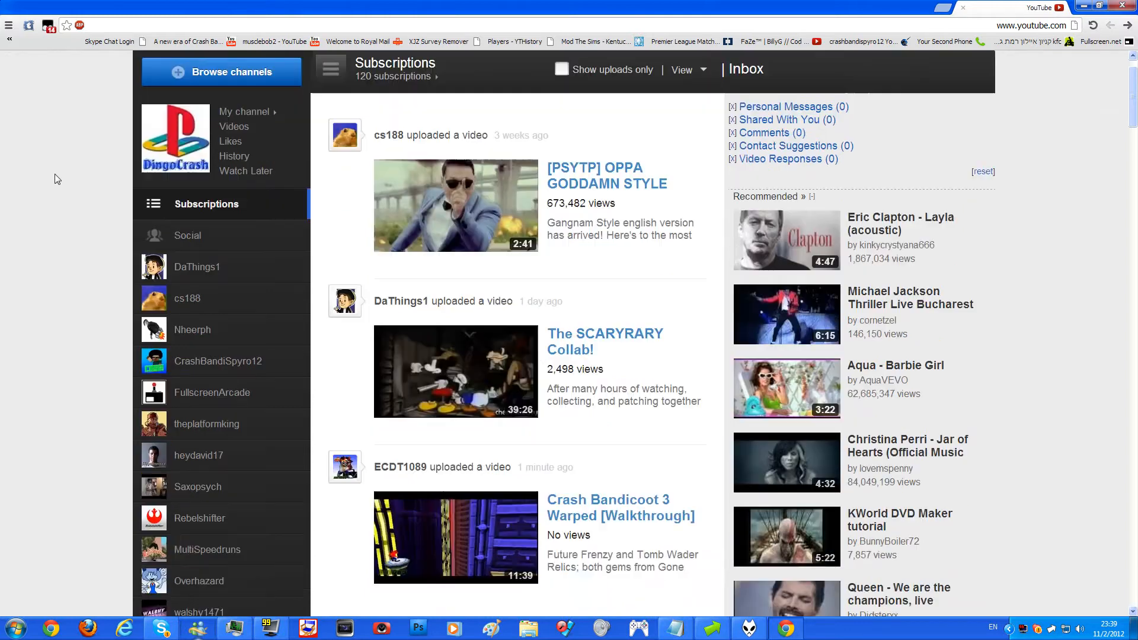
{"action": "scroll", "scroll_direction": "down", "scroll_amount": 3}
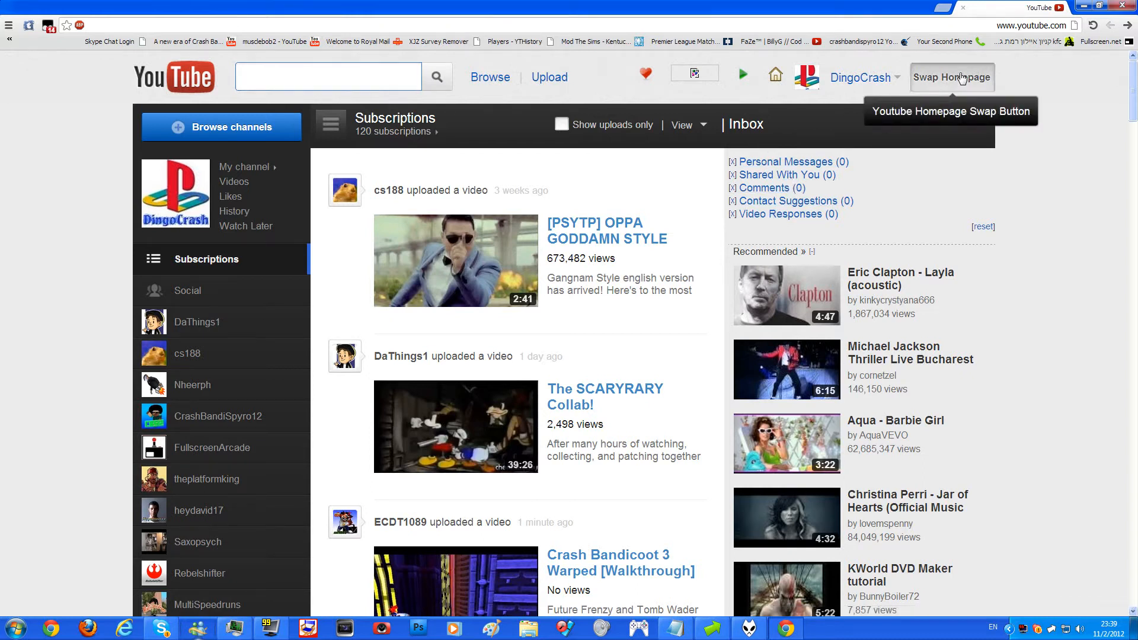
{"action": "left_click", "coordinate": [951, 77]}
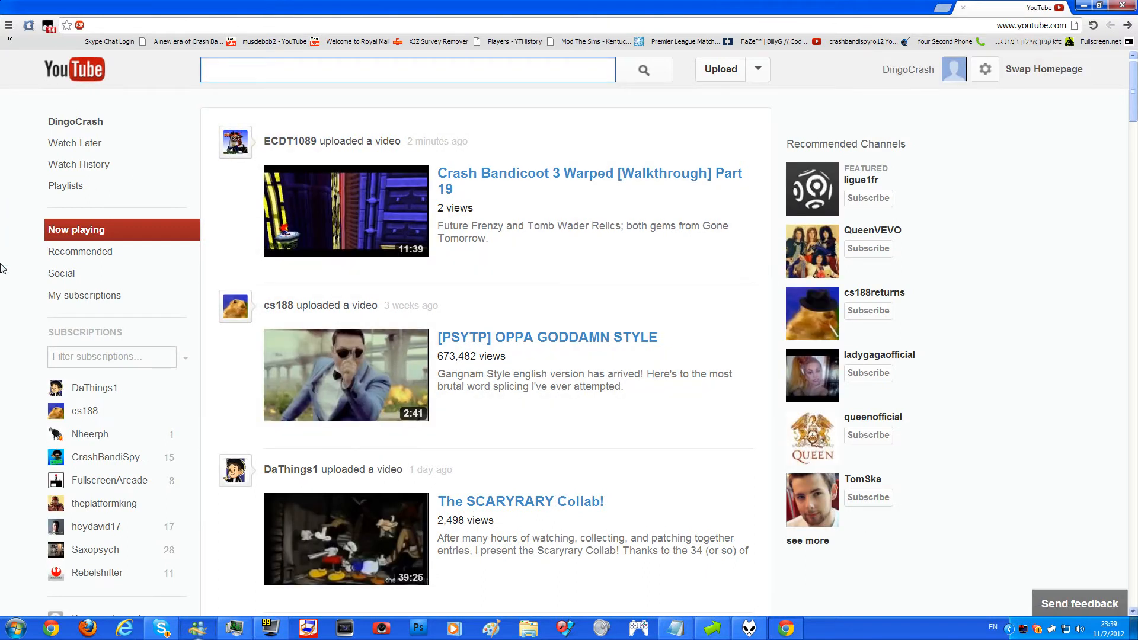
{"action": "mouse_move", "coordinate": [111, 230]}
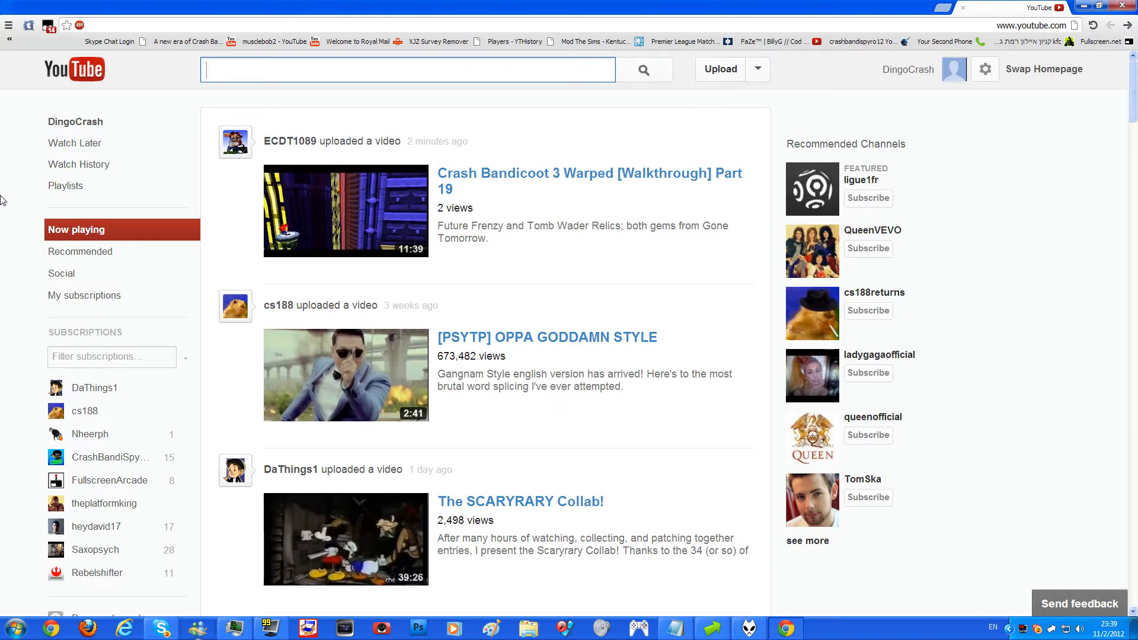
{"action": "mouse_move", "coordinate": [74, 143]}
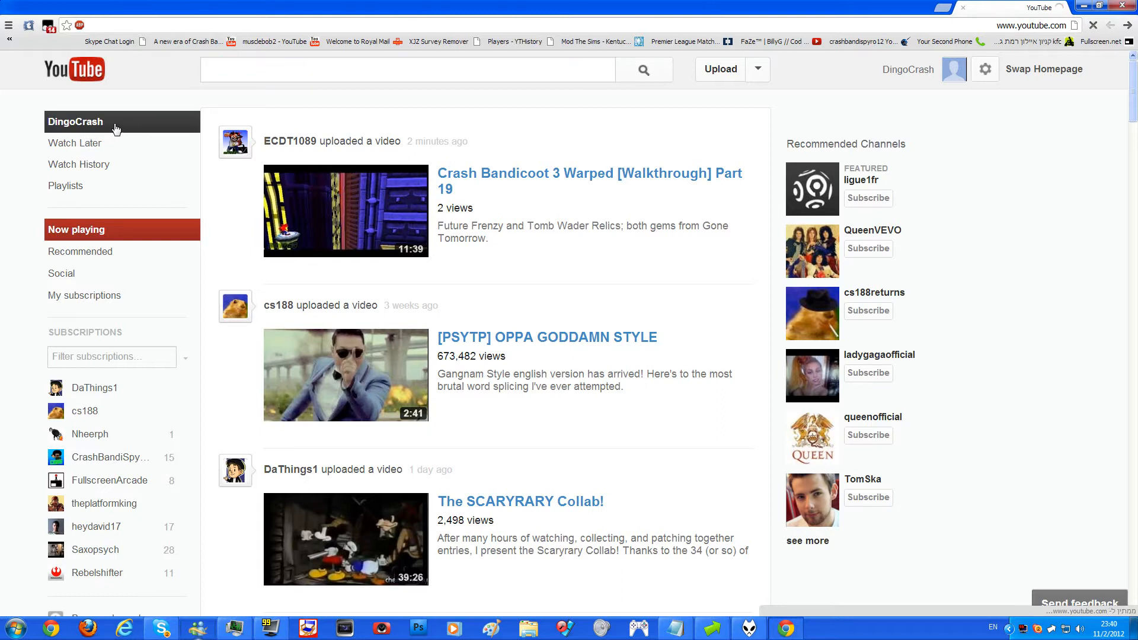
Open the DingoCrash channel's own activity feed from the left guide.
{"action": "left_click", "coordinate": [75, 121]}
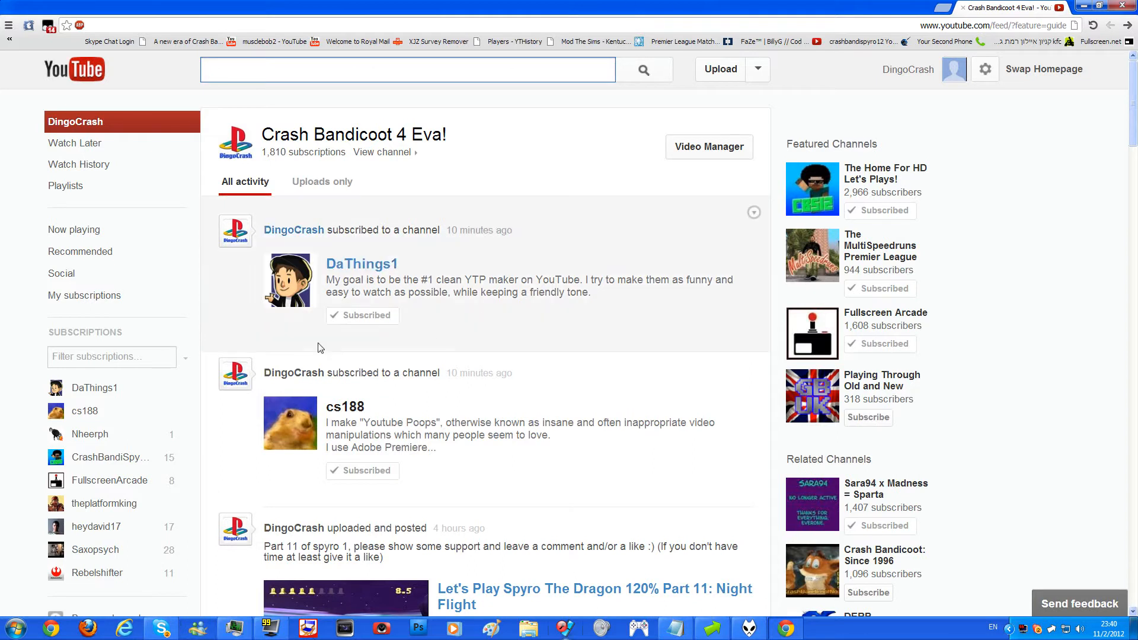
{"action": "mouse_move", "coordinate": [322, 181]}
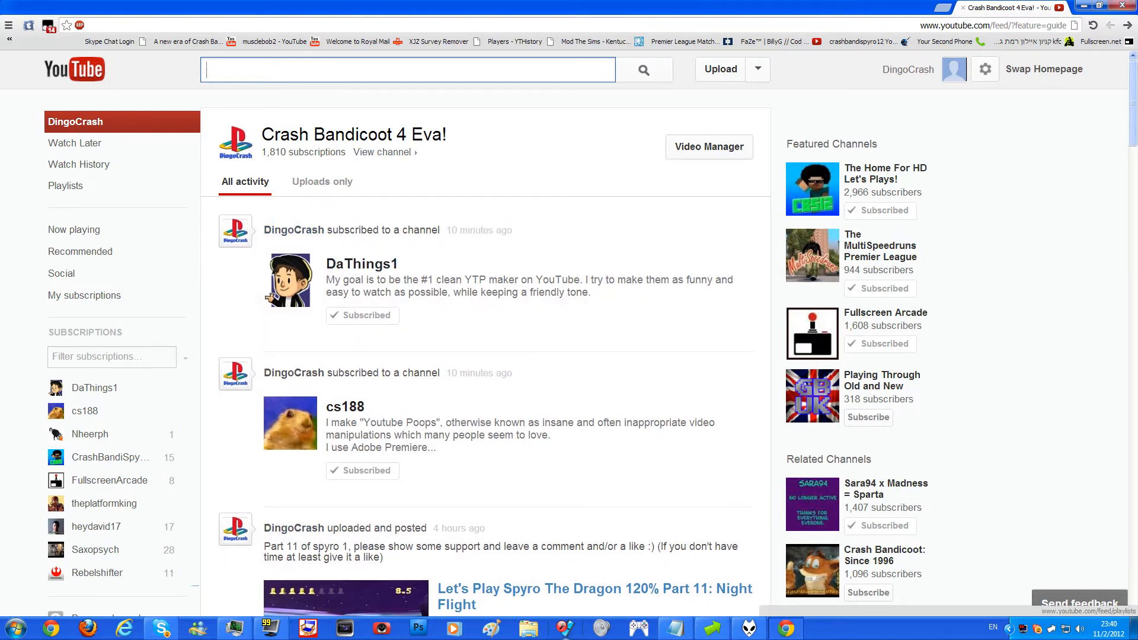
{"action": "scroll", "scroll_direction": "down", "scroll_amount": 3}
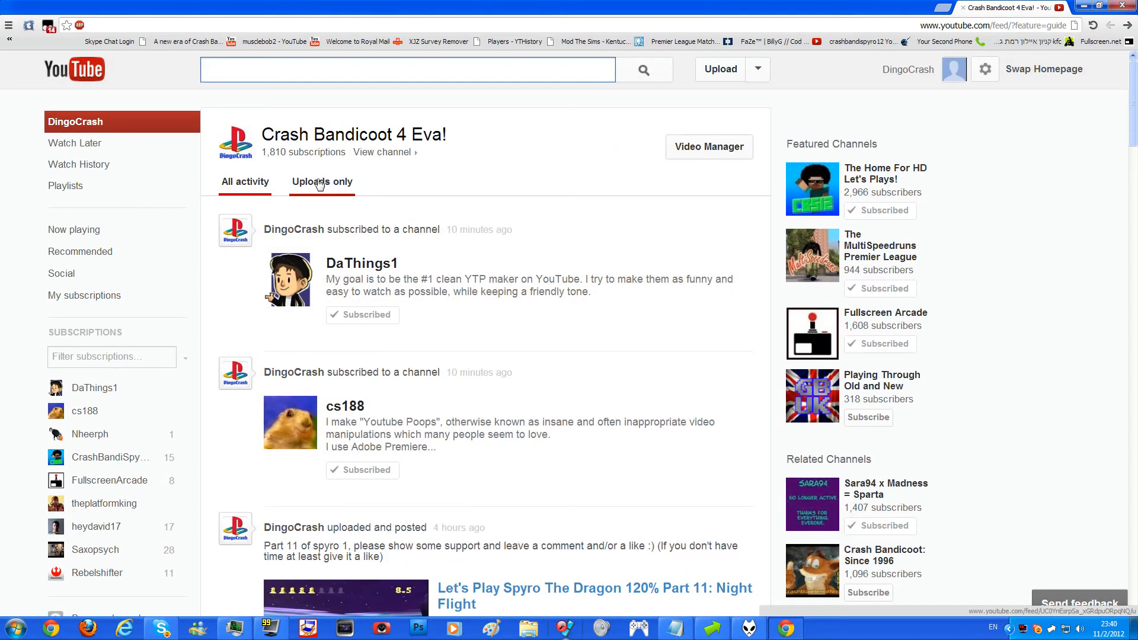
Filter the channel feed to Uploads only and scroll through the Spyro let's-play videos.
{"action": "left_click", "coordinate": [407, 69]}
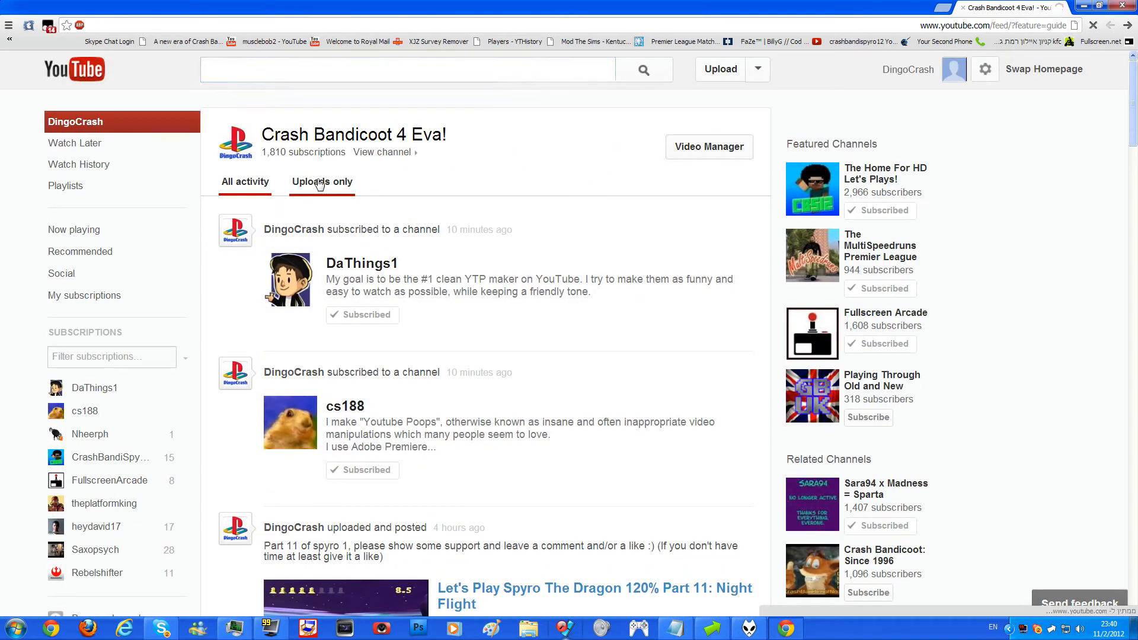
{"action": "left_click", "coordinate": [321, 181]}
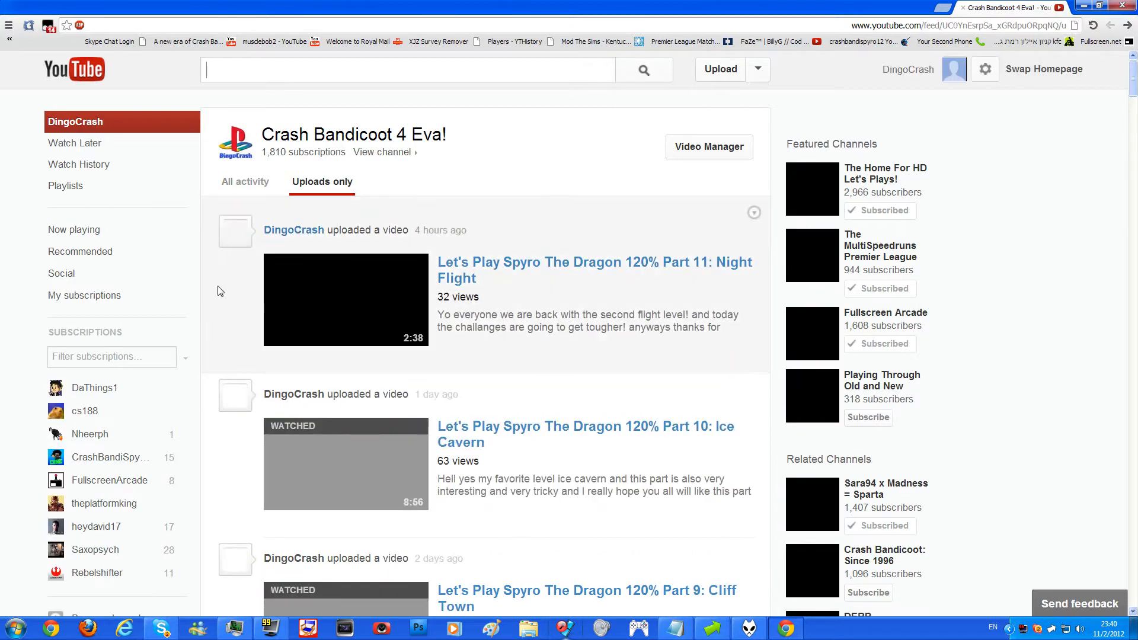
{"action": "scroll", "scroll_direction": "down", "scroll_amount": 3}
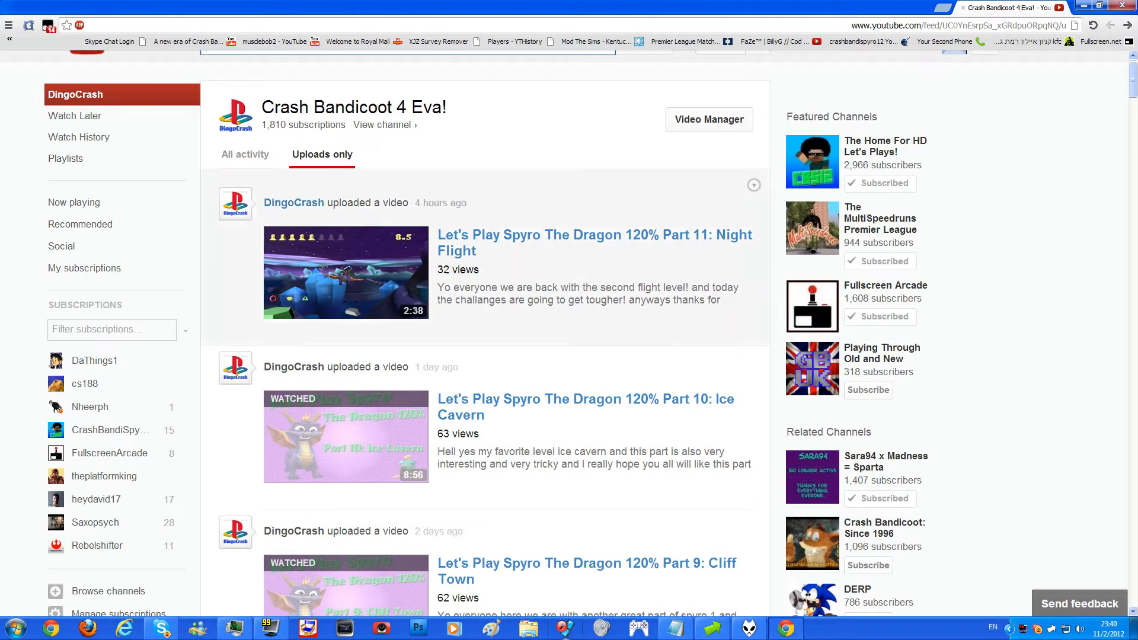
{"action": "scroll", "scroll_direction": "down", "scroll_amount": 3}
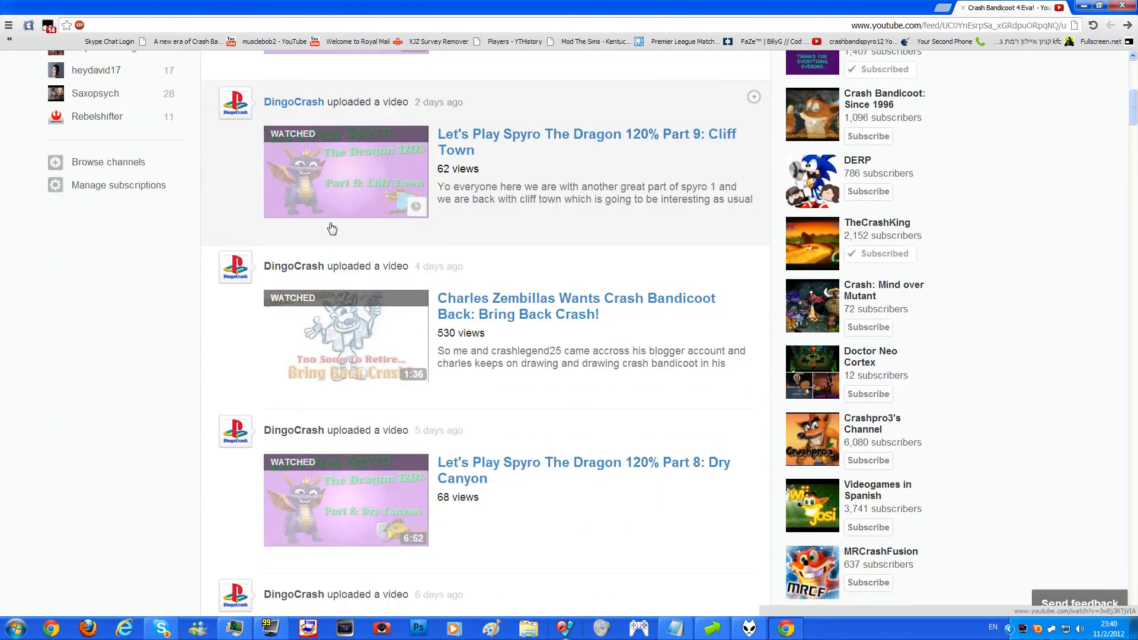
{"action": "scroll", "scroll_direction": "down", "scroll_amount": 3}
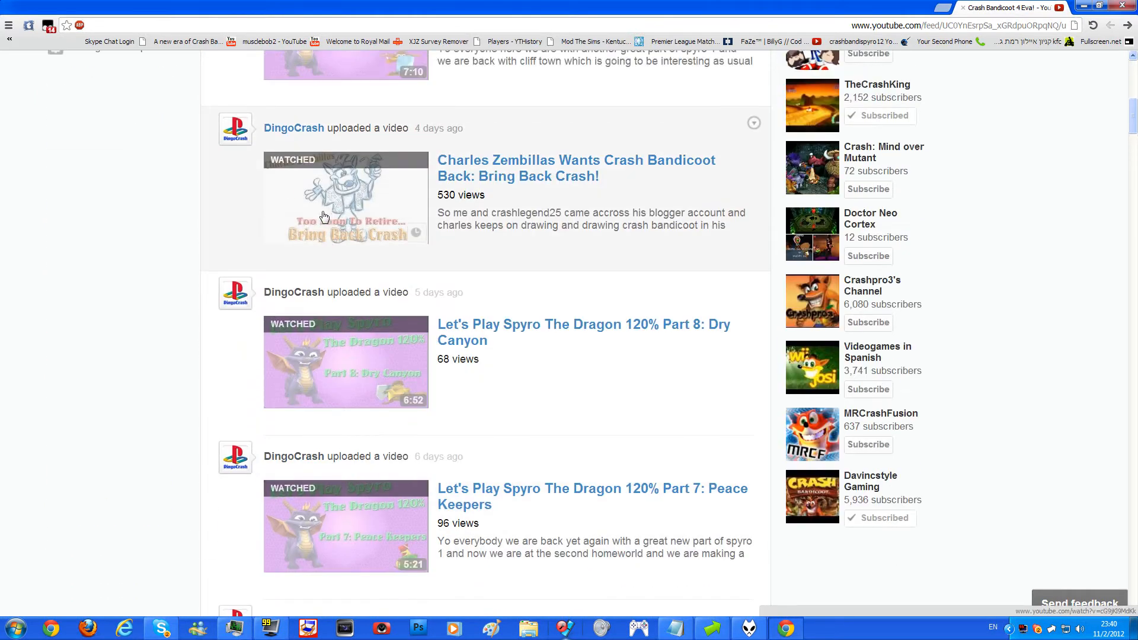
{"action": "scroll", "scroll_direction": "down", "scroll_amount": 3}
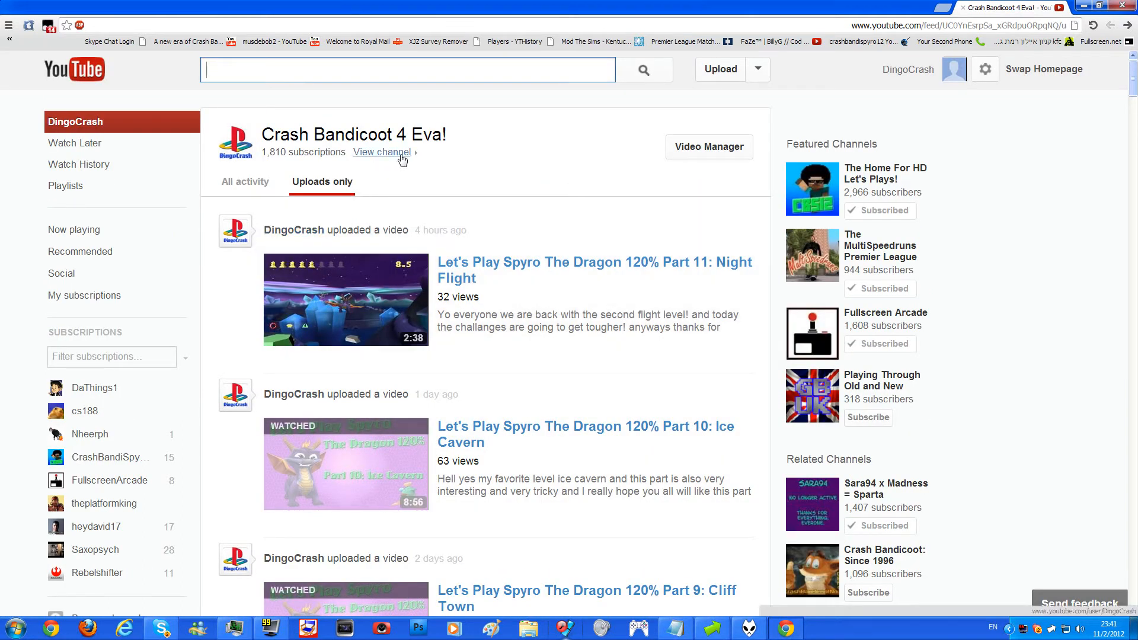
{"action": "mouse_move", "coordinate": [633, 144]}
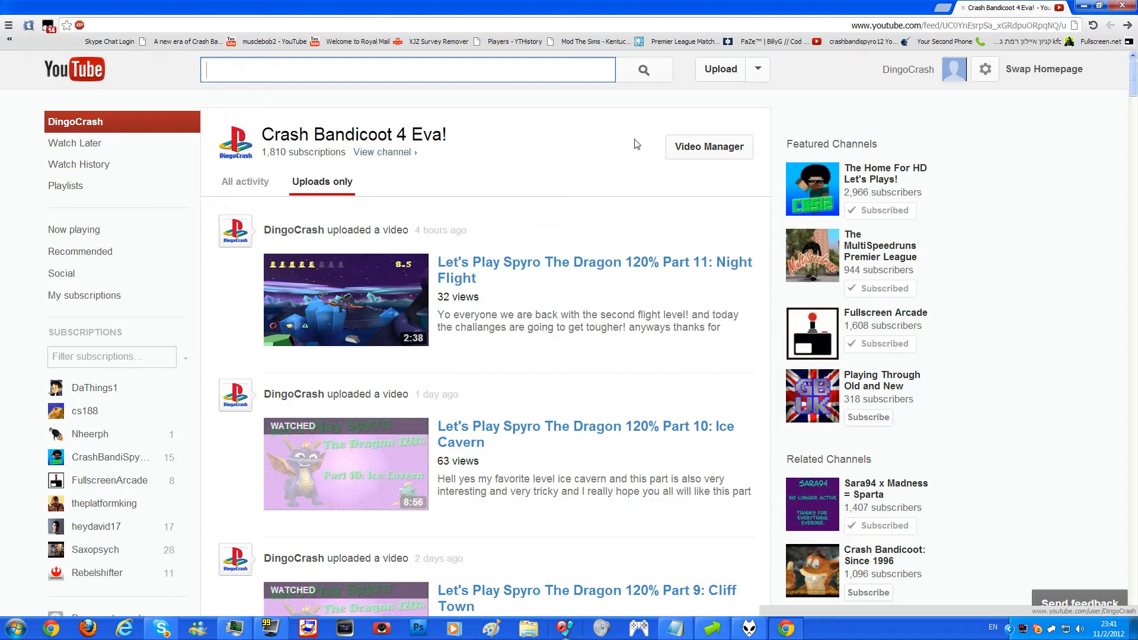
{"action": "mouse_move", "coordinate": [708, 145]}
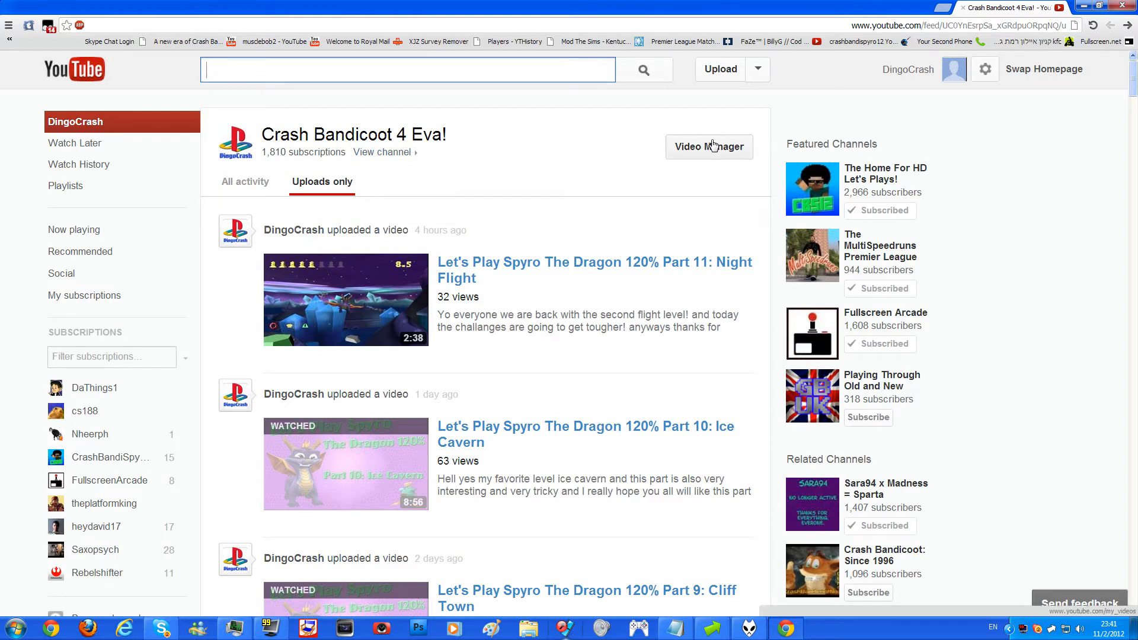
{"action": "mouse_move", "coordinate": [79, 164]}
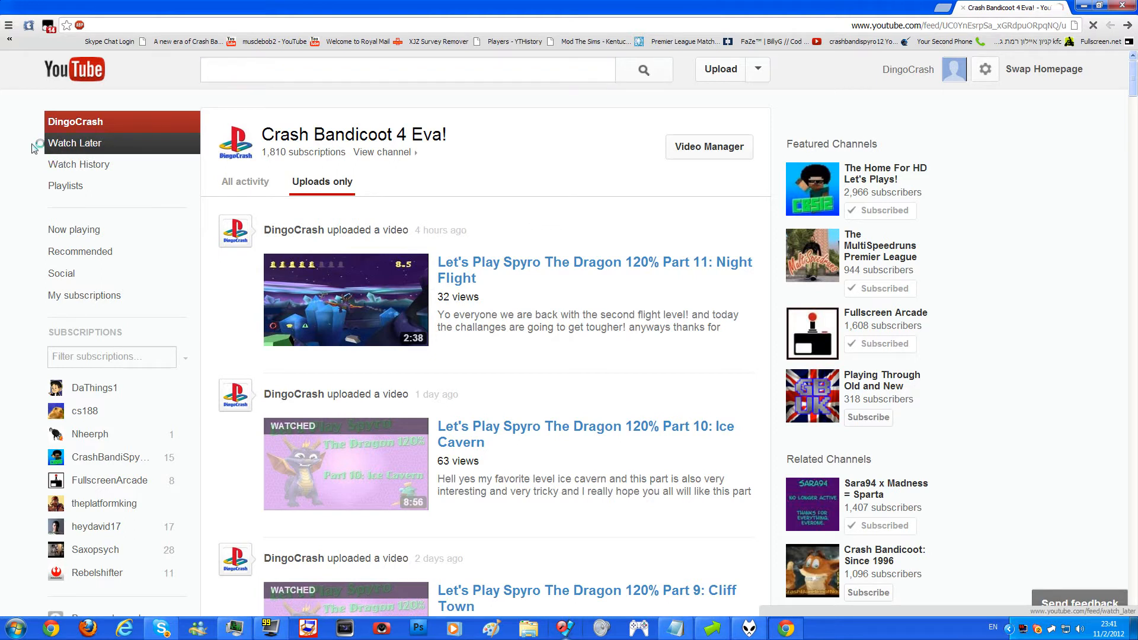
Review the Watch Later, Watch History and Playlists pages from the guide.
{"action": "left_click", "coordinate": [75, 143]}
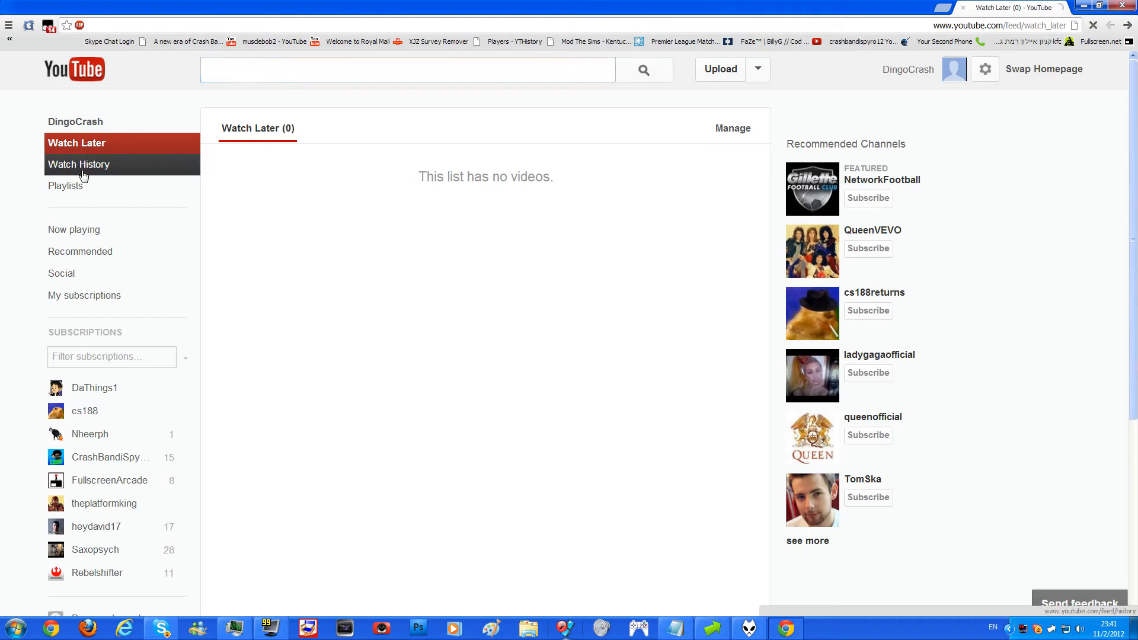
{"action": "left_click", "coordinate": [78, 165]}
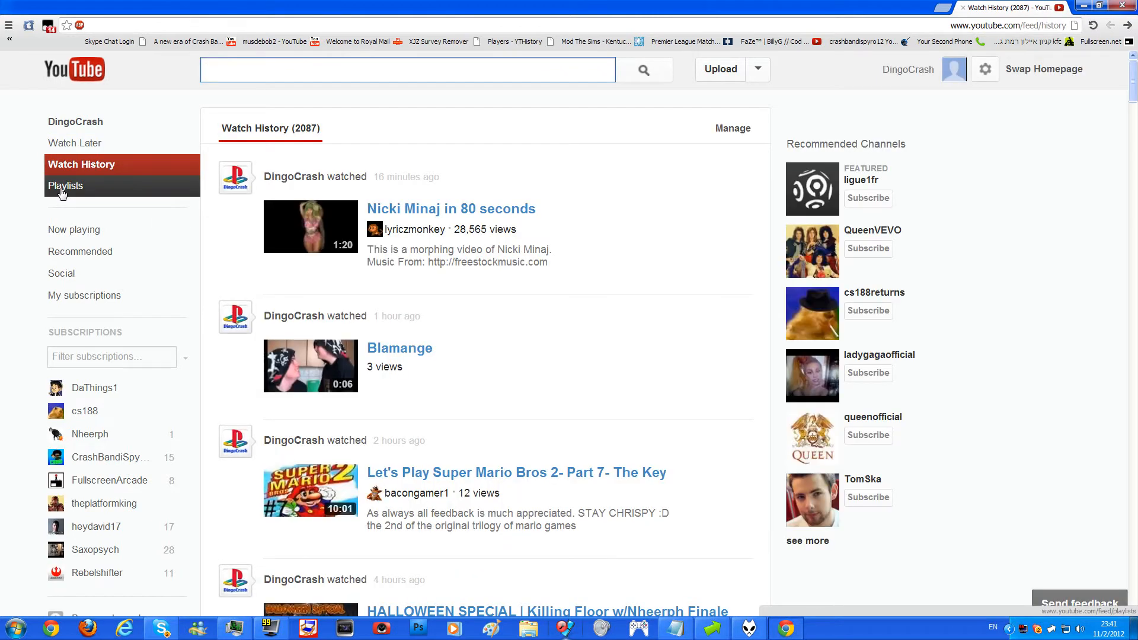
{"action": "left_click", "coordinate": [65, 185]}
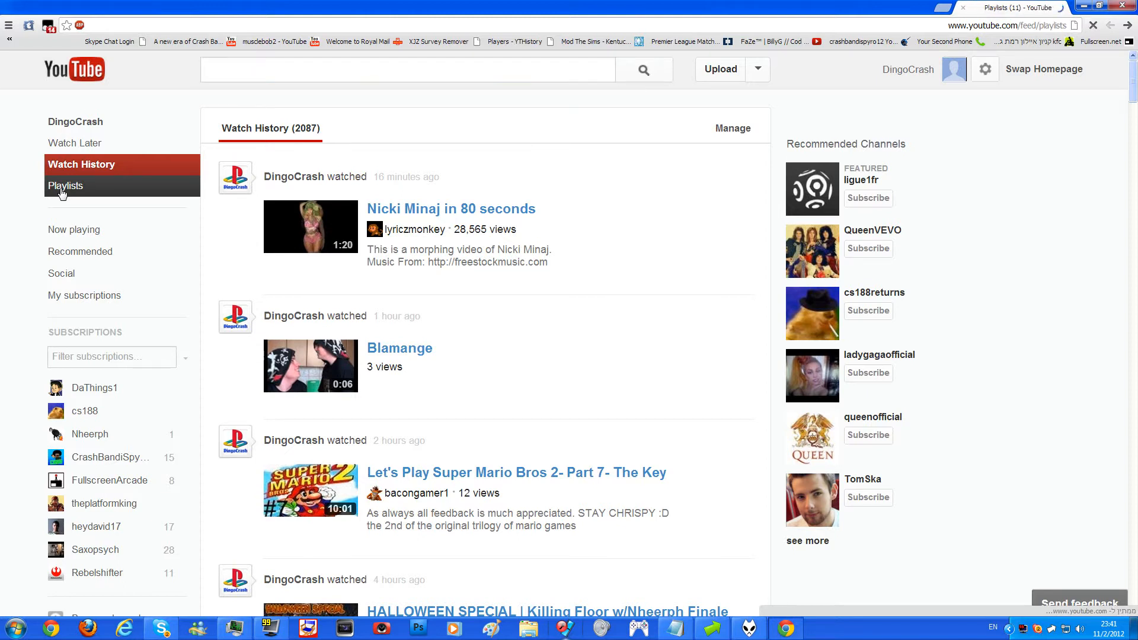
{"action": "left_click", "coordinate": [65, 185]}
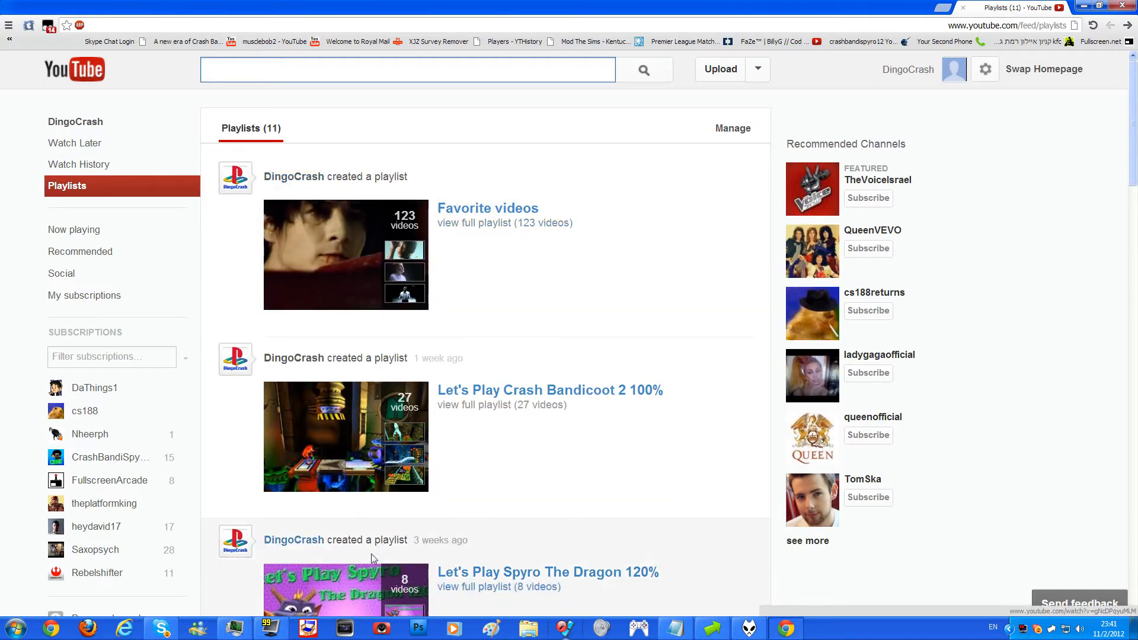
{"action": "mouse_move", "coordinate": [74, 229]}
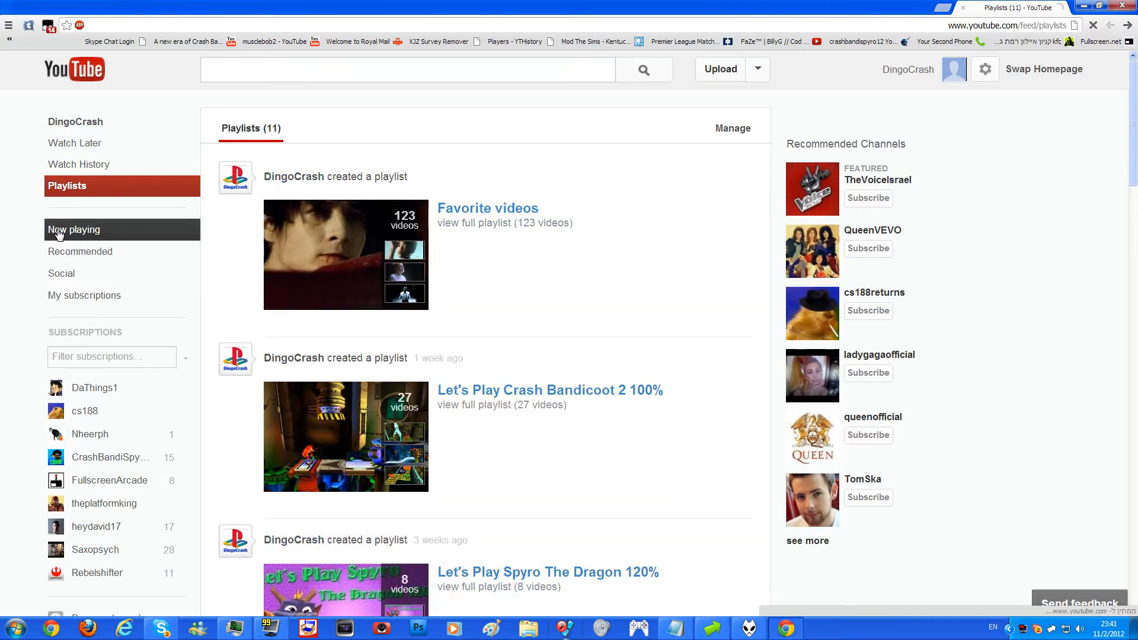
Return to the Now playing feed and subscribe to the cs188returns channel.
{"action": "left_click", "coordinate": [74, 229]}
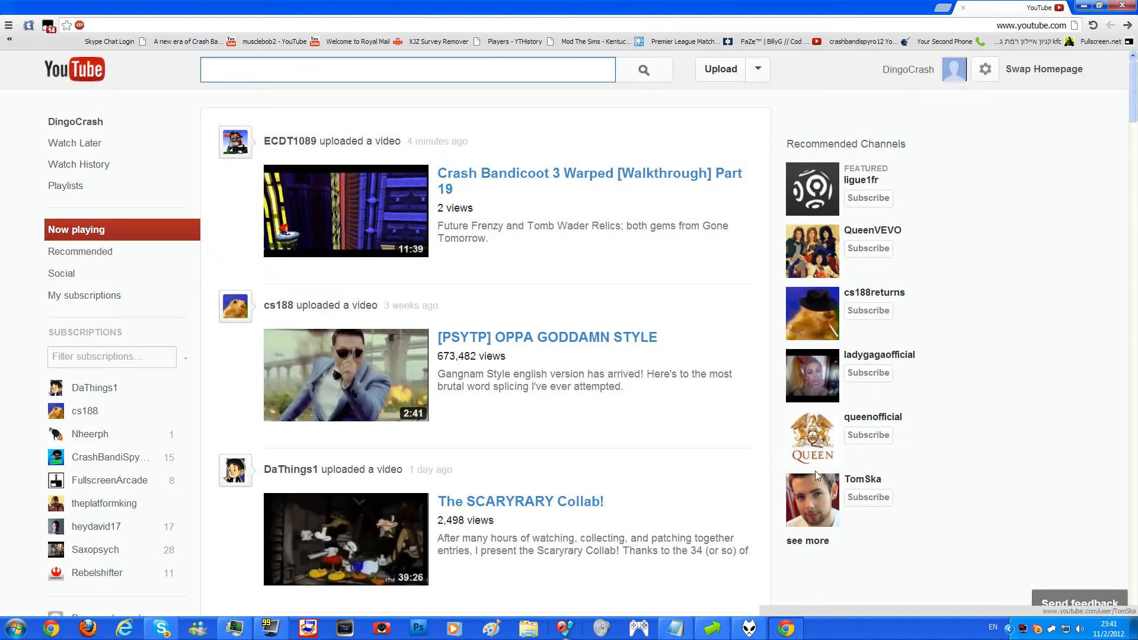
{"action": "mouse_move", "coordinate": [832, 365]}
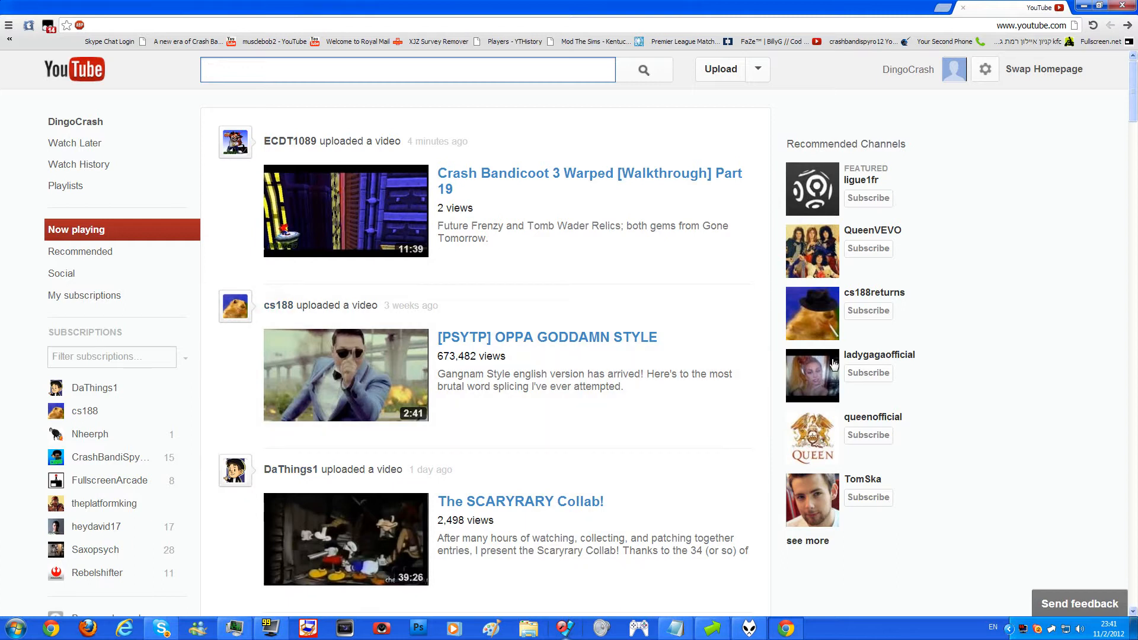
{"action": "left_click", "coordinate": [868, 310]}
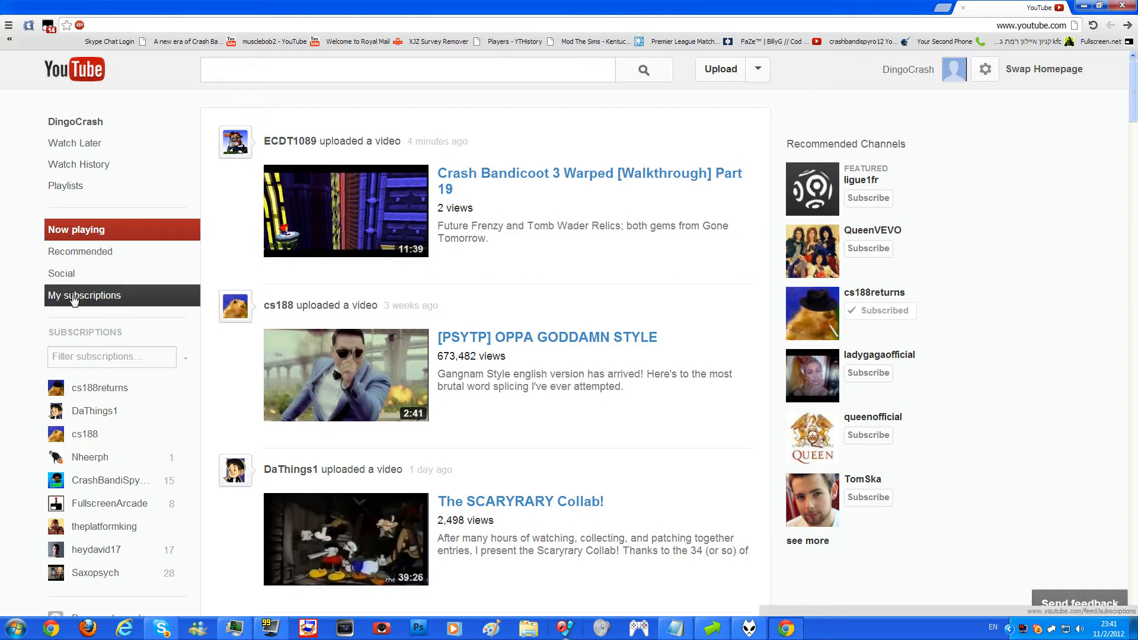
Open the subscriptions feed of 121 channels and scroll through its recent uploads.
{"action": "left_click", "coordinate": [85, 295]}
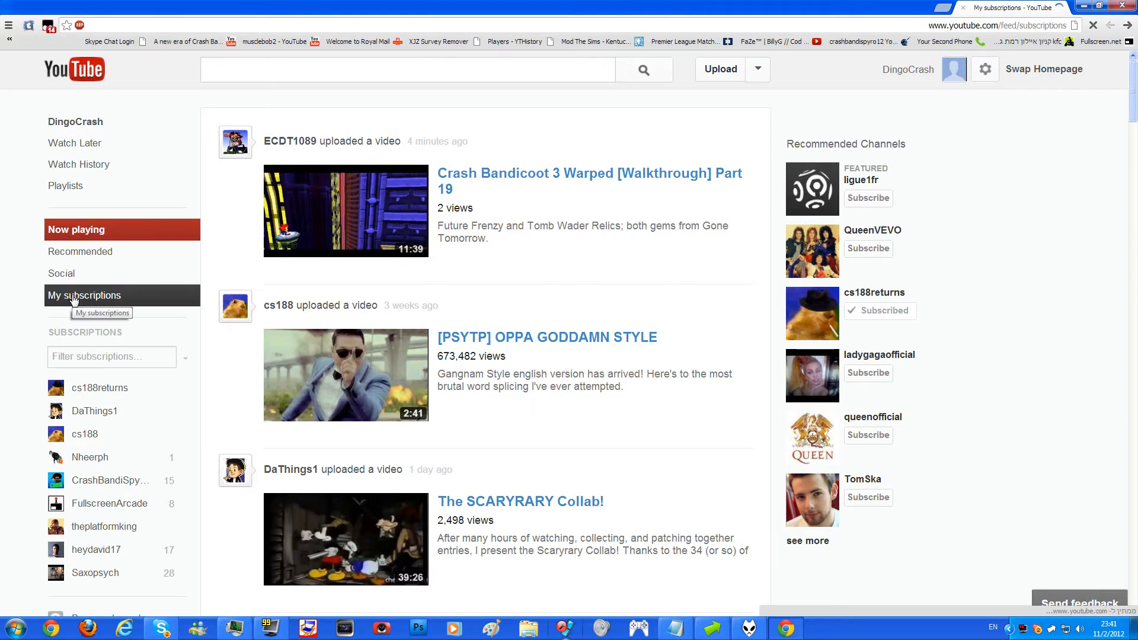
{"action": "left_click", "coordinate": [88, 295]}
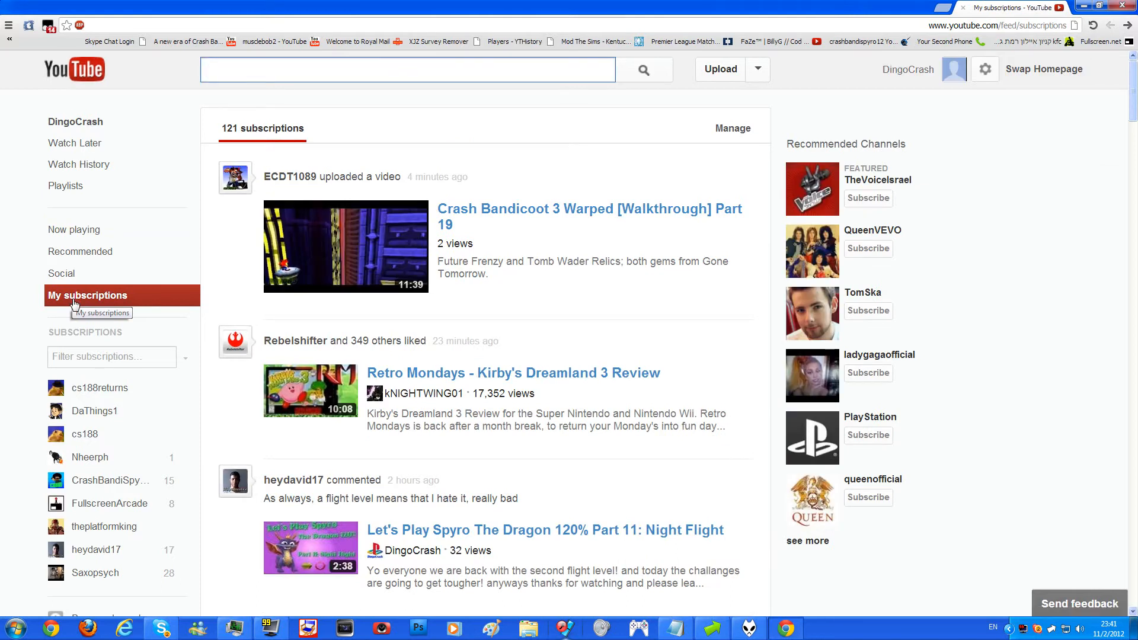
{"action": "mouse_move", "coordinate": [73, 229]}
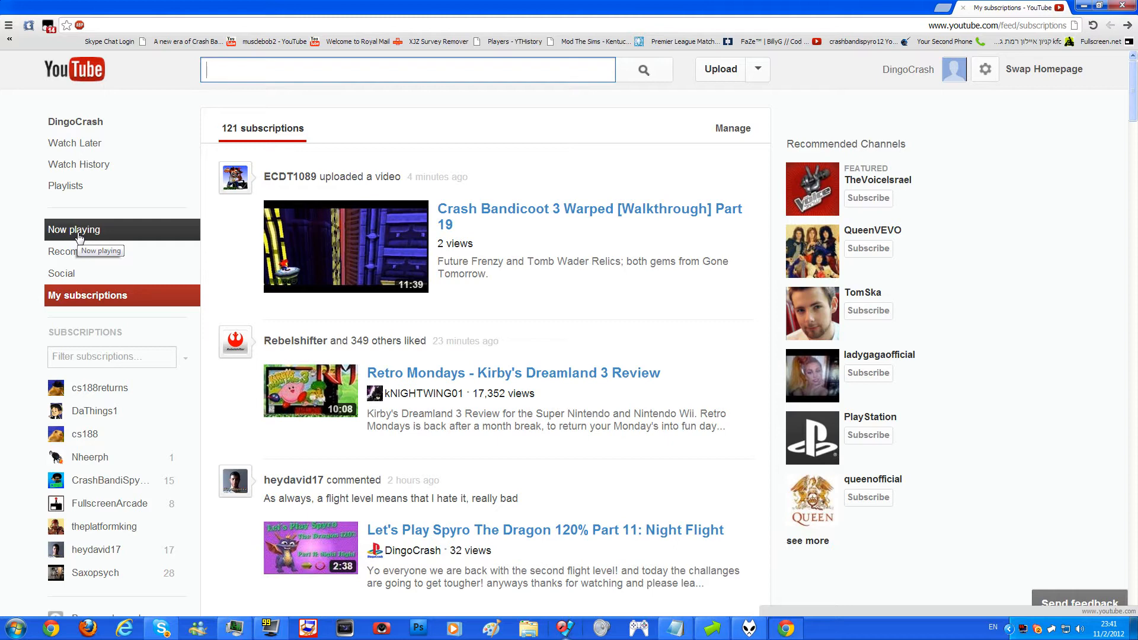
{"action": "scroll", "scroll_direction": "down", "scroll_amount": 3}
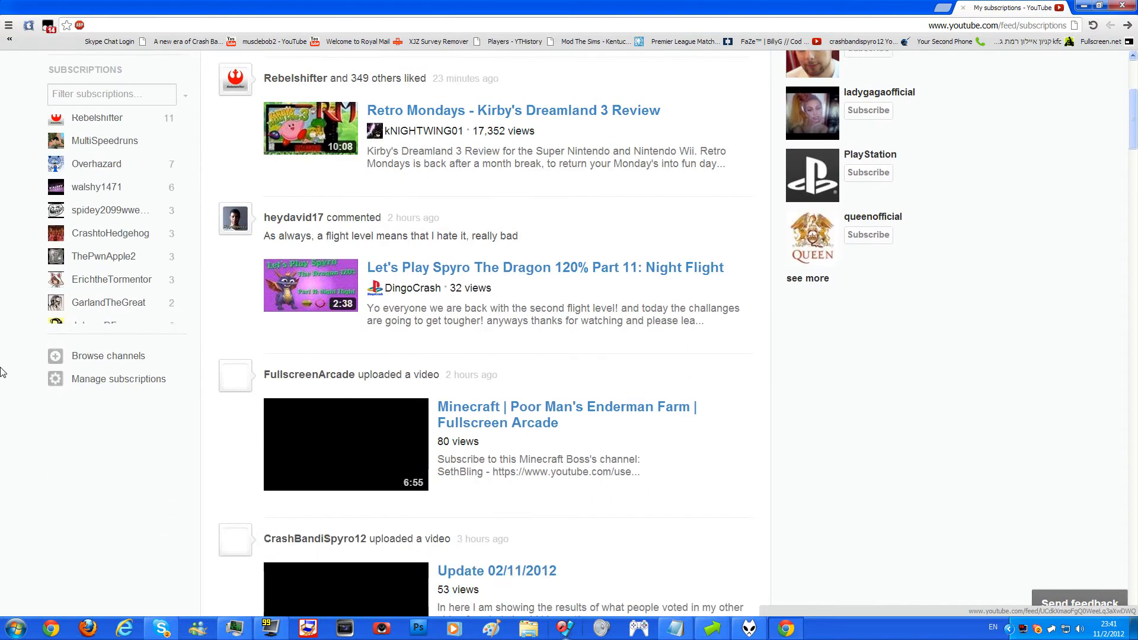
{"action": "scroll", "scroll_direction": "up", "scroll_amount": 3}
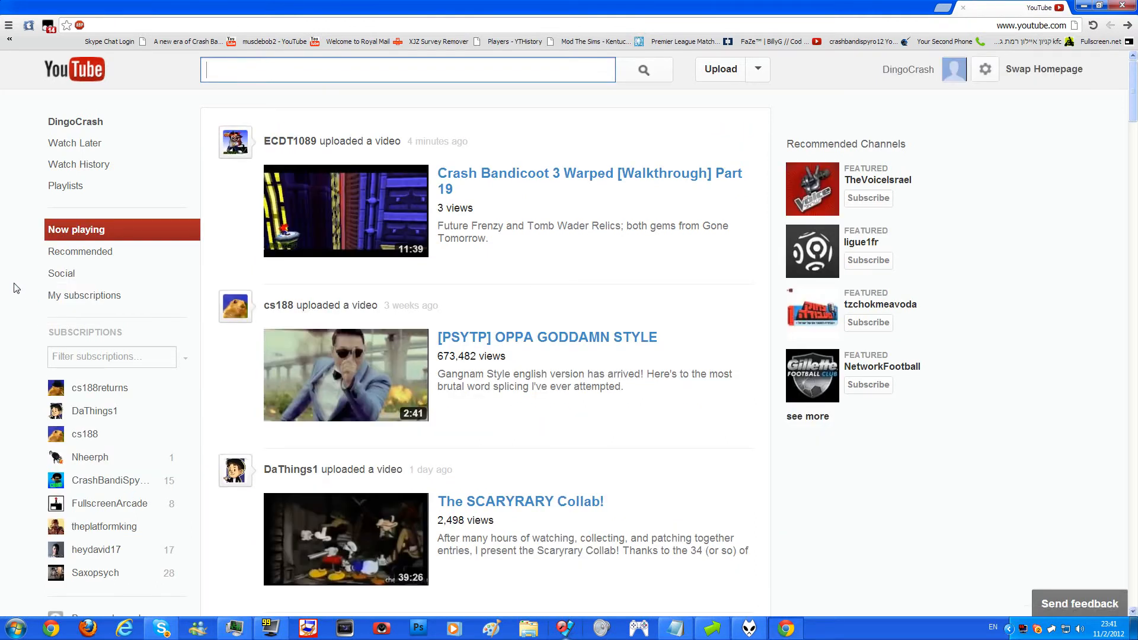
{"action": "scroll", "scroll_direction": "down", "scroll_amount": 3}
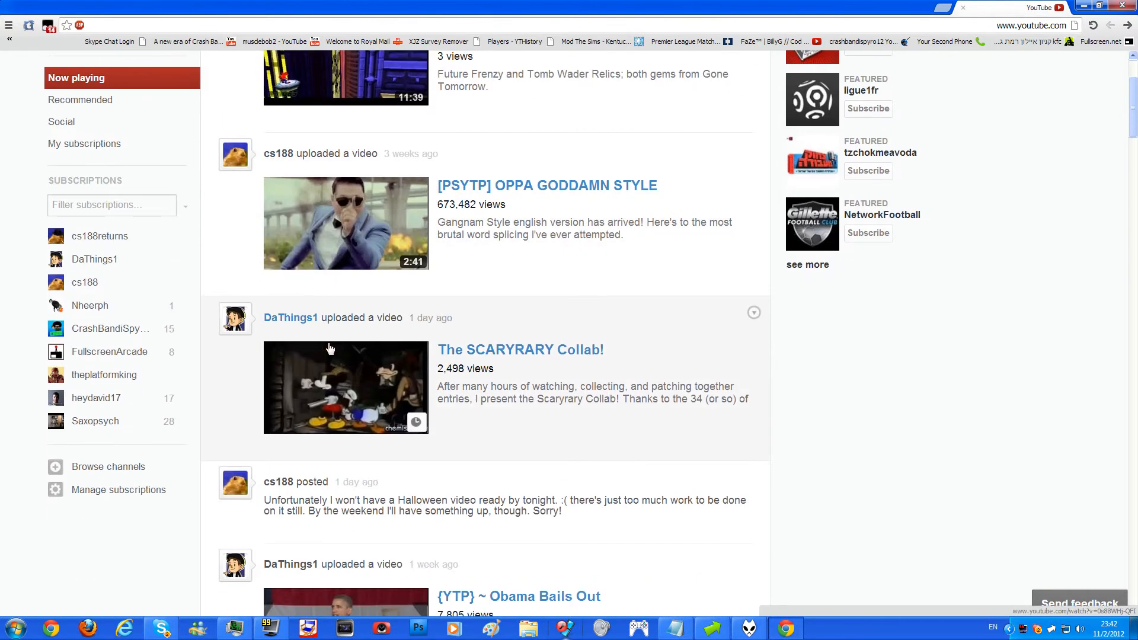
{"action": "scroll", "scroll_direction": "down", "scroll_amount": 3}
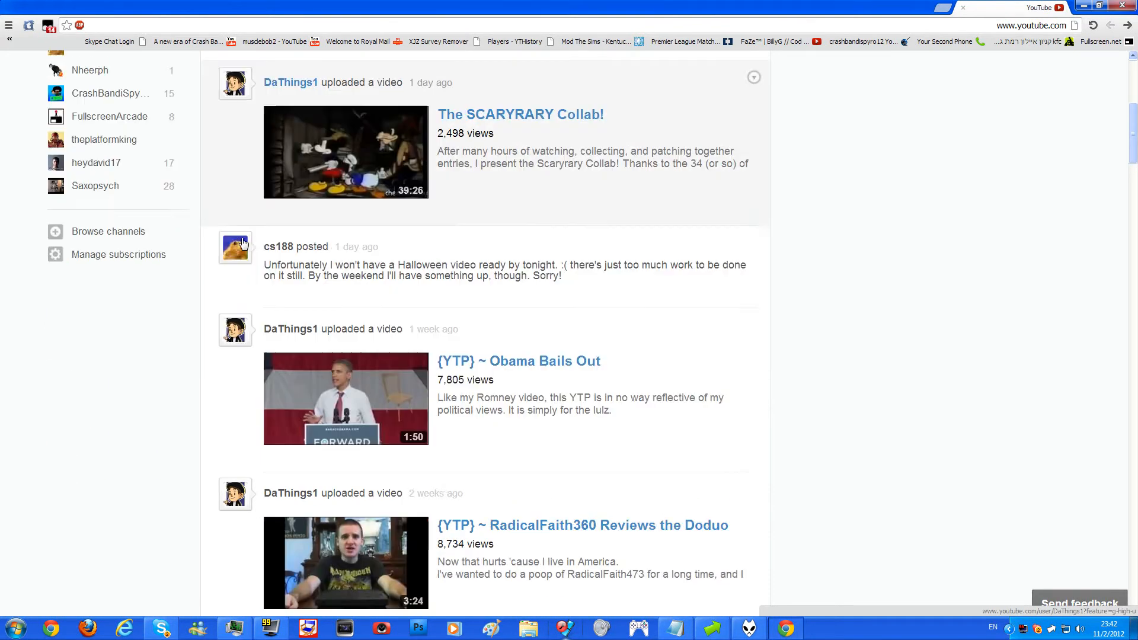
{"action": "scroll", "scroll_direction": "down", "scroll_amount": 3}
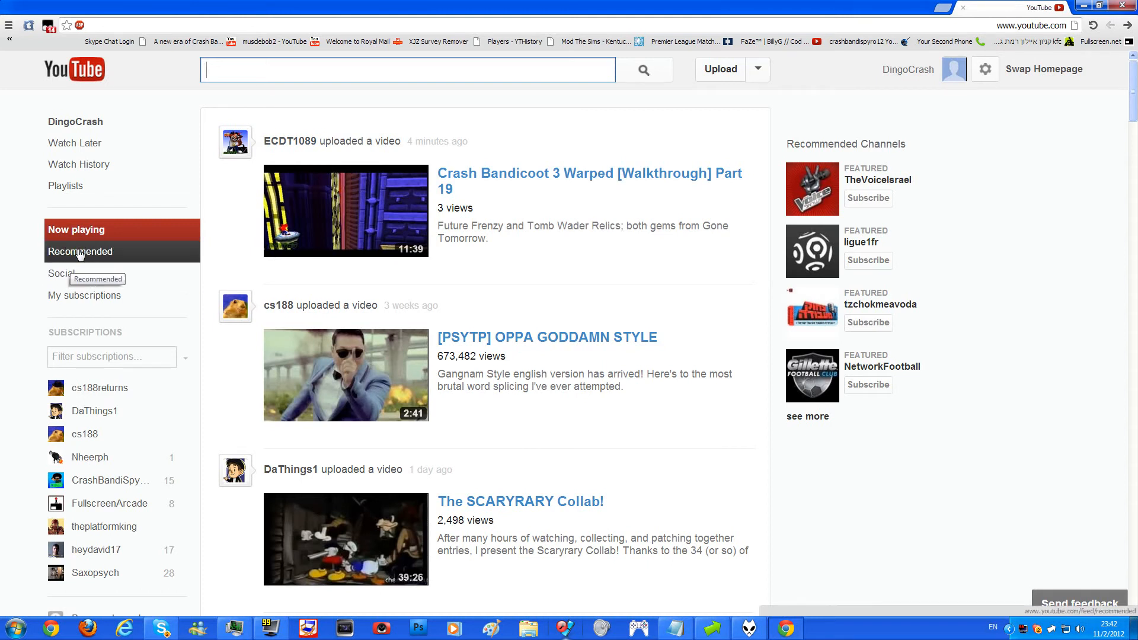
Browse the Recommended feed, then open the Social feed with Google+, Facebook, Twitter and Orkut.
{"action": "left_click", "coordinate": [80, 252]}
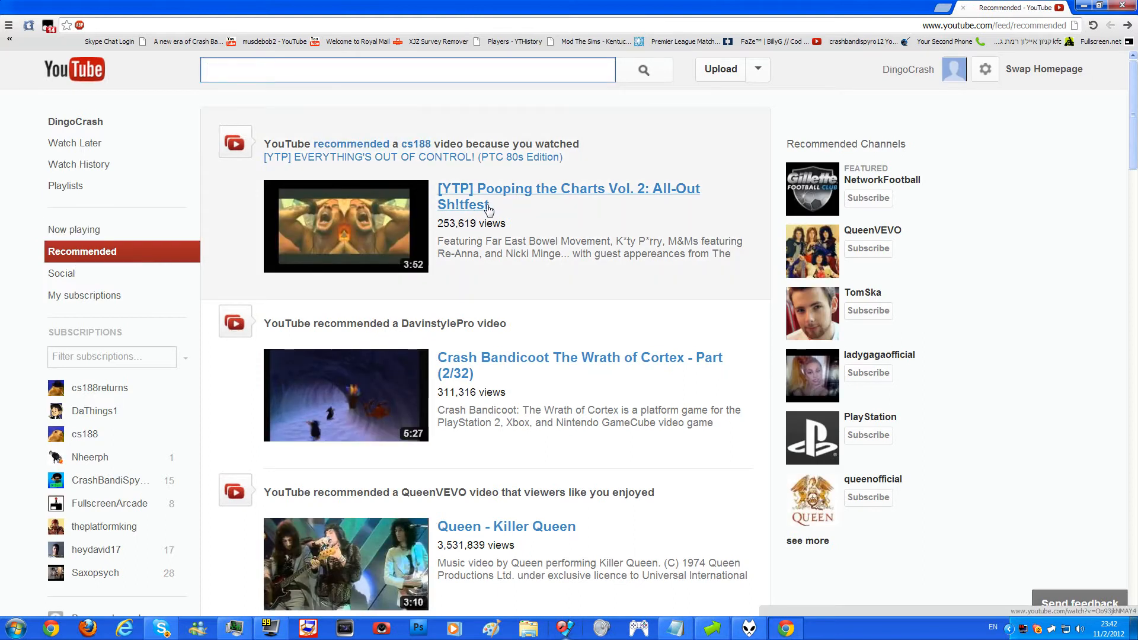
{"action": "scroll", "scroll_direction": "down", "scroll_amount": 3}
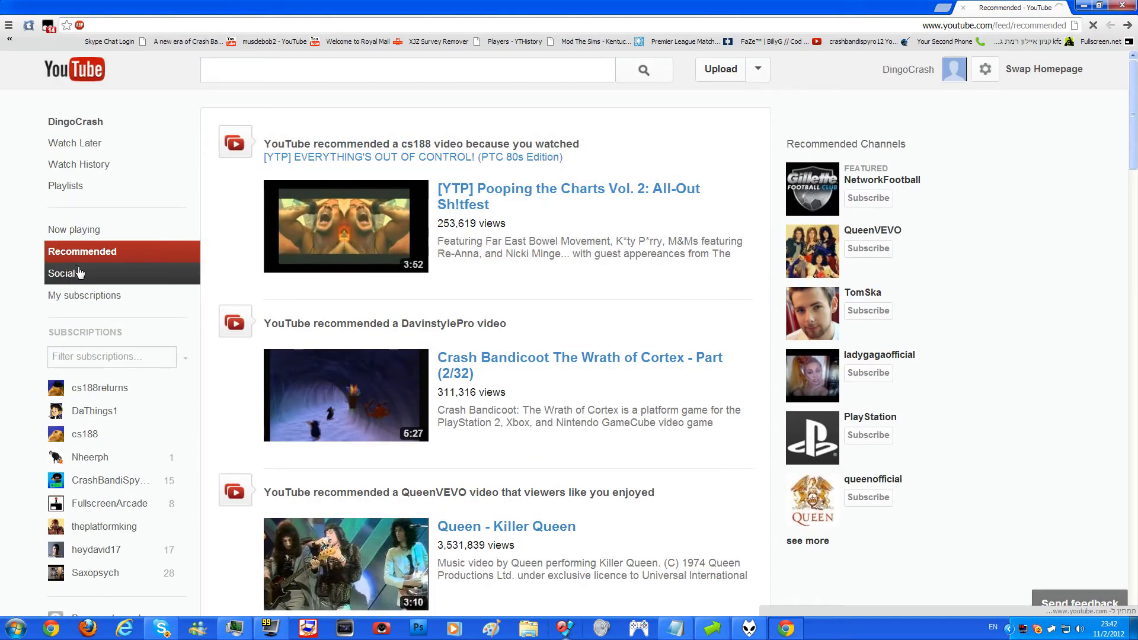
{"action": "left_click", "coordinate": [62, 272]}
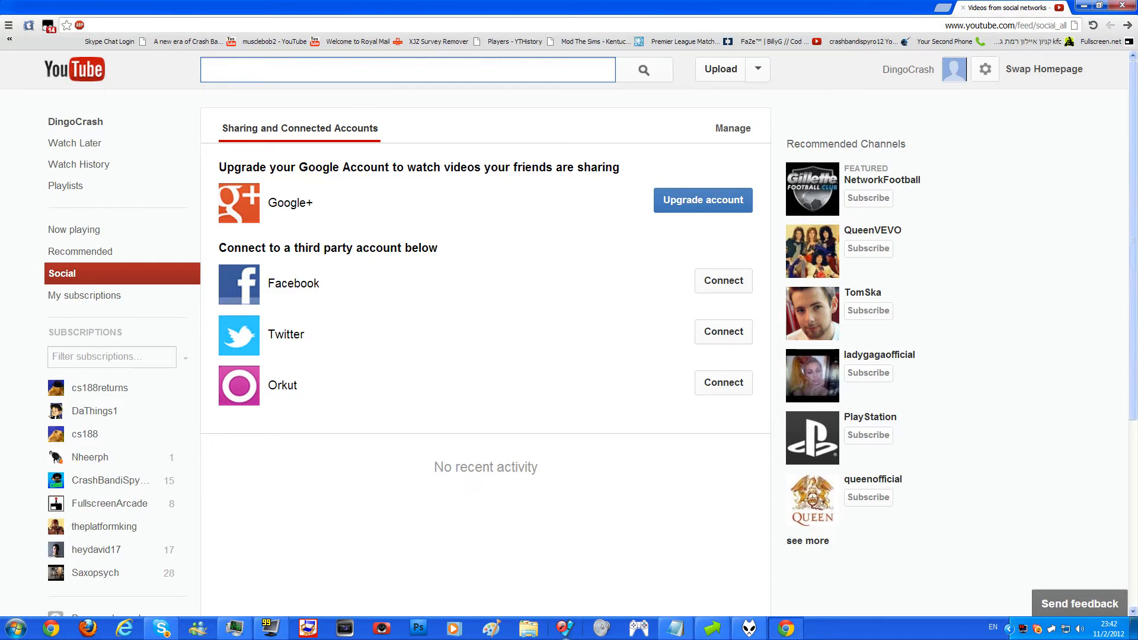
{"action": "mouse_move", "coordinate": [84, 295]}
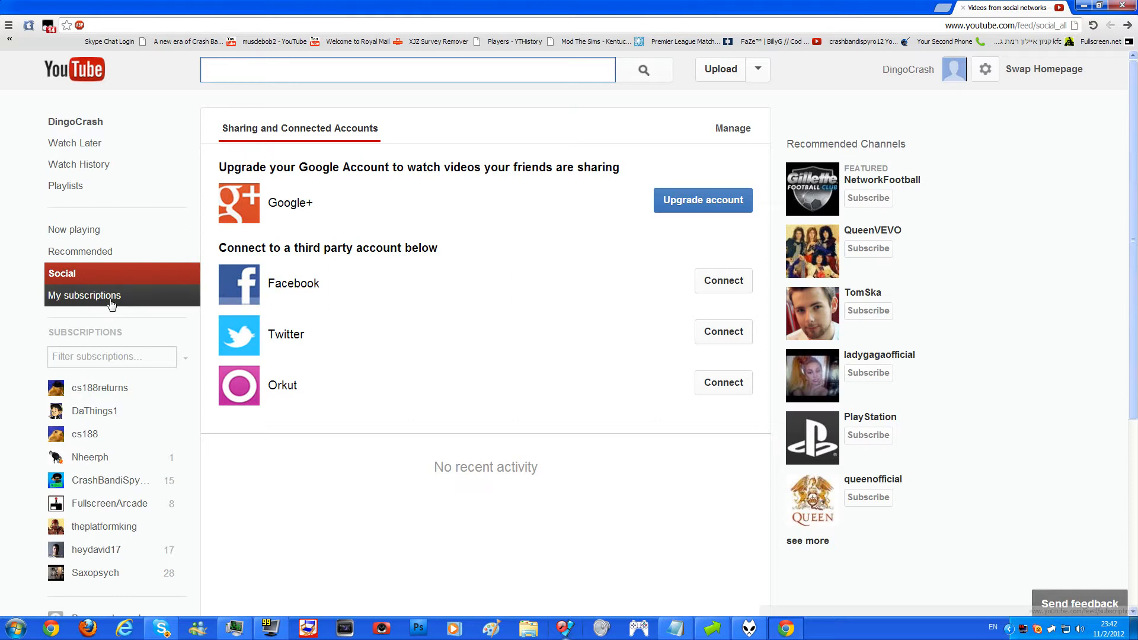
{"action": "mouse_move", "coordinate": [84, 295]}
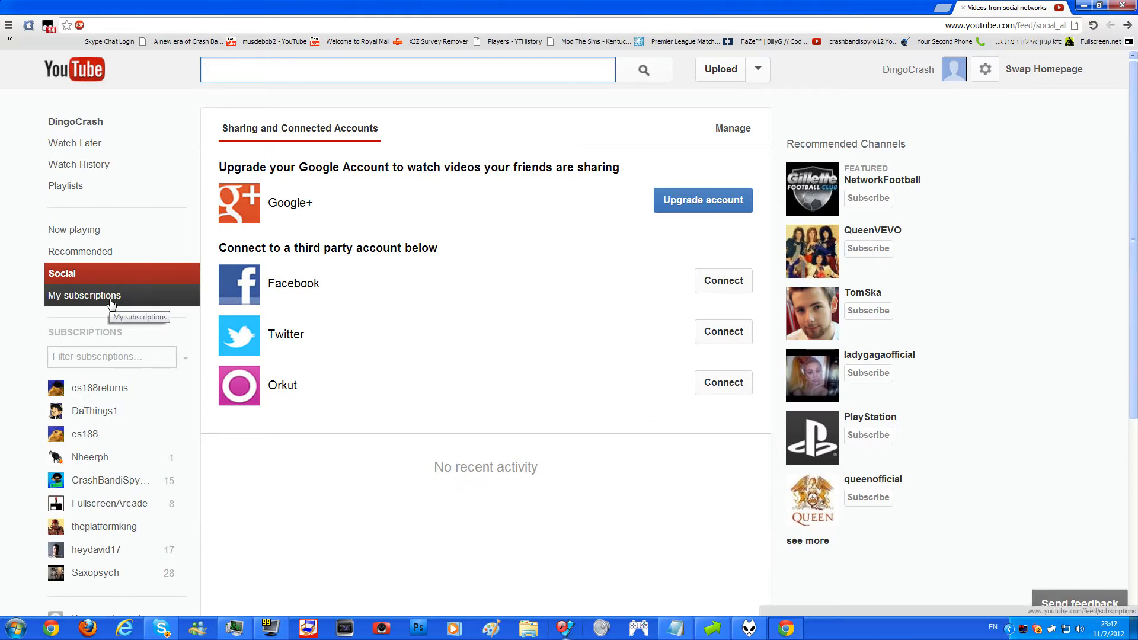
Open the My subscriptions feed of 121 channels and head to its Manage link.
{"action": "left_click", "coordinate": [84, 295]}
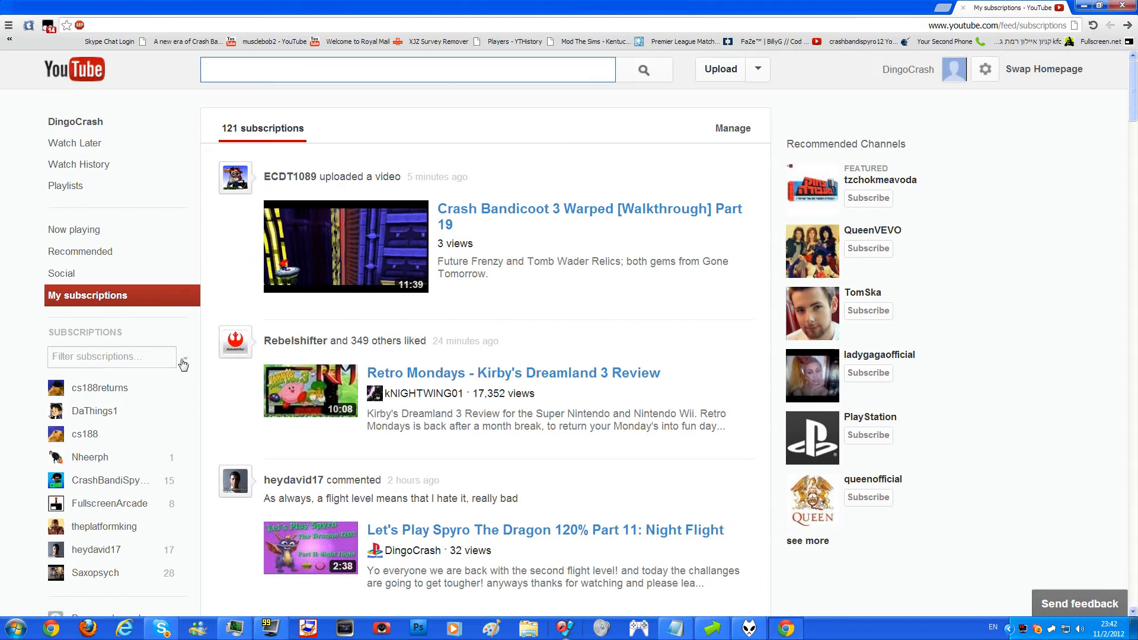
{"action": "left_click", "coordinate": [184, 362]}
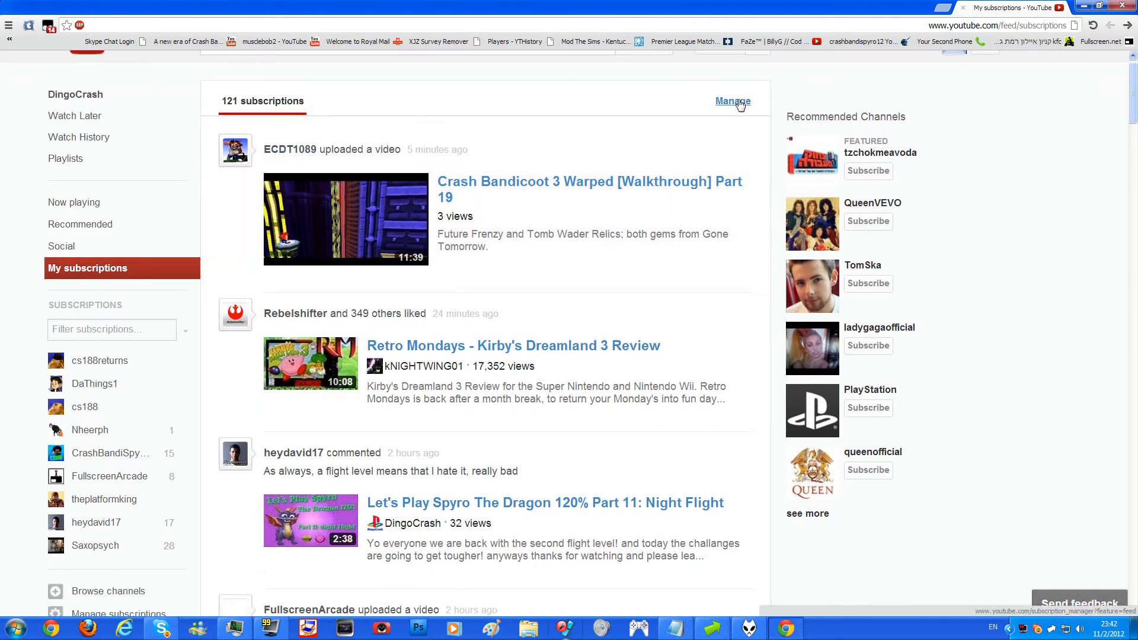
{"action": "mouse_move", "coordinate": [341, 211]}
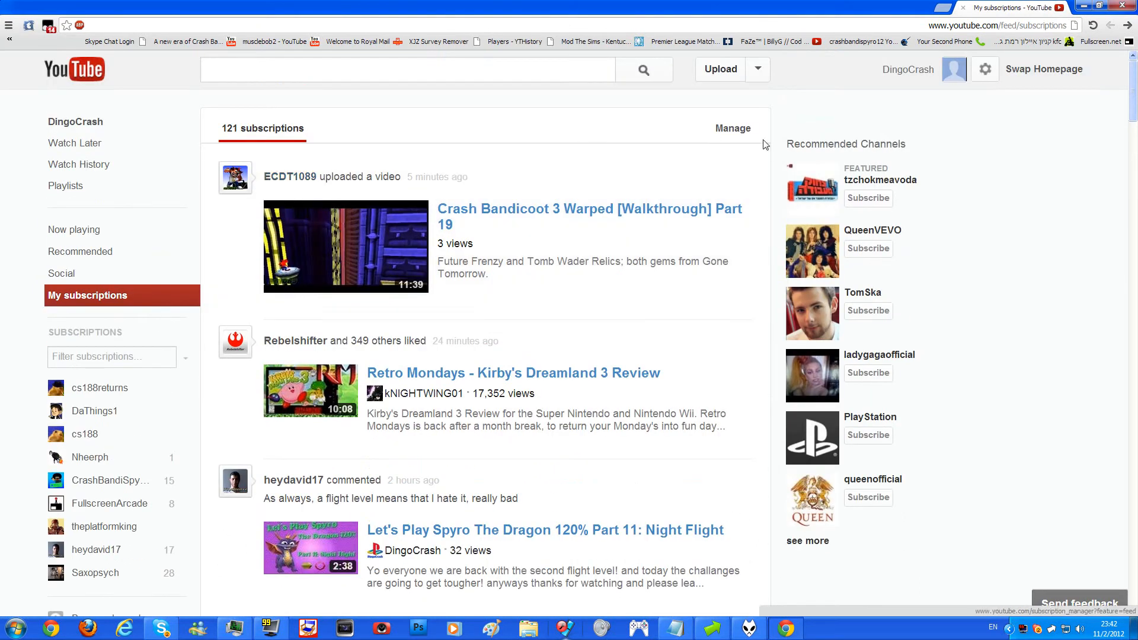
{"action": "left_click", "coordinate": [733, 128]}
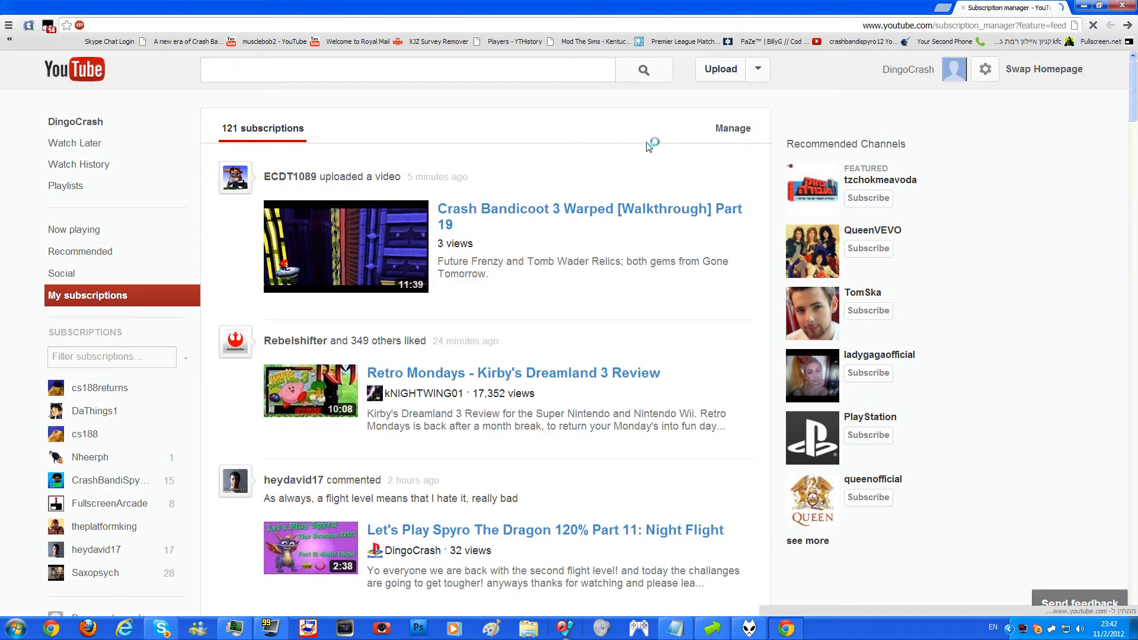
In the subscription manager, select all 121 subscriptions and view the bulk actions dropdown.
{"action": "left_click", "coordinate": [731, 128]}
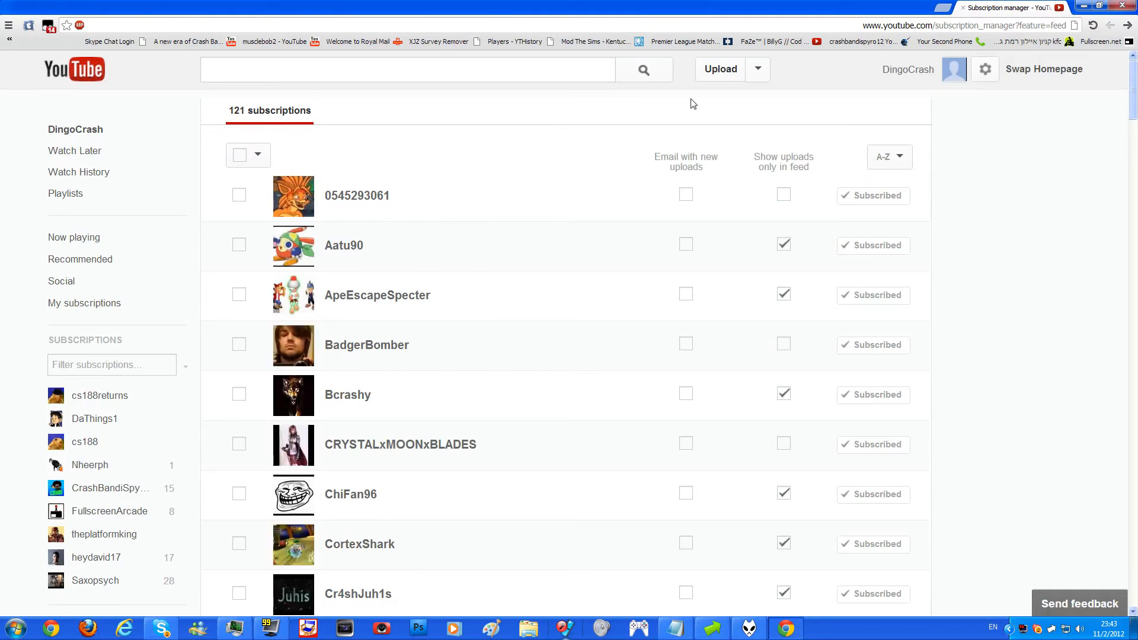
{"action": "mouse_move", "coordinate": [963, 165]}
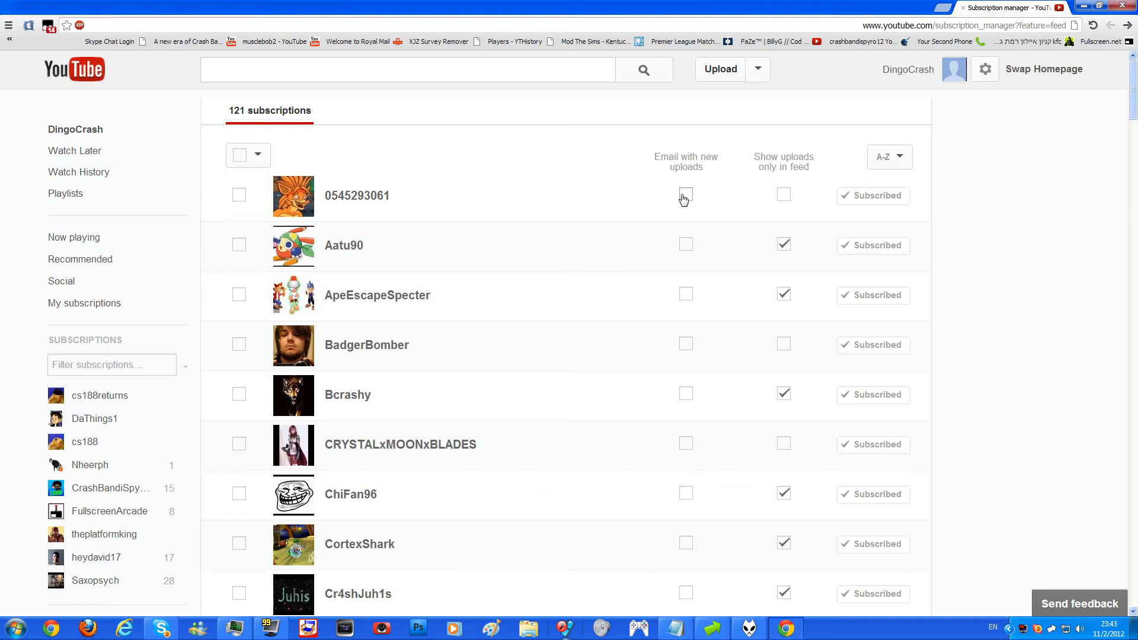
{"action": "mouse_move", "coordinate": [721, 155]}
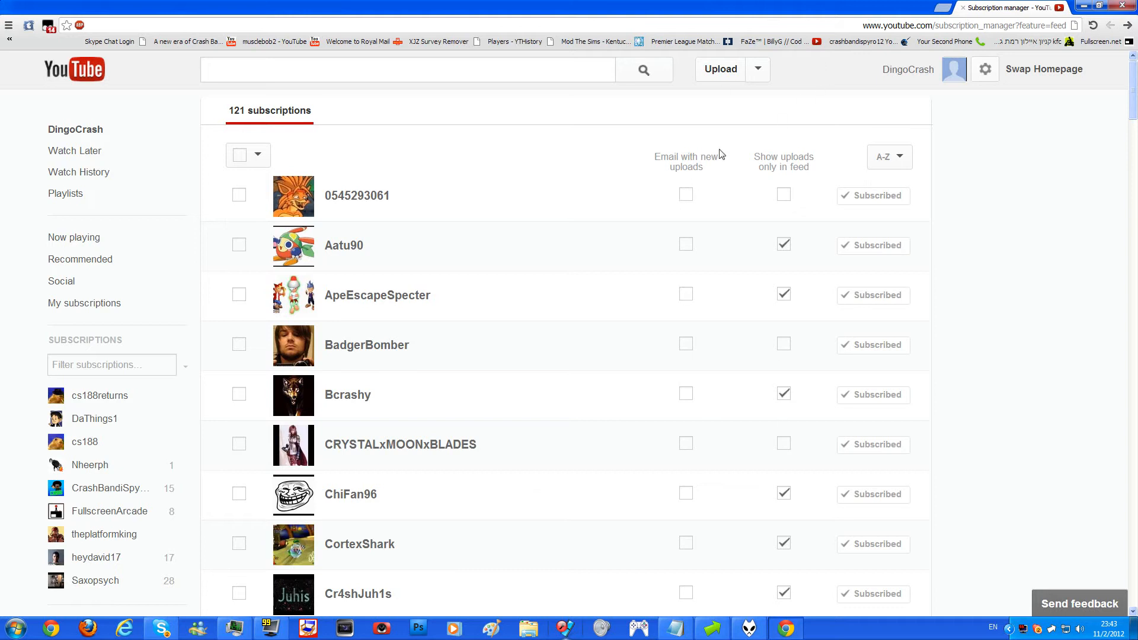
{"action": "left_click", "coordinate": [239, 154]}
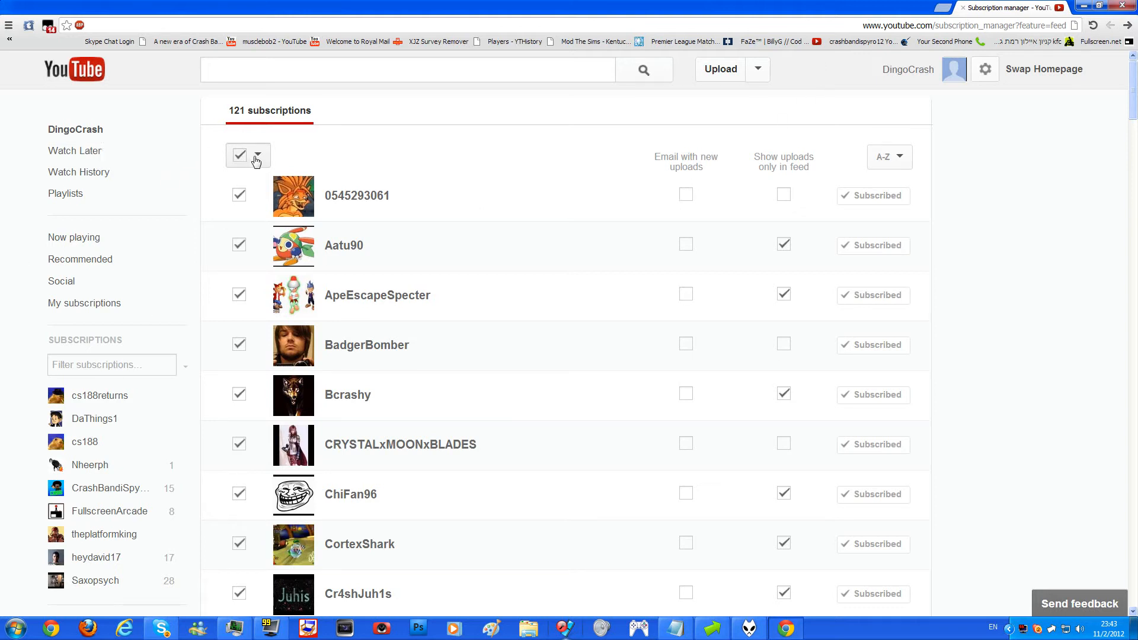
{"action": "left_click", "coordinate": [257, 155]}
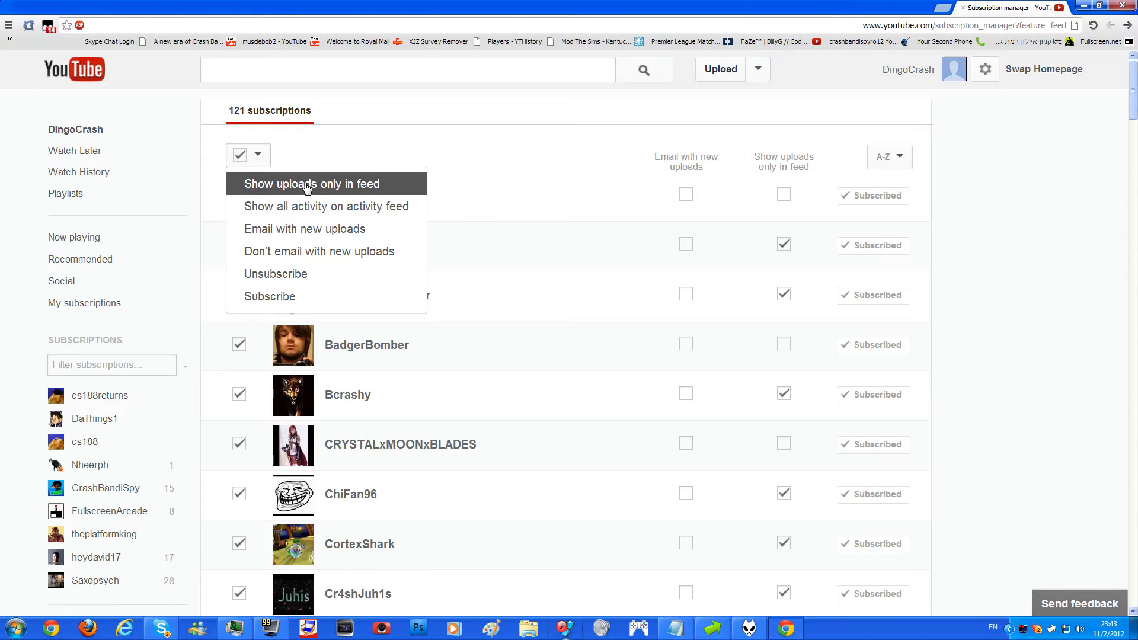
{"action": "mouse_move", "coordinate": [326, 206]}
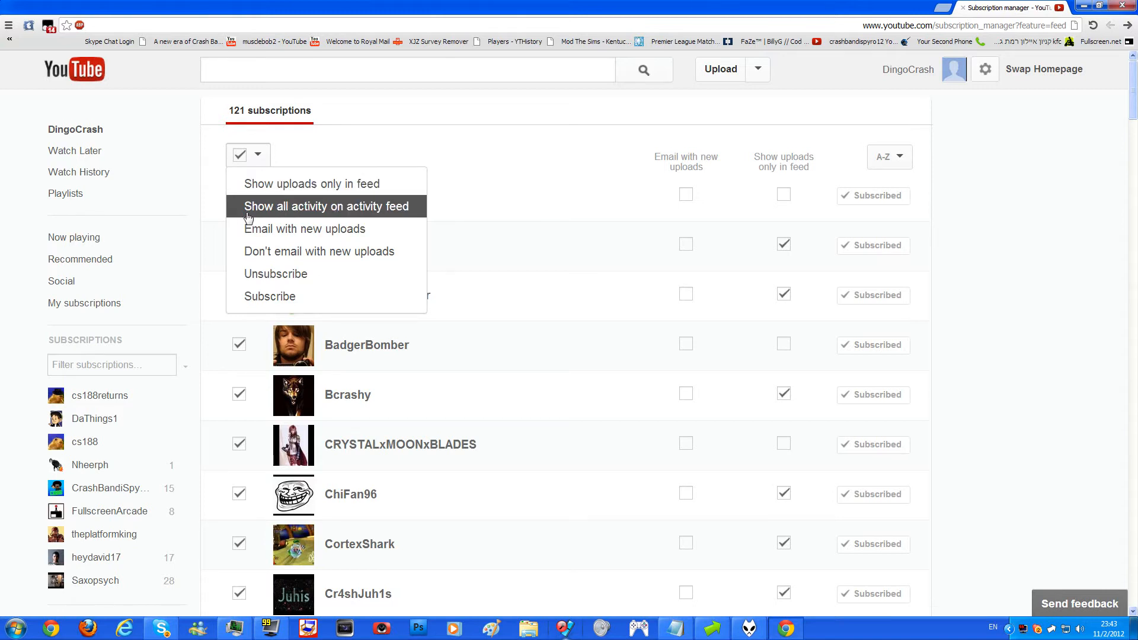
{"action": "mouse_move", "coordinate": [379, 211]}
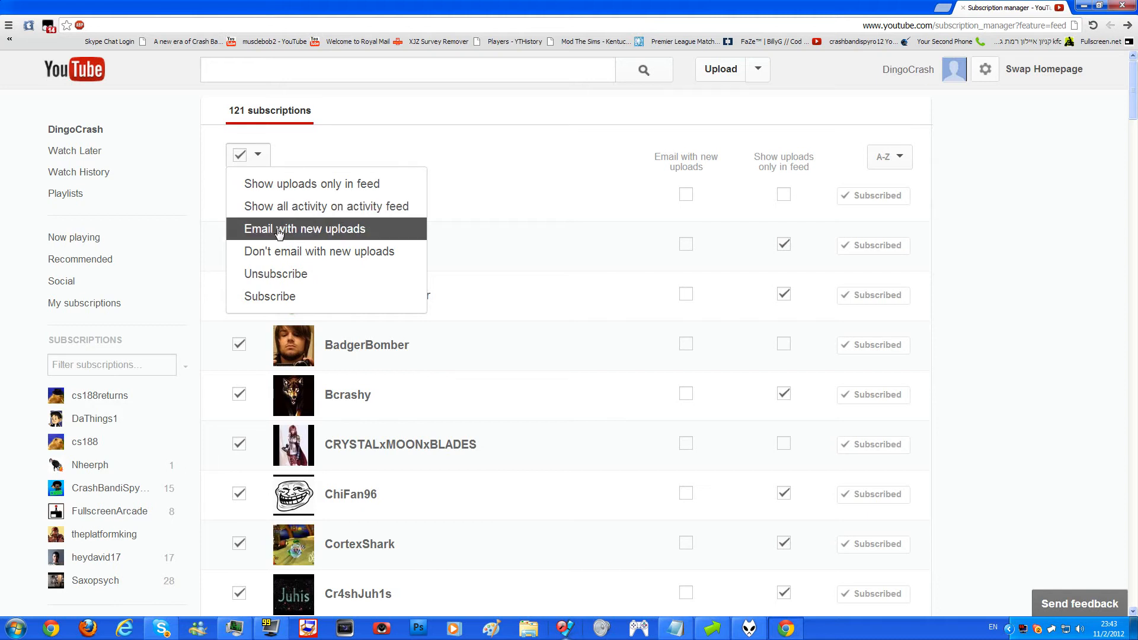
{"action": "mouse_move", "coordinate": [327, 252]}
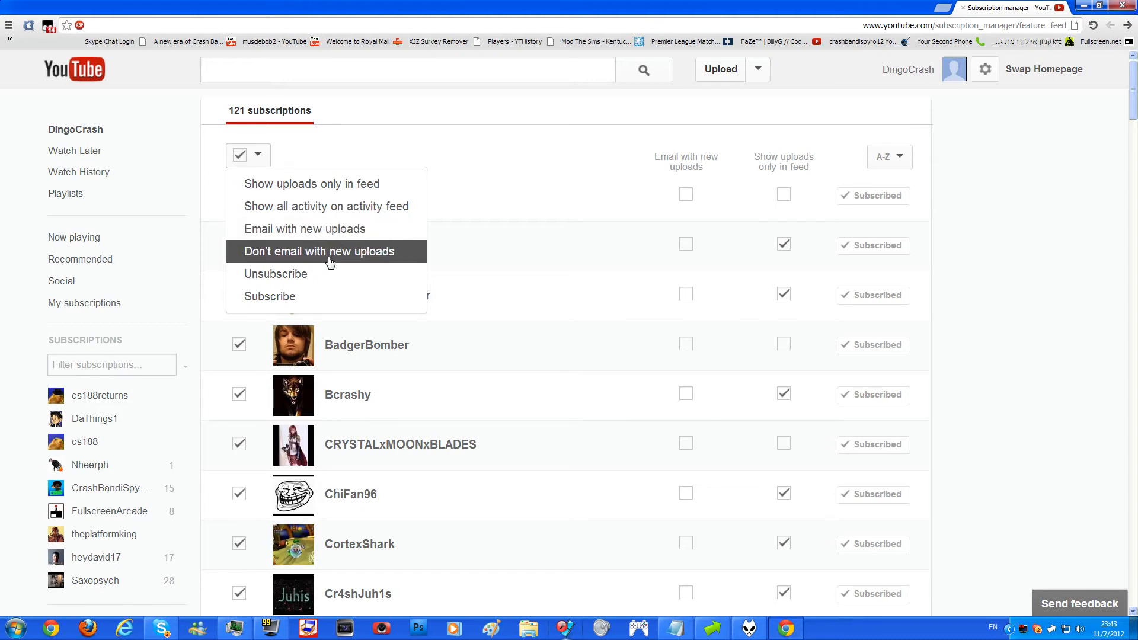
{"action": "mouse_move", "coordinate": [280, 301]}
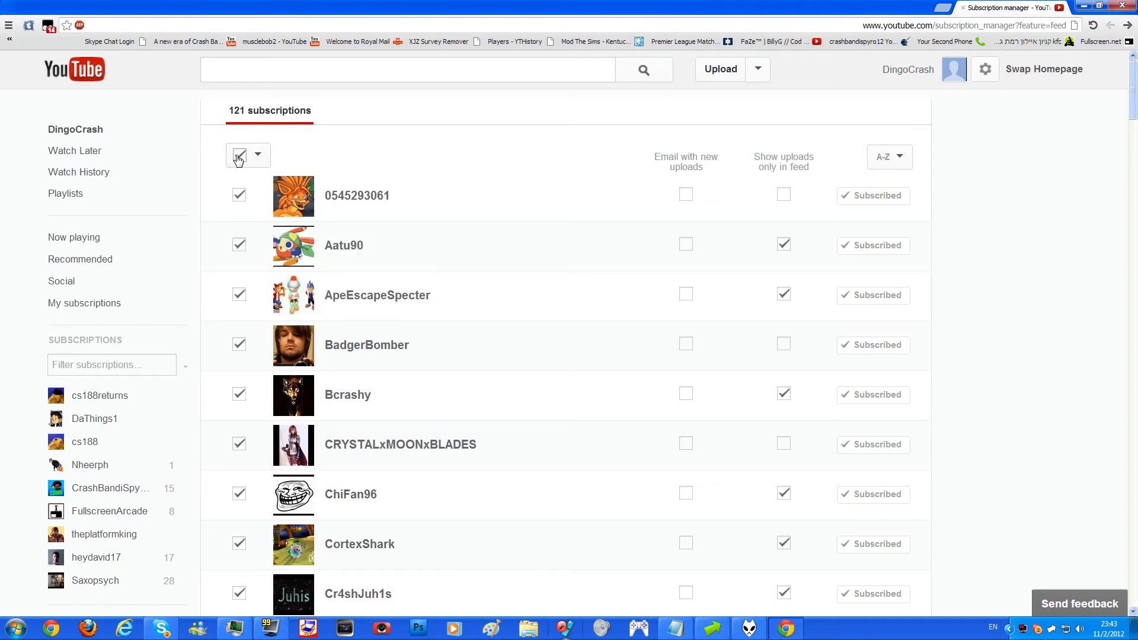
Deselect all subscriptions and reopen the bulk actions dropdown without choosing one.
{"action": "left_click", "coordinate": [239, 155]}
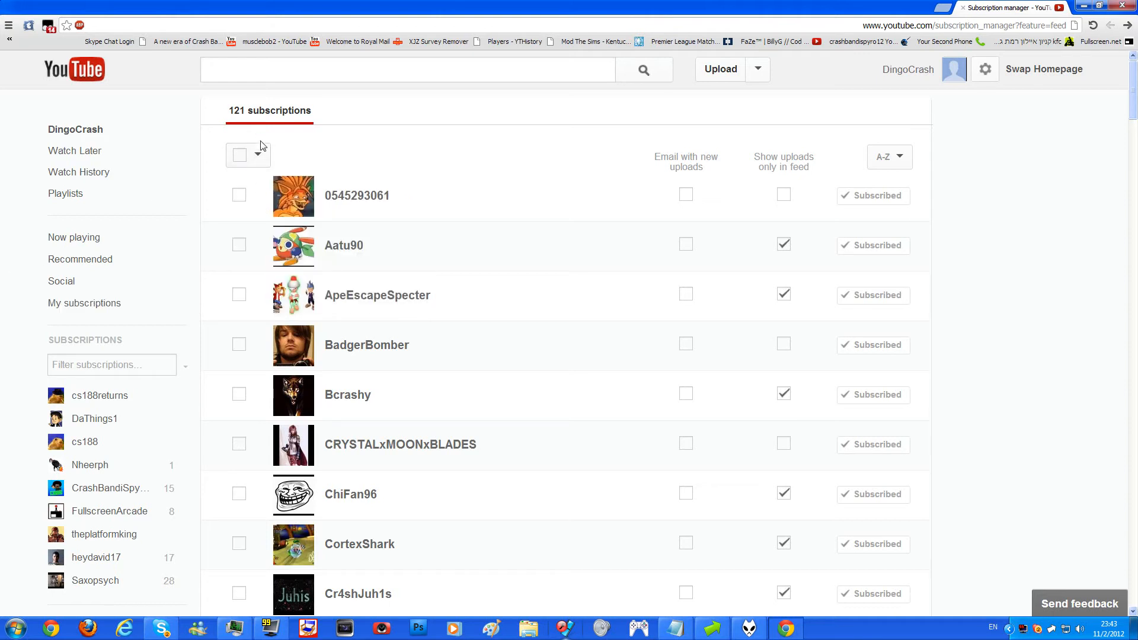
{"action": "left_click", "coordinate": [259, 154]}
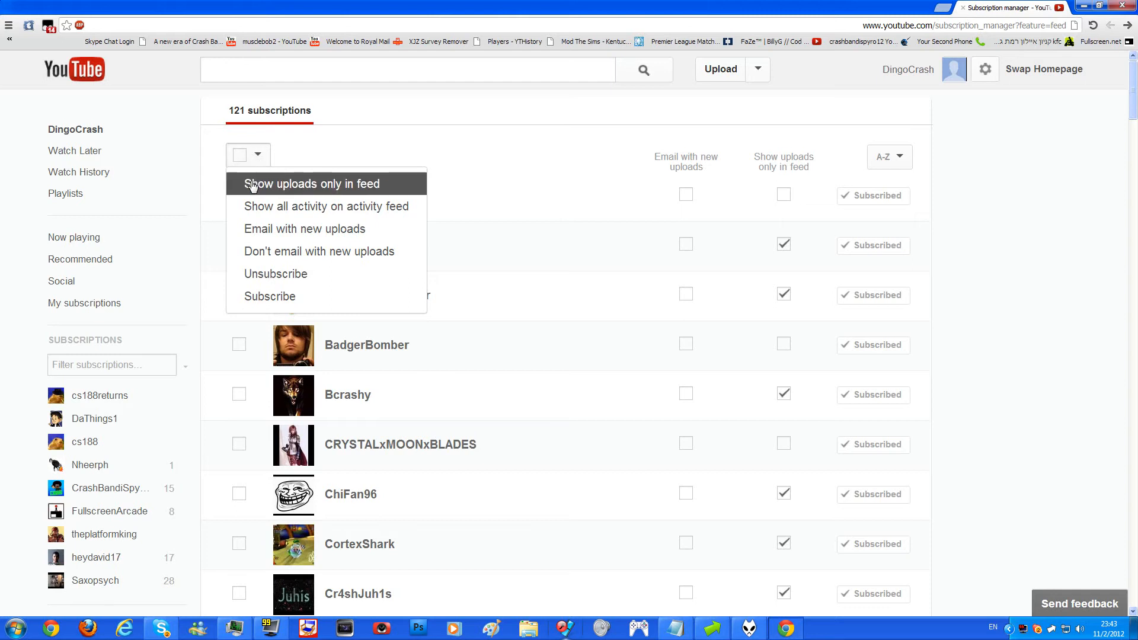
{"action": "mouse_move", "coordinate": [263, 183]}
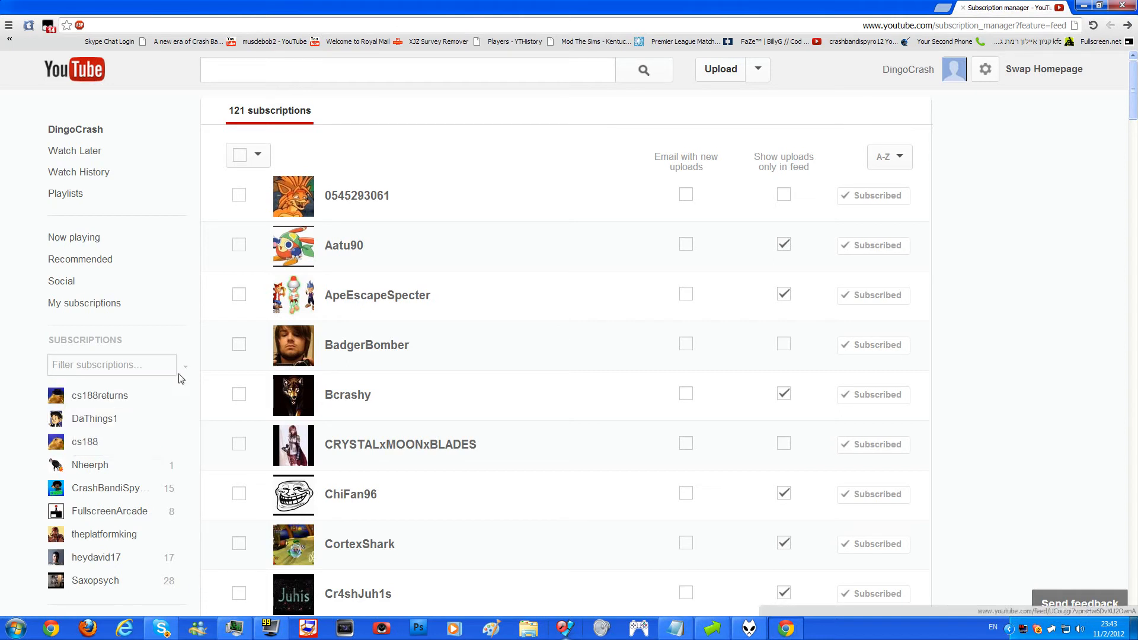
Open the Saxopsych subscription's activity feed of recent likes and comments and scroll through it.
{"action": "scroll", "scroll_direction": "down", "scroll_amount": 3}
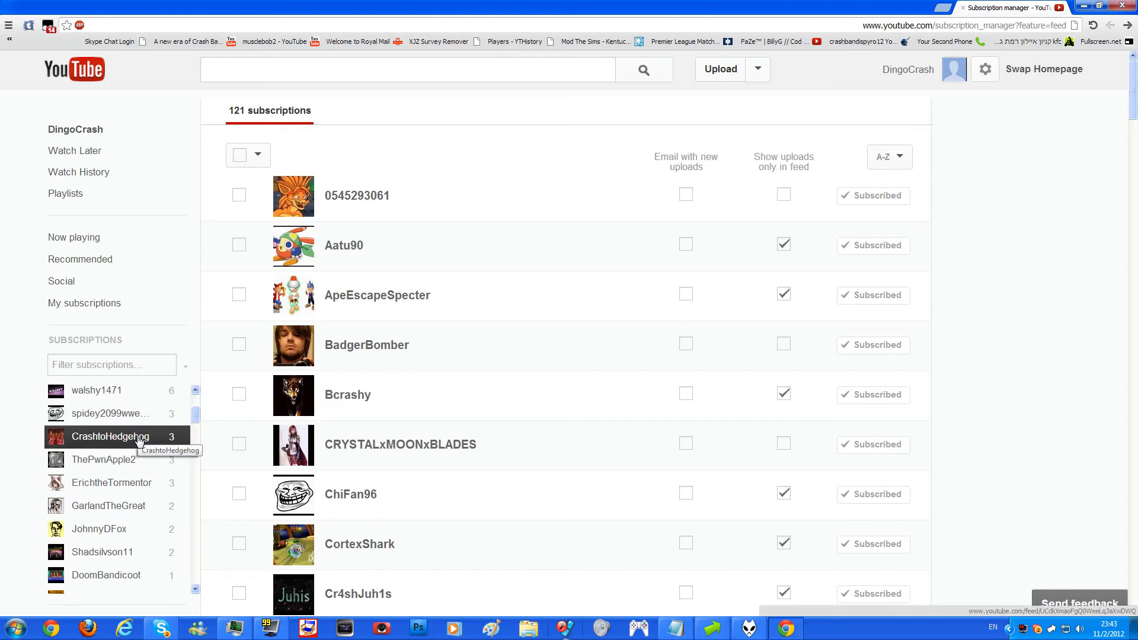
{"action": "scroll", "scroll_direction": "down", "scroll_amount": 3}
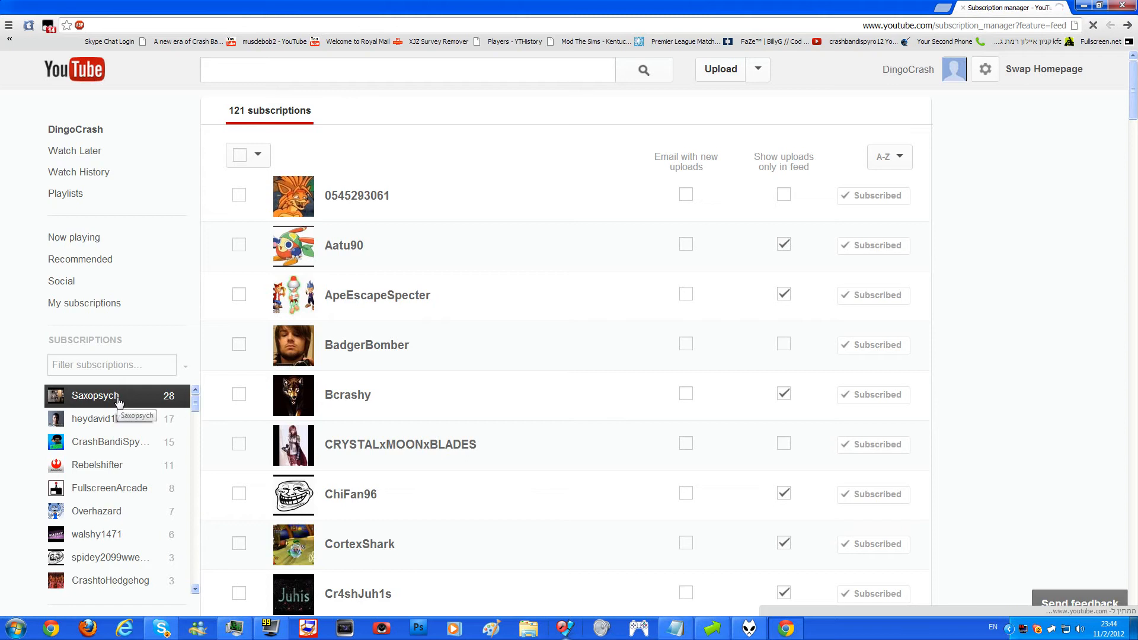
{"action": "left_click", "coordinate": [95, 394]}
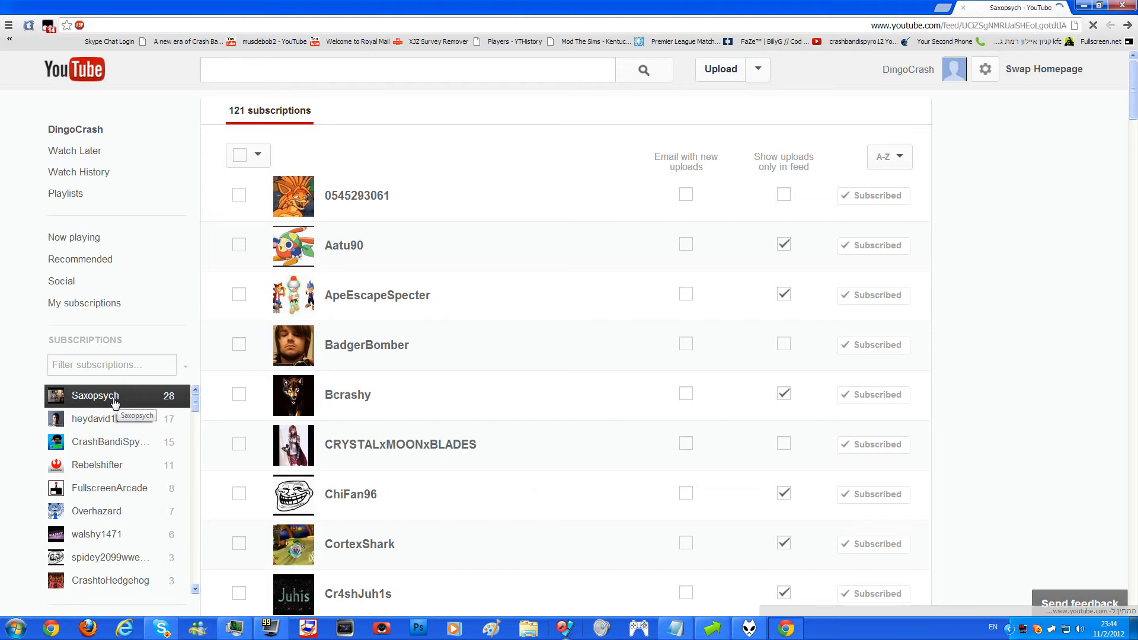
{"action": "left_click", "coordinate": [95, 394]}
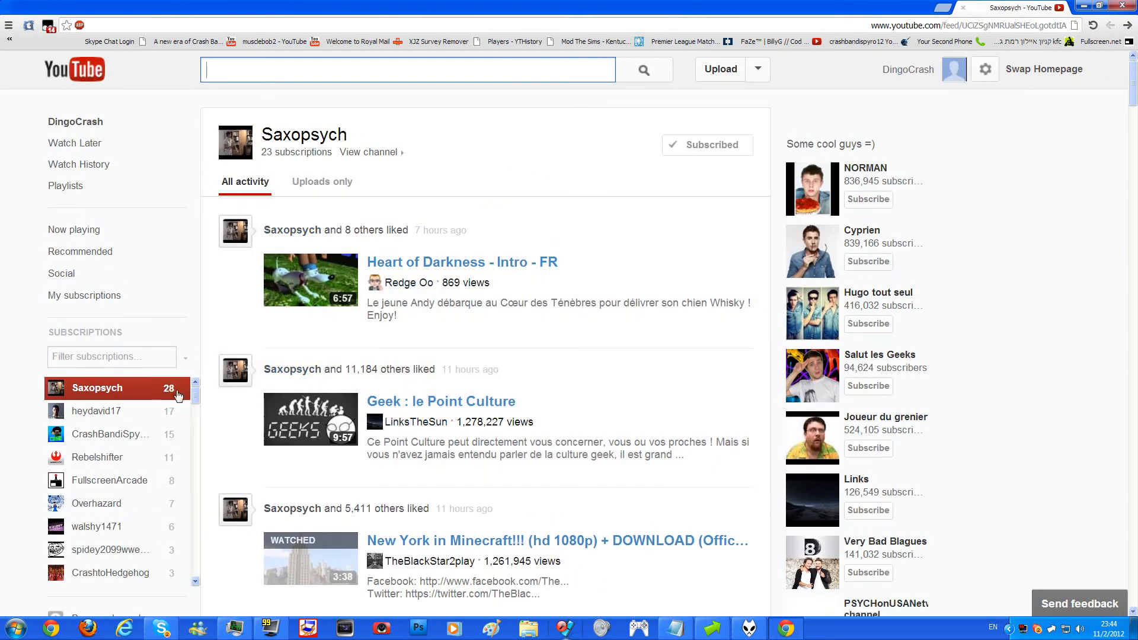
{"action": "mouse_move", "coordinate": [168, 388]}
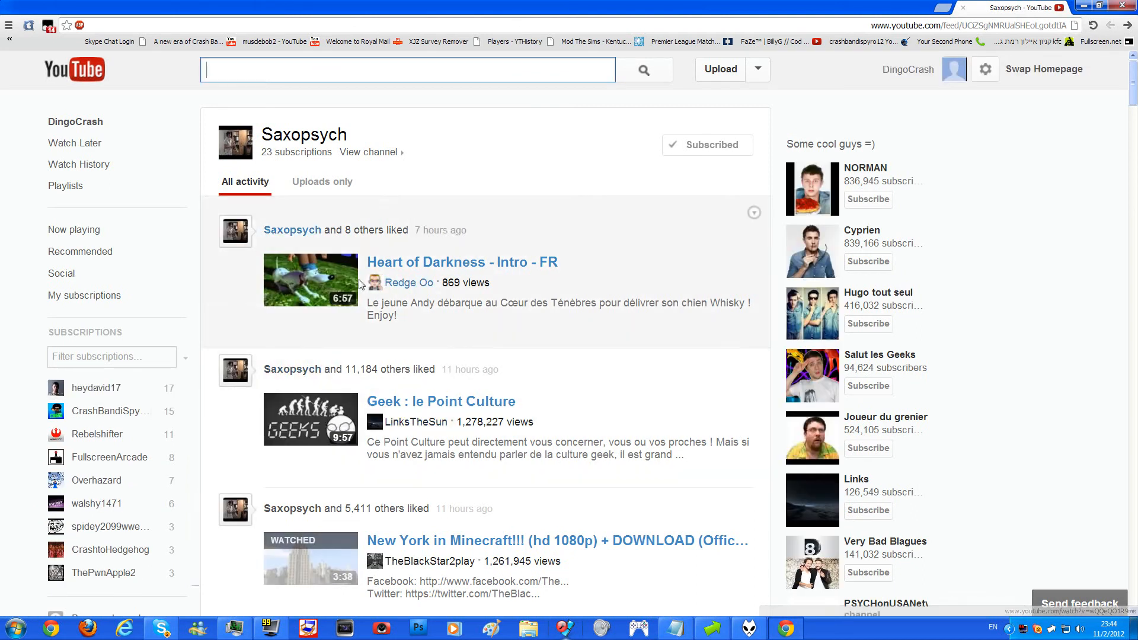
{"action": "scroll", "scroll_direction": "down", "scroll_amount": 3}
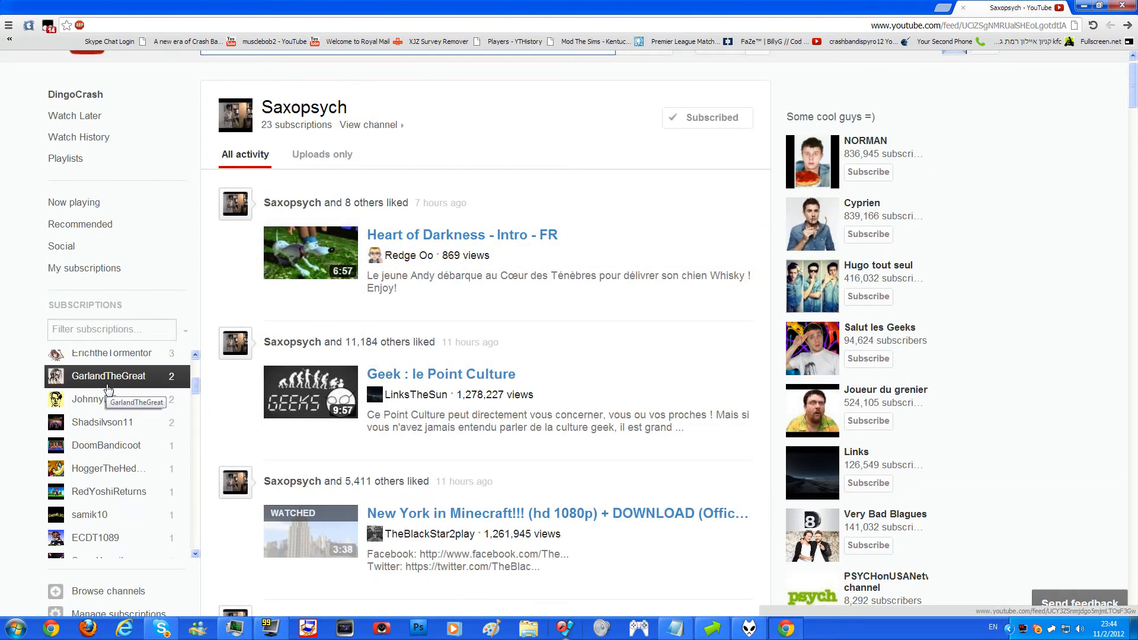
{"action": "scroll", "scroll_direction": "down", "scroll_amount": 3}
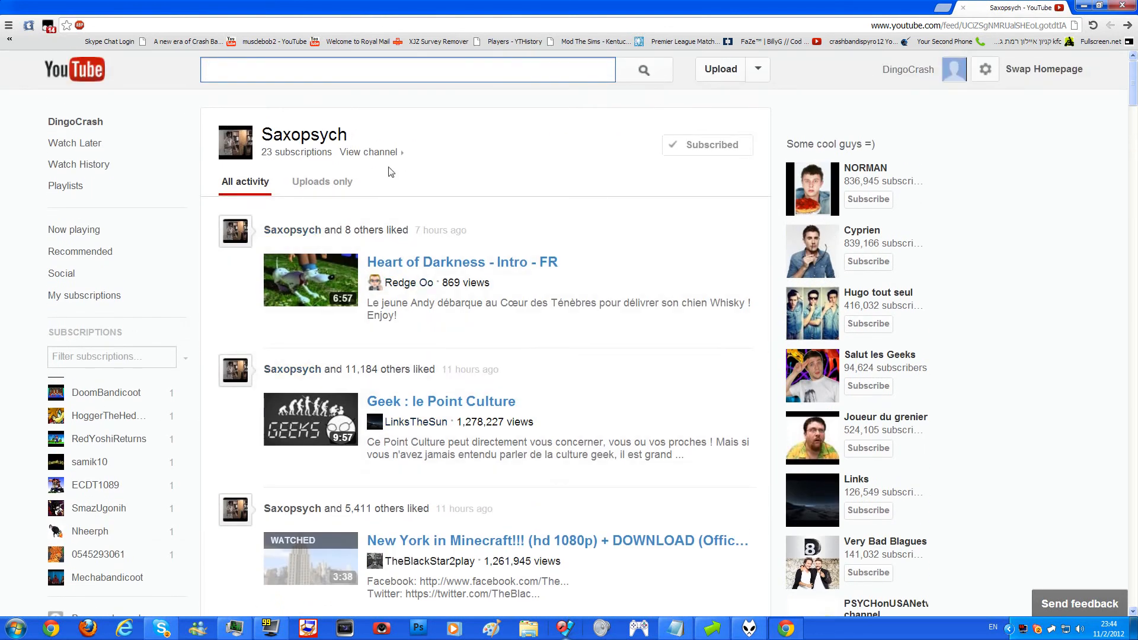
{"action": "scroll", "scroll_direction": "down", "scroll_amount": 3}
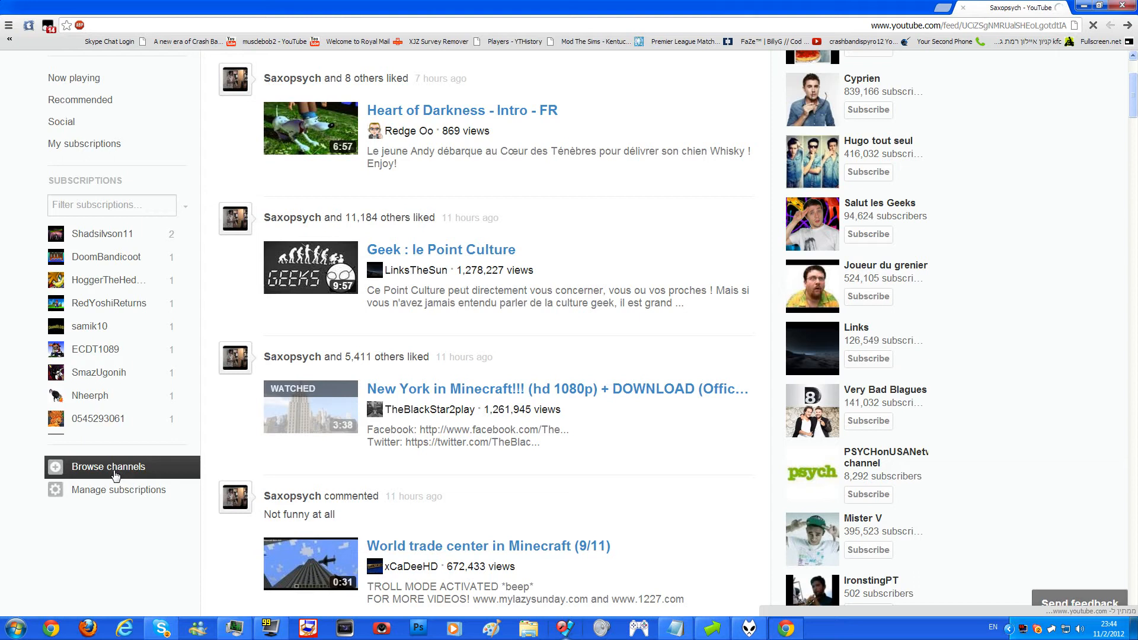
Open Browse channels and scroll through the Add Channels category rows.
{"action": "left_click", "coordinate": [107, 466]}
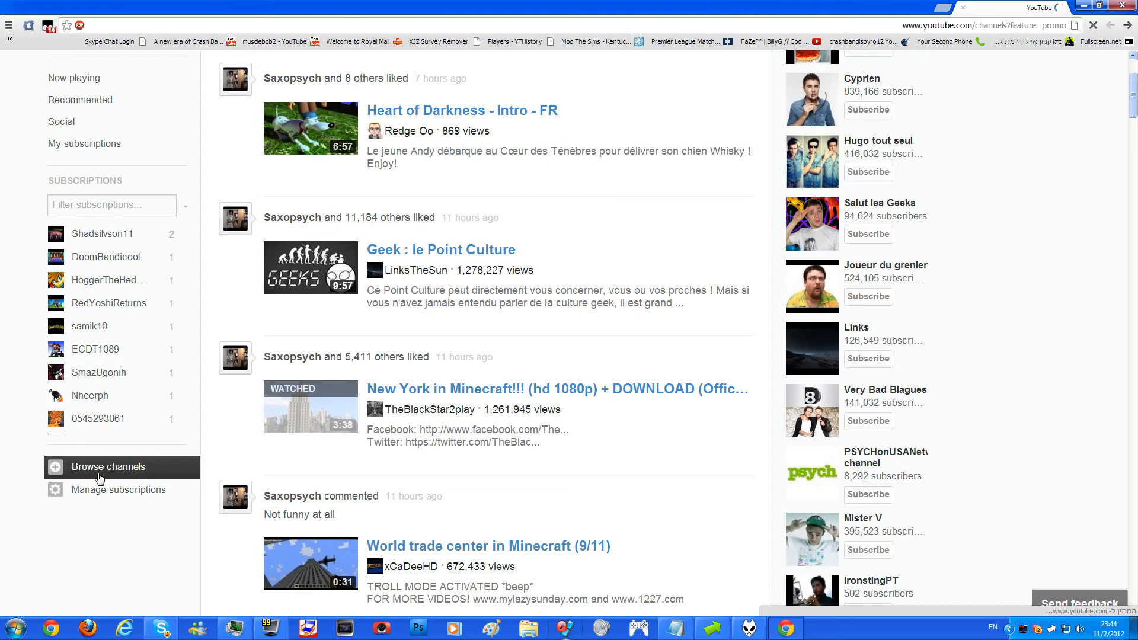
{"action": "left_click", "coordinate": [108, 466]}
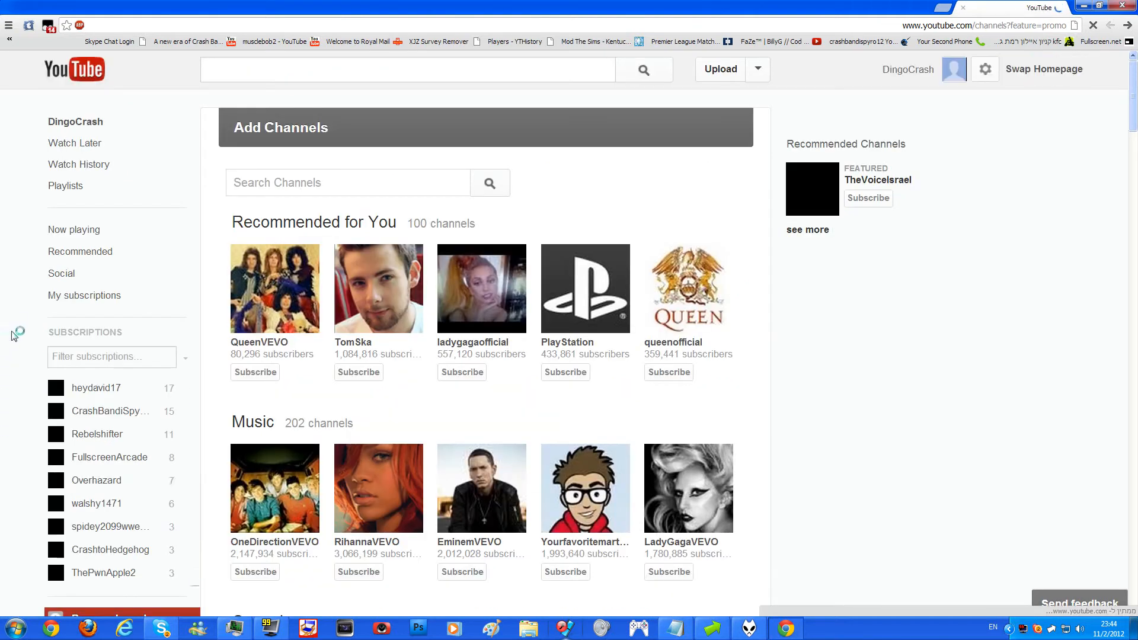
{"action": "scroll", "scroll_direction": "down", "scroll_amount": 3}
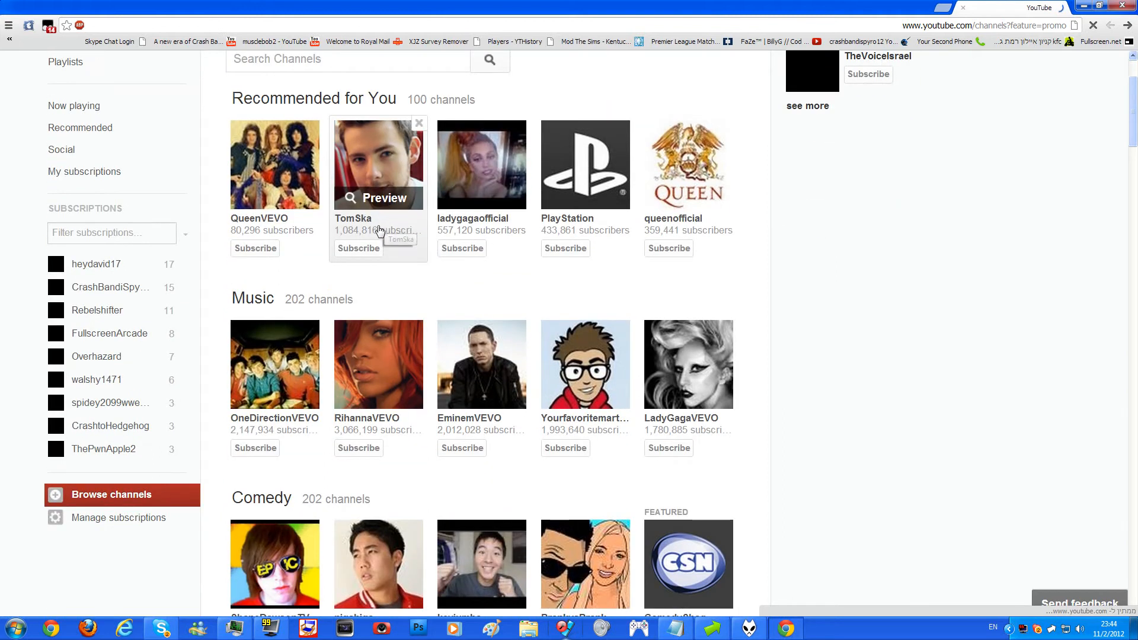
{"action": "scroll", "scroll_direction": "down", "scroll_amount": 3}
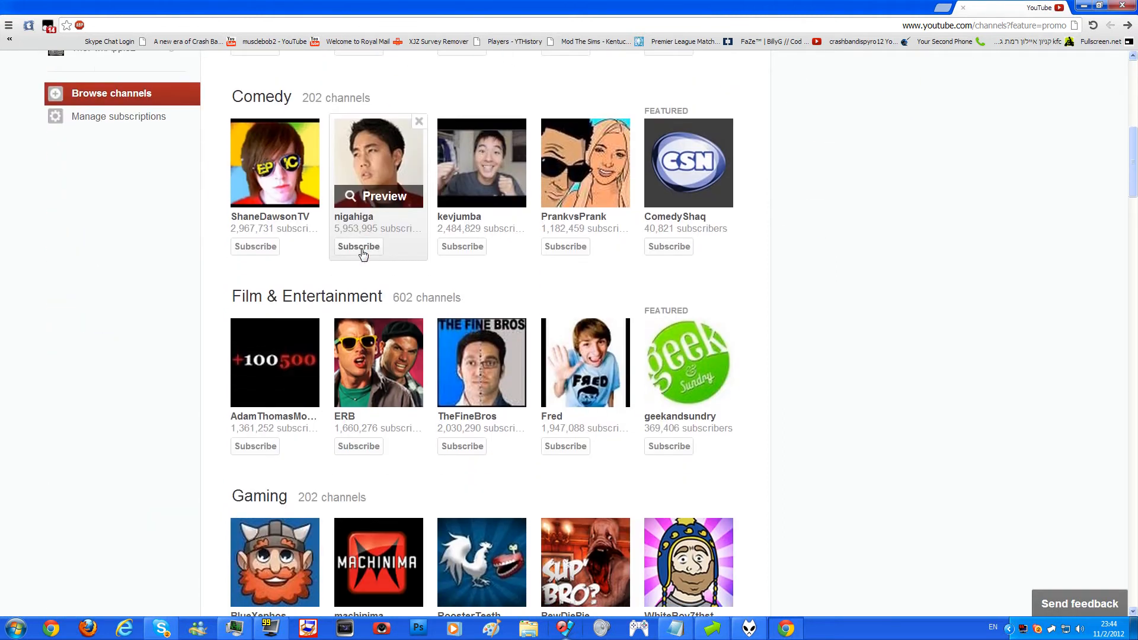
{"action": "scroll", "scroll_direction": "down", "scroll_amount": 3}
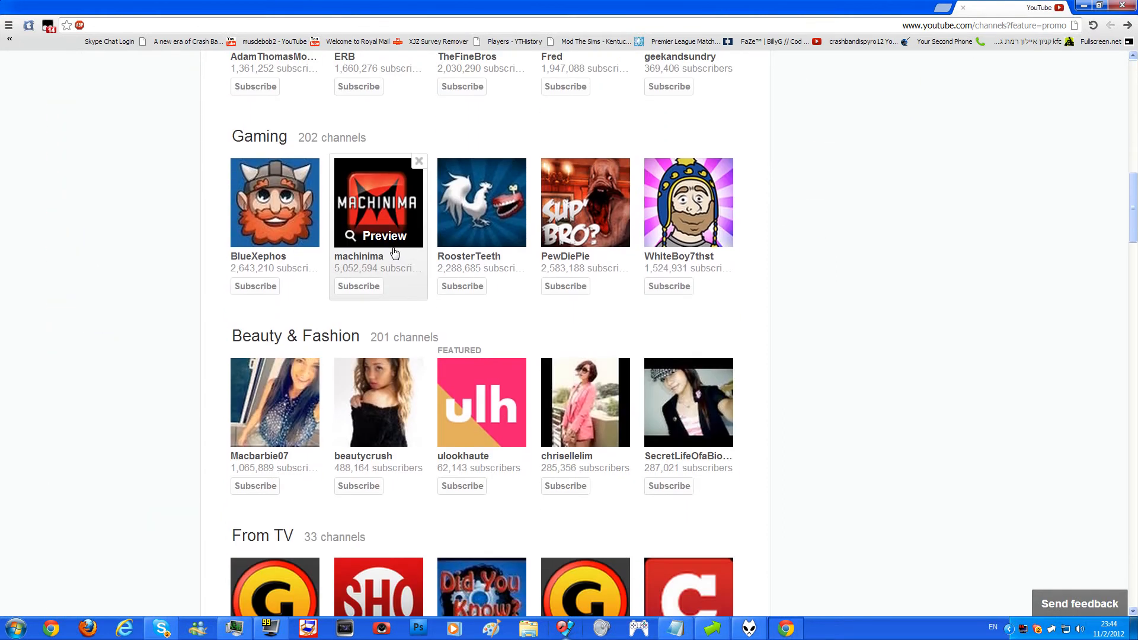
{"action": "scroll", "scroll_direction": "down", "scroll_amount": 3}
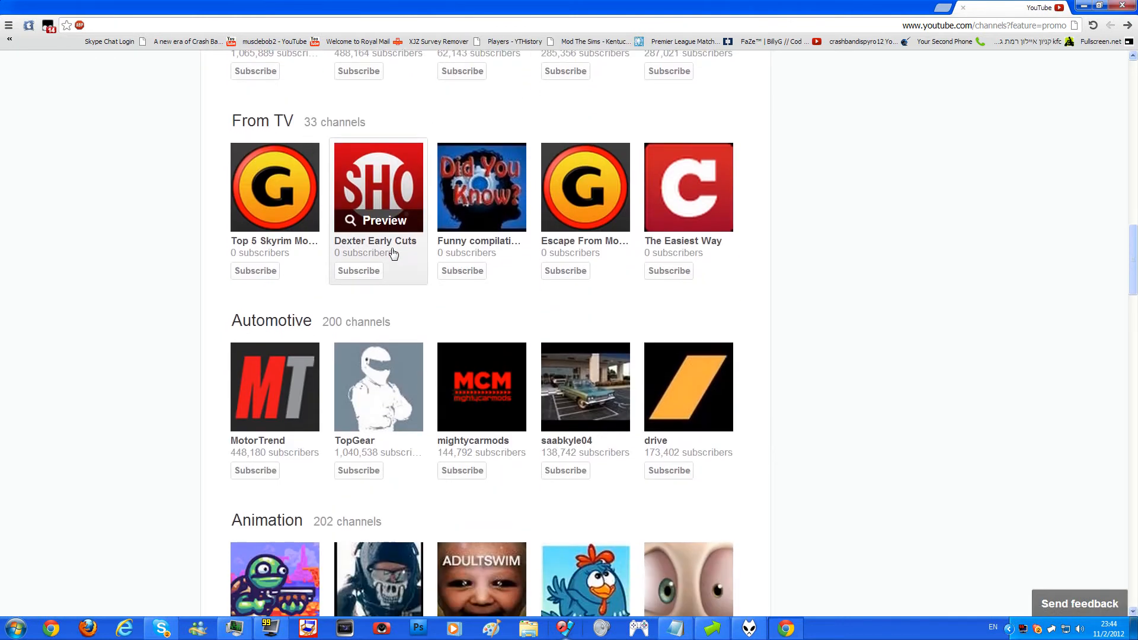
{"action": "scroll", "scroll_direction": "down", "scroll_amount": 3}
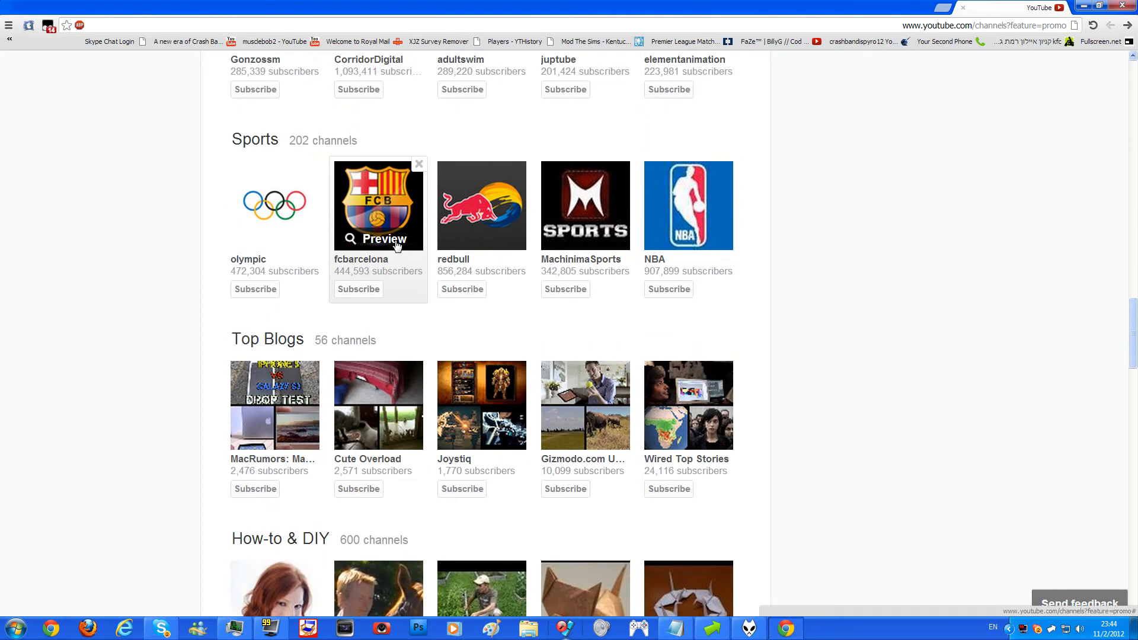
{"action": "scroll", "scroll_direction": "down", "scroll_amount": 3}
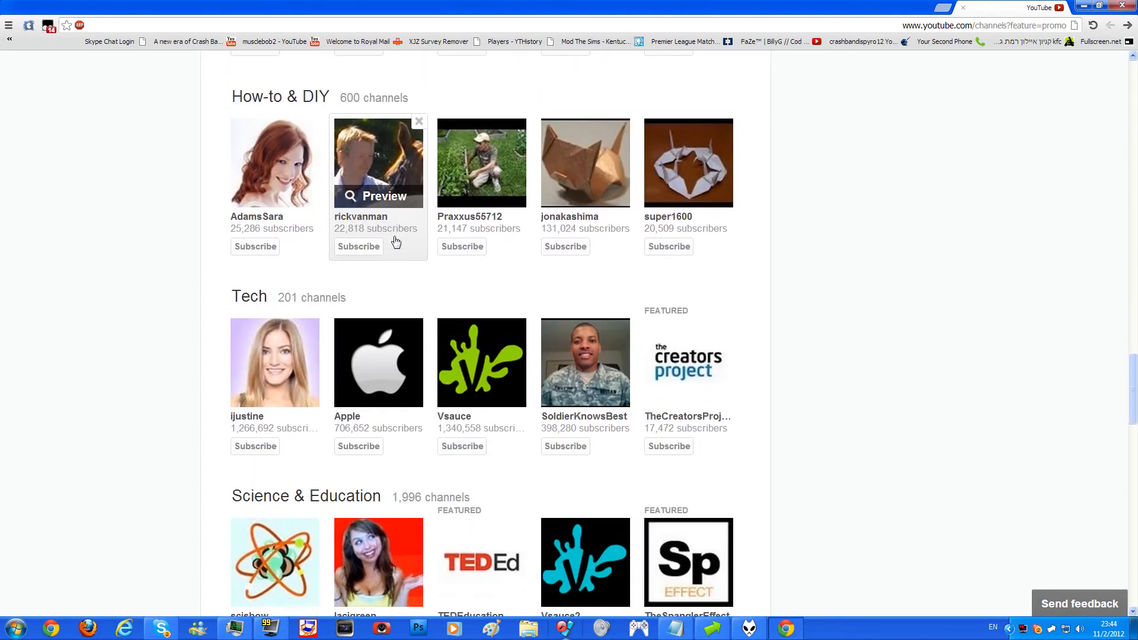
{"action": "scroll", "scroll_direction": "down", "scroll_amount": 3}
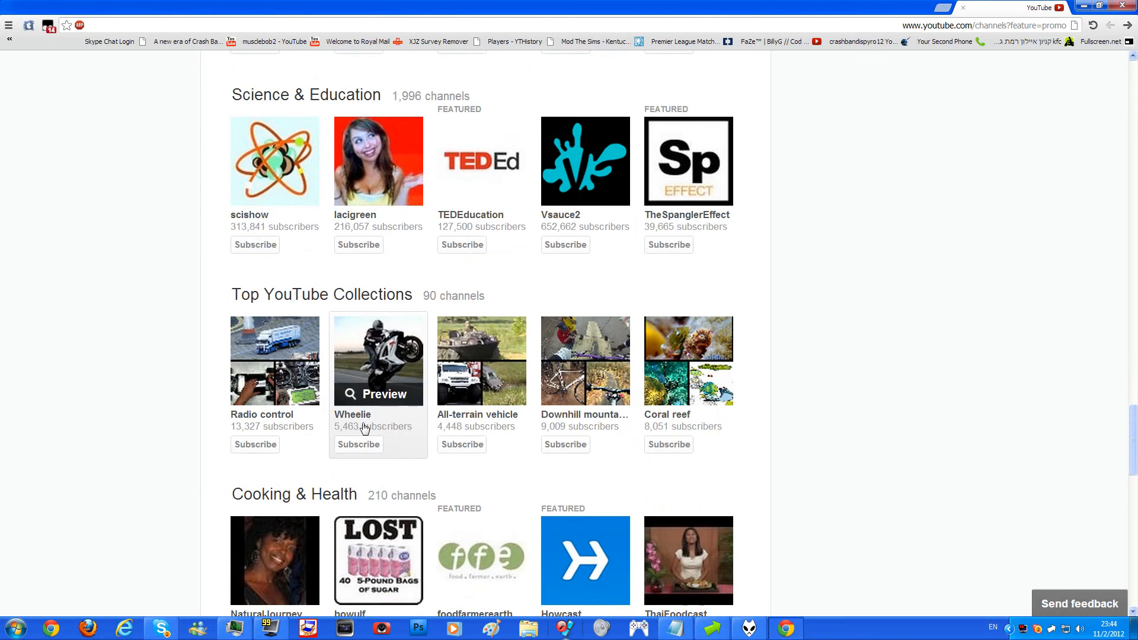
{"action": "scroll", "scroll_direction": "down", "scroll_amount": 3}
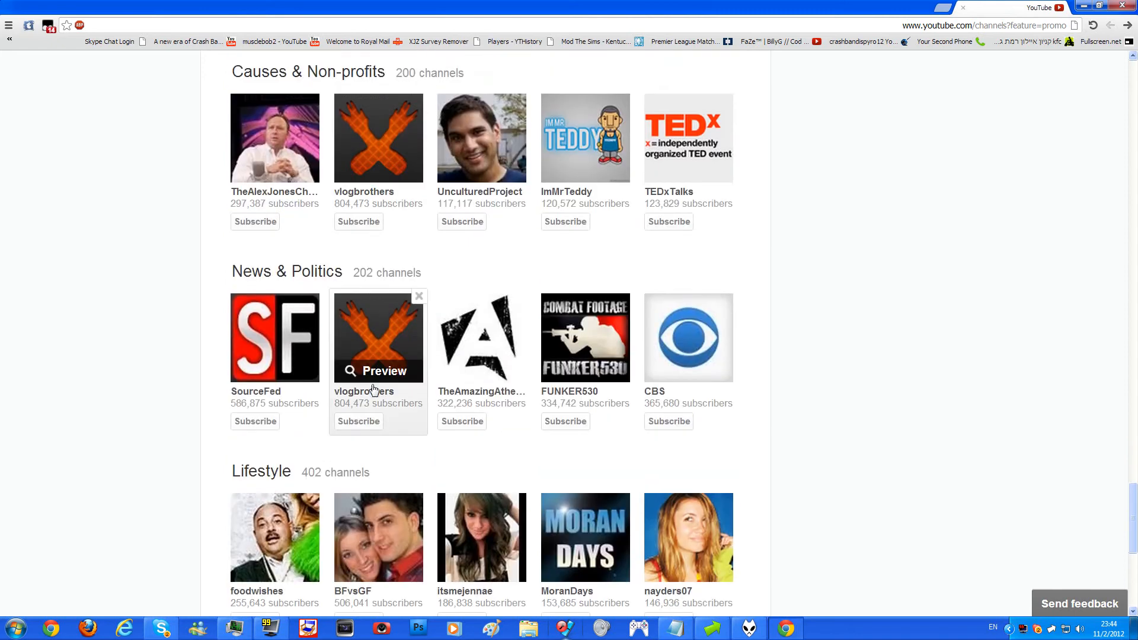
{"action": "scroll", "scroll_direction": "down", "scroll_amount": 3}
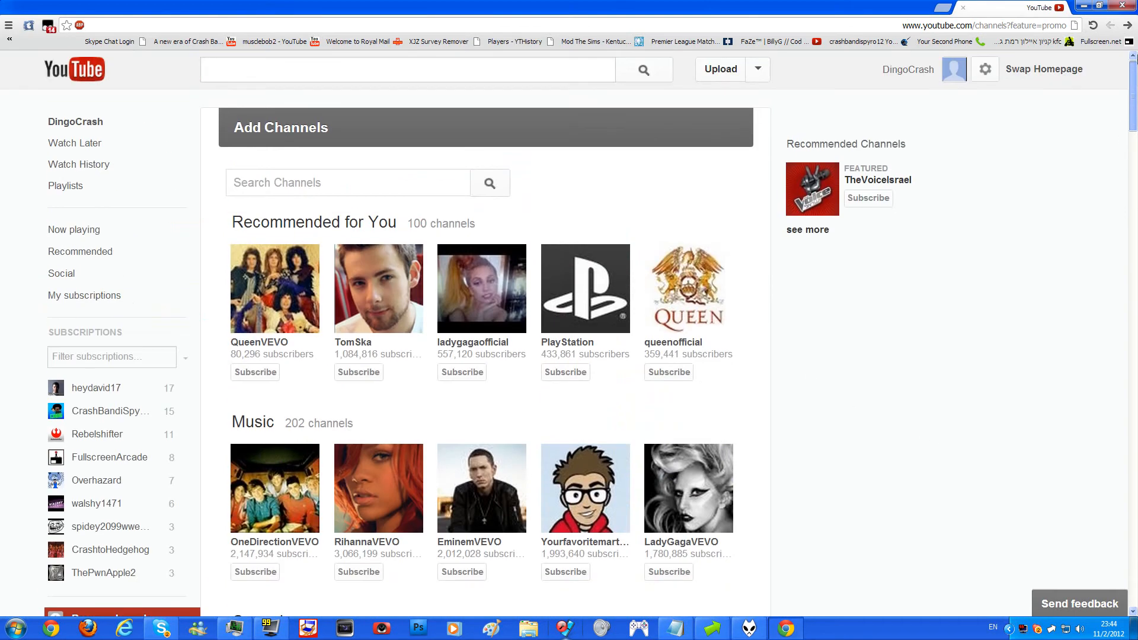
{"action": "scroll", "scroll_direction": "down", "scroll_amount": 3}
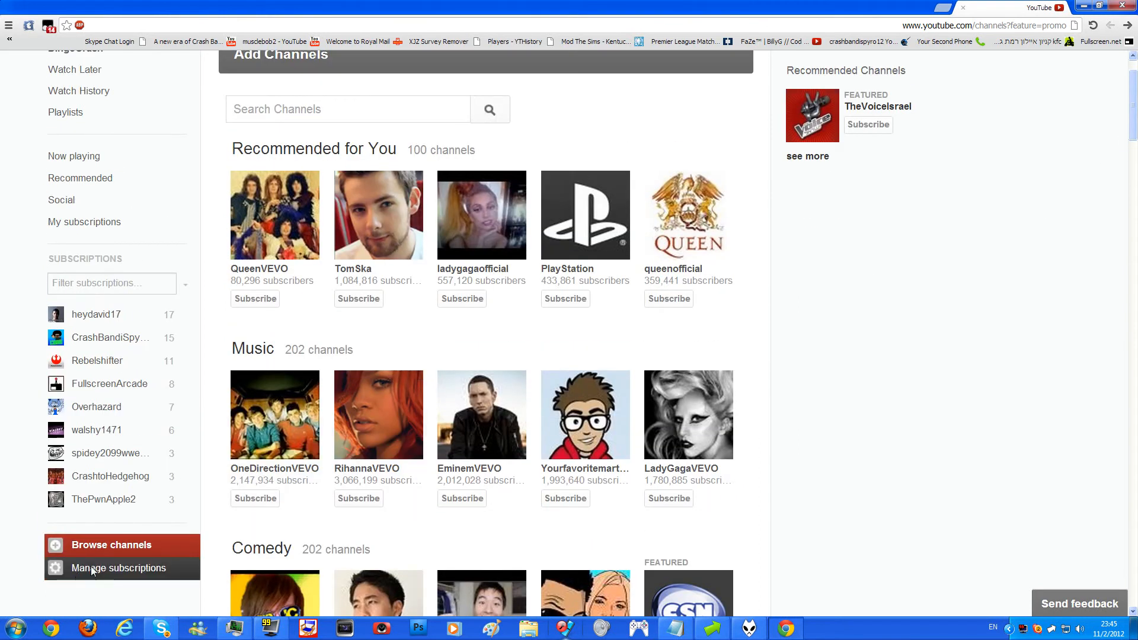
Return to the subscription manager listing all 121 subscriptions.
{"action": "left_click", "coordinate": [118, 567]}
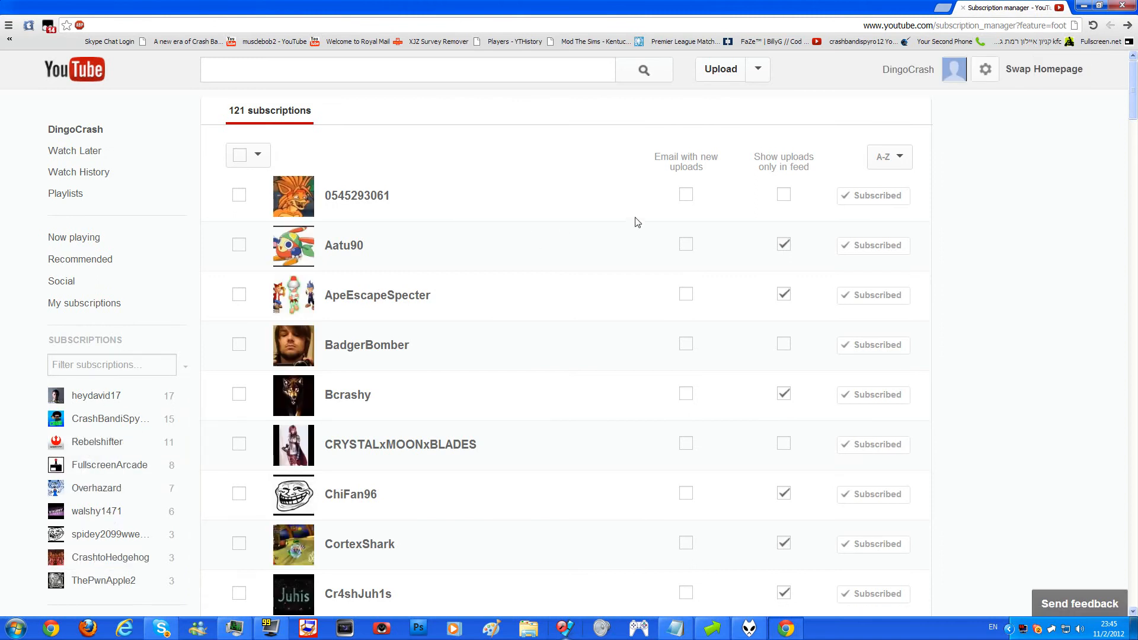
{"action": "mouse_move", "coordinate": [943, 99]}
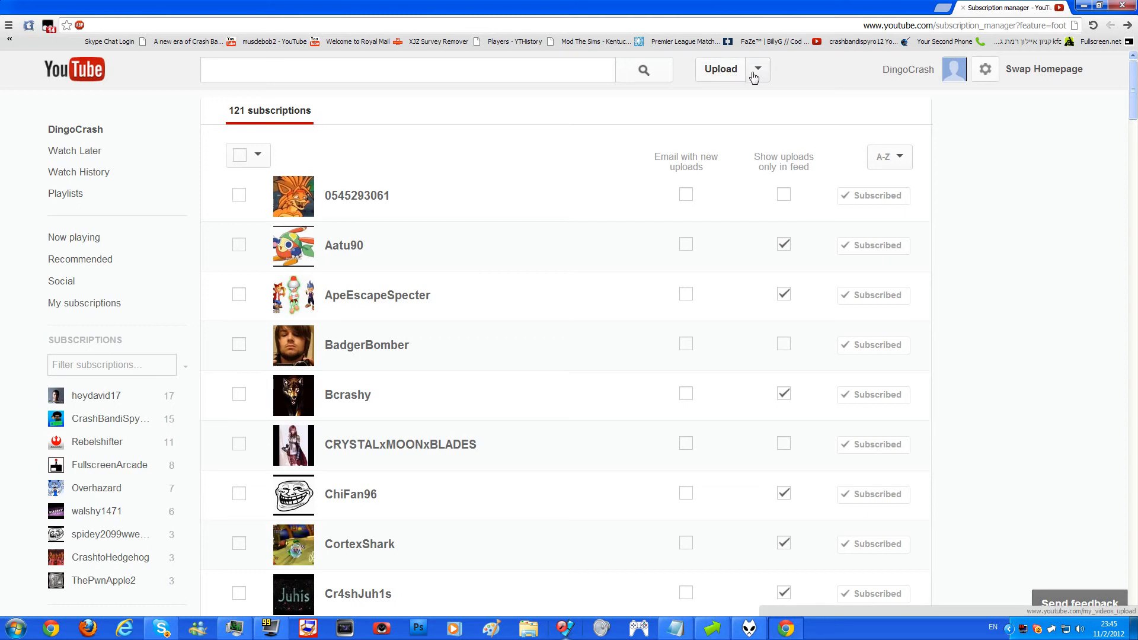
{"action": "left_click", "coordinate": [757, 69]}
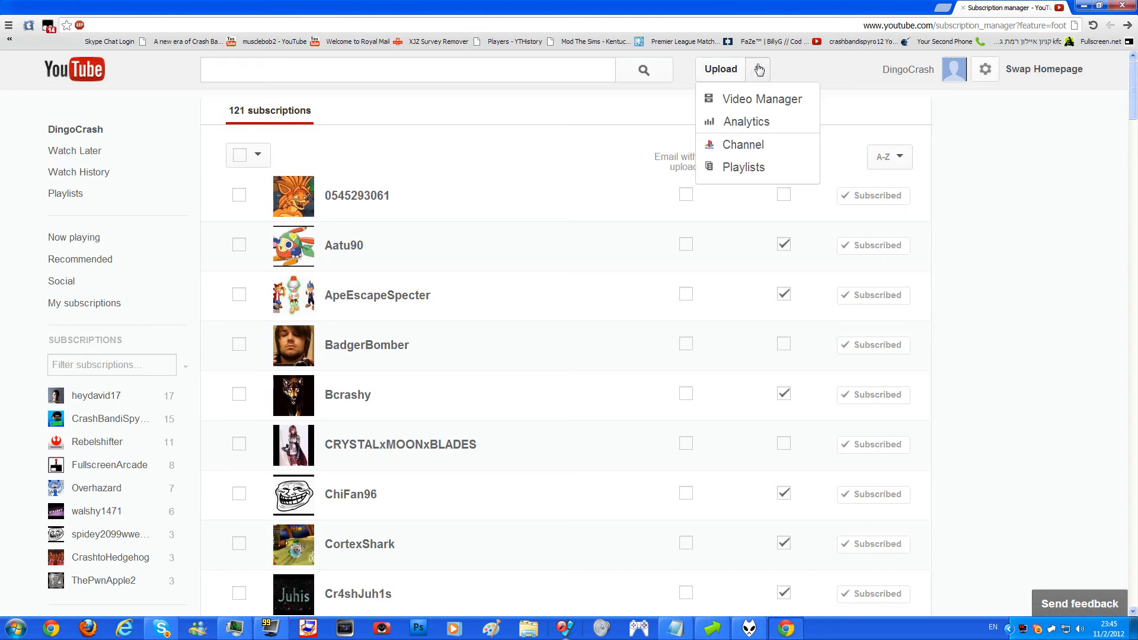
{"action": "mouse_move", "coordinate": [986, 88]}
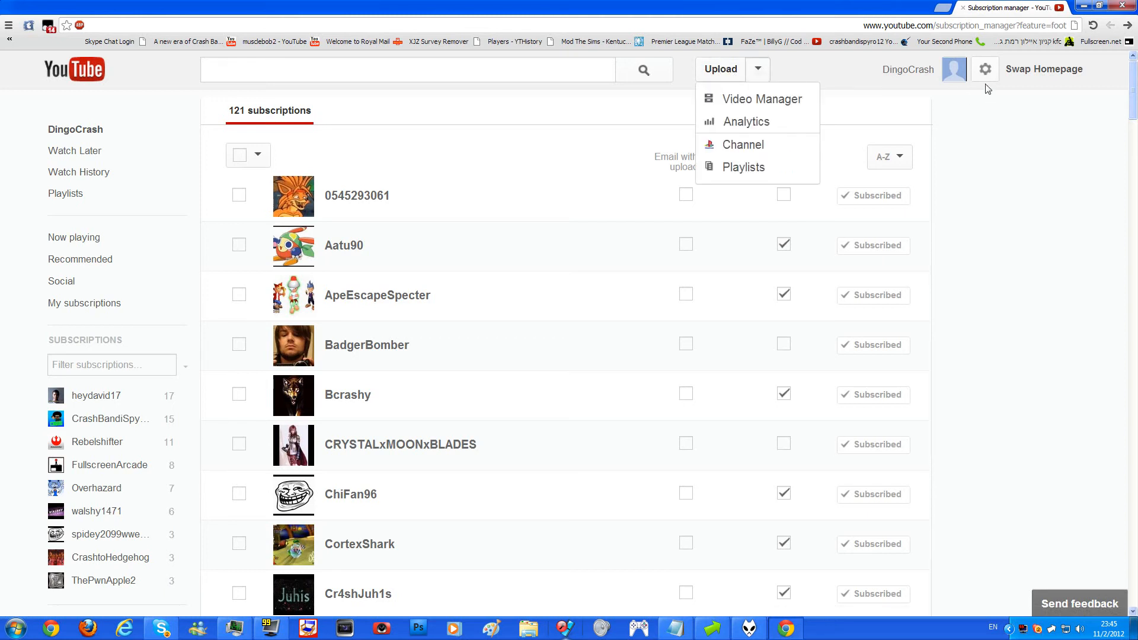
{"action": "mouse_move", "coordinate": [759, 99]}
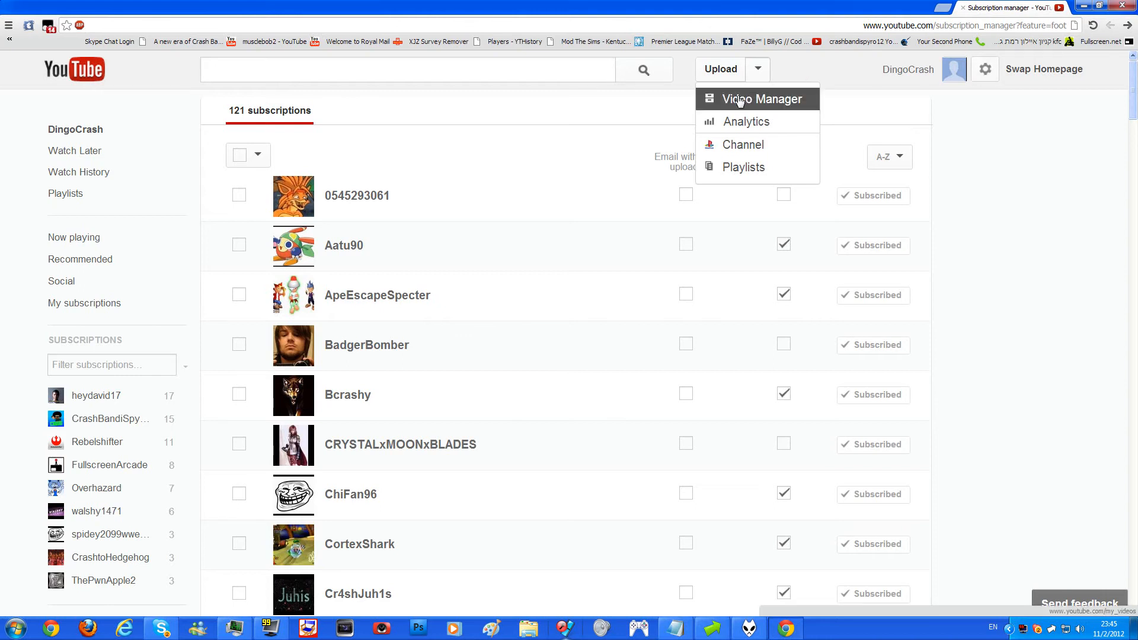
{"action": "mouse_move", "coordinate": [737, 121]}
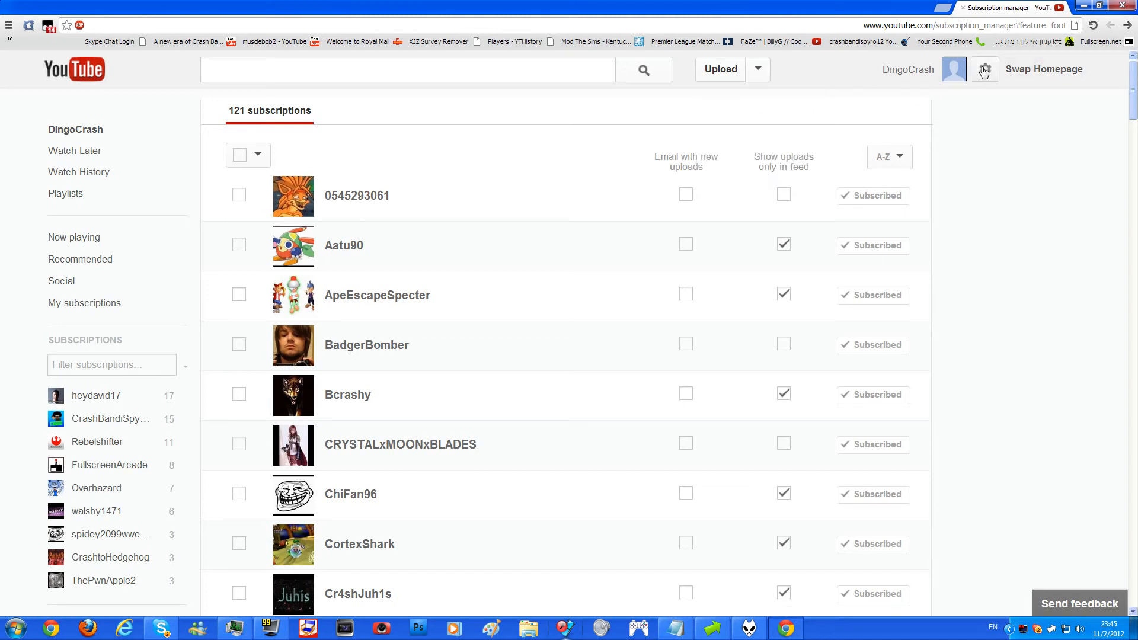
{"action": "mouse_move", "coordinate": [939, 73]}
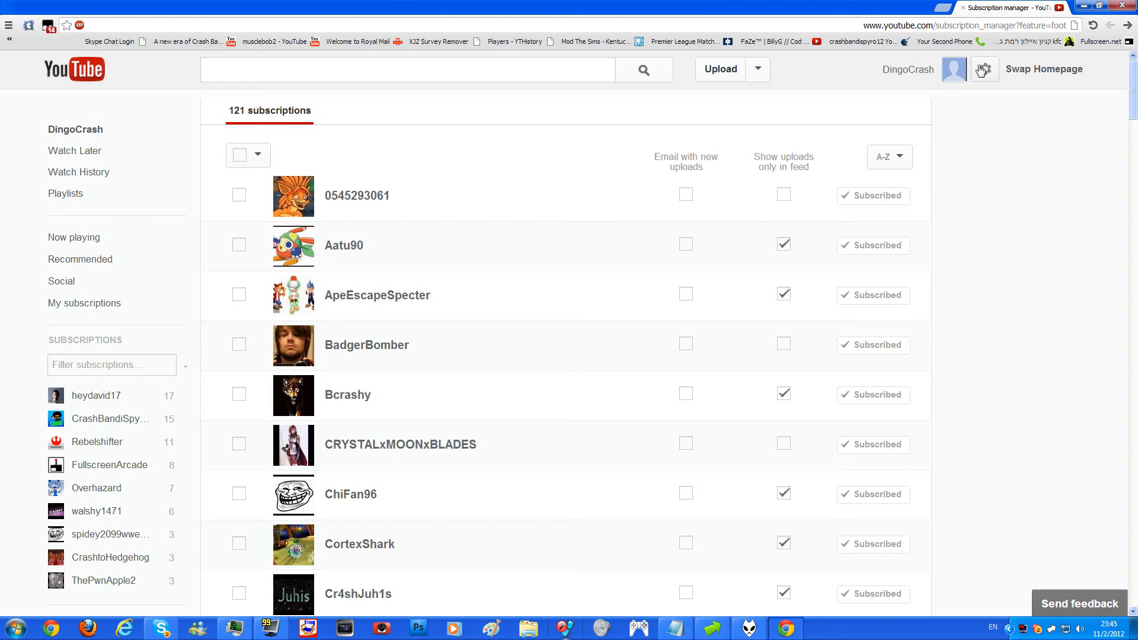
{"action": "mouse_move", "coordinate": [985, 73]}
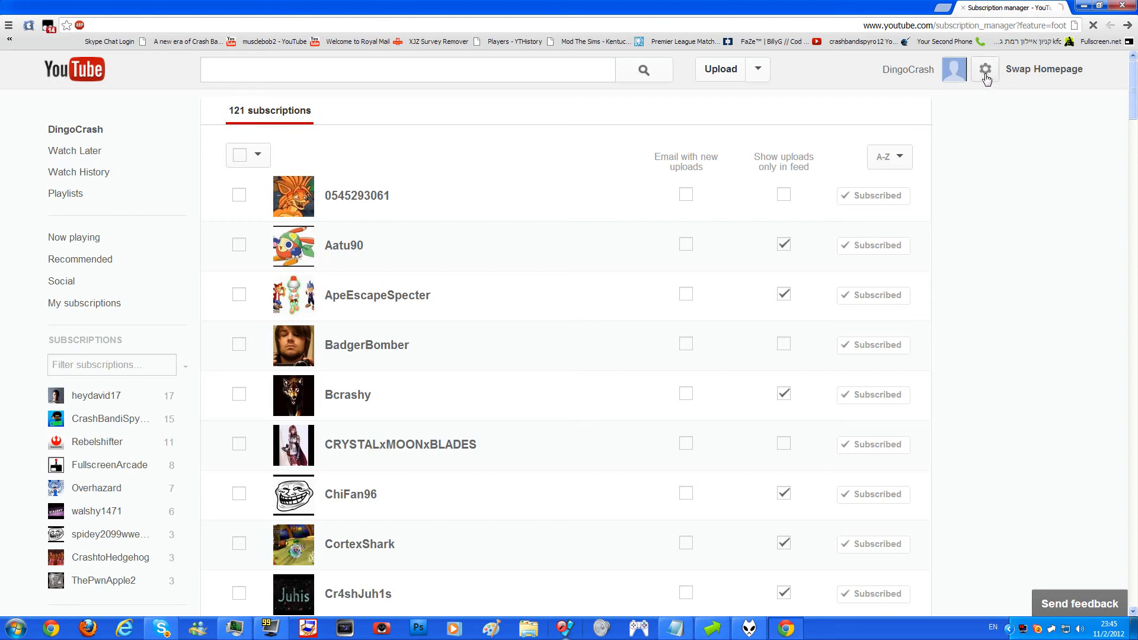
Go to the account settings Overview page from the gear icon beside the account name.
{"action": "left_click", "coordinate": [985, 69]}
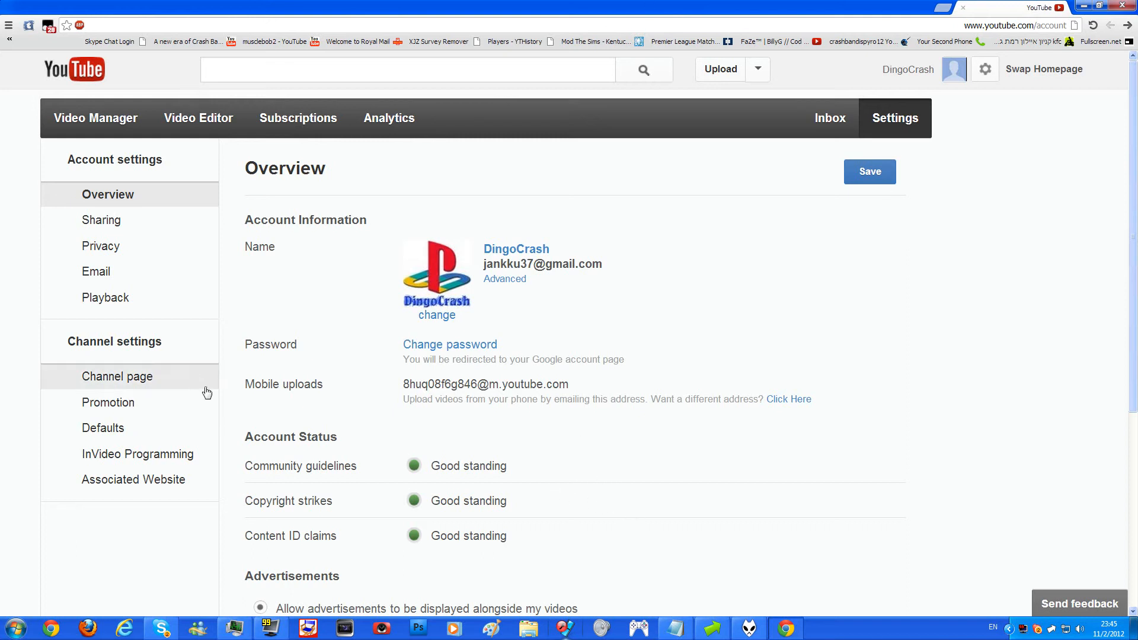
{"action": "mouse_move", "coordinate": [494, 113]}
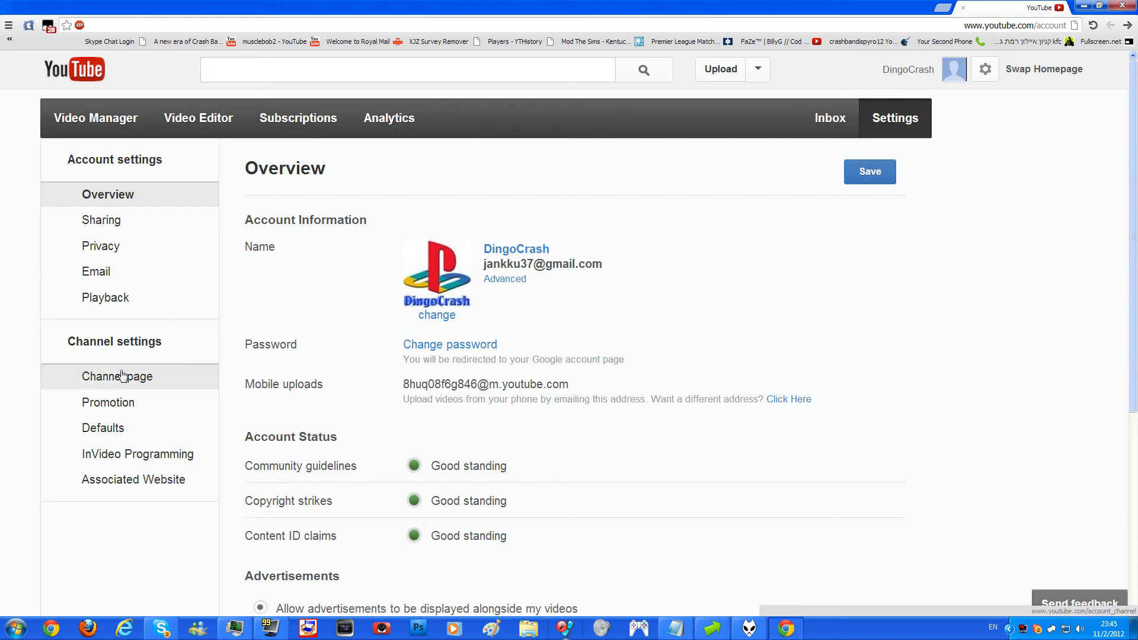
{"action": "mouse_move", "coordinate": [101, 220]}
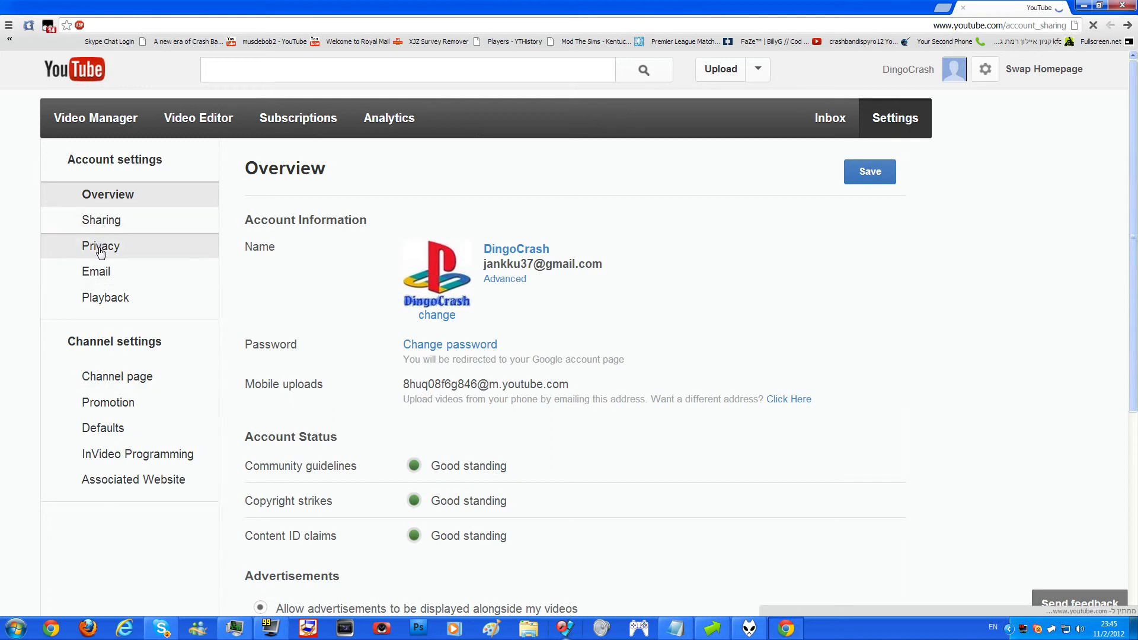
View Sharing settings, then the Channel page settings with the Overview tab, tags and visibility turned on.
{"action": "left_click", "coordinate": [101, 220]}
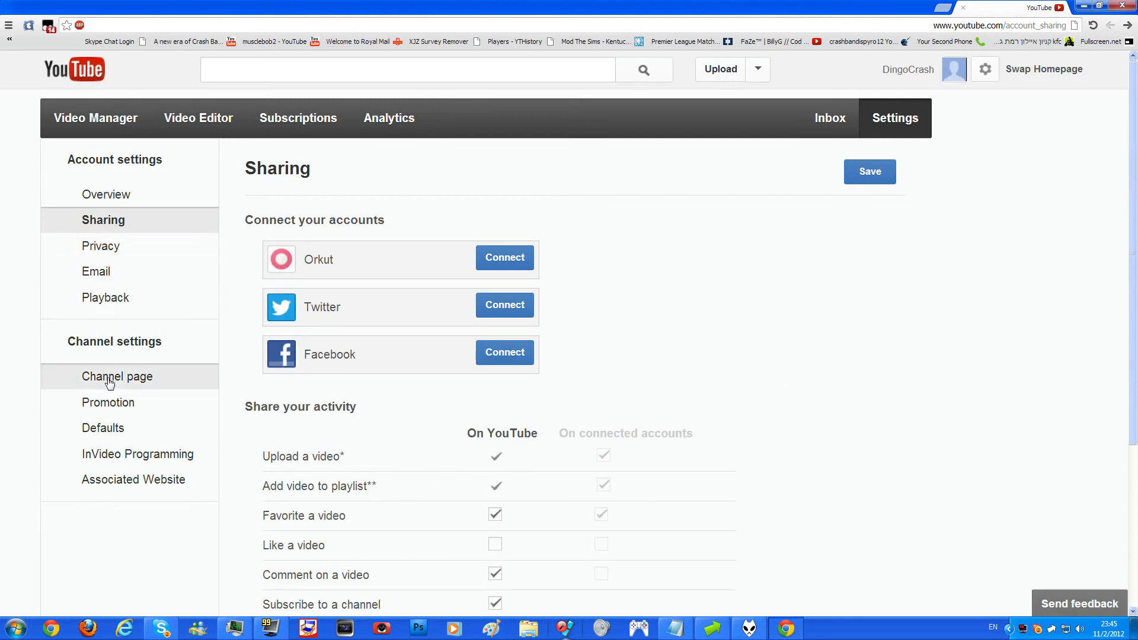
{"action": "left_click", "coordinate": [117, 376]}
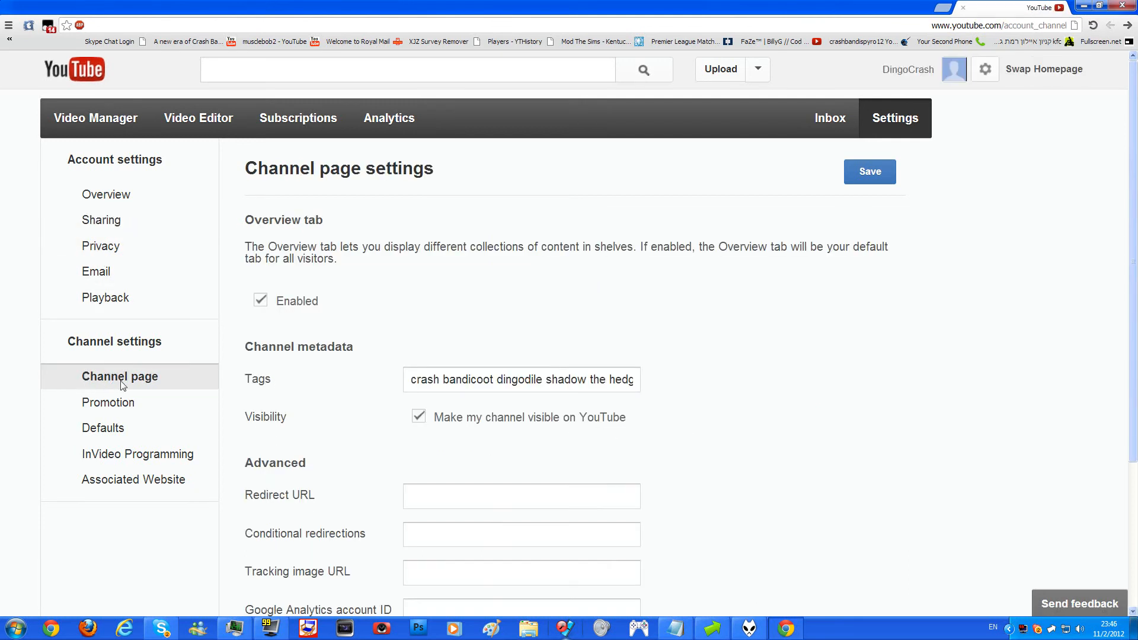
{"action": "mouse_move", "coordinate": [391, 410]}
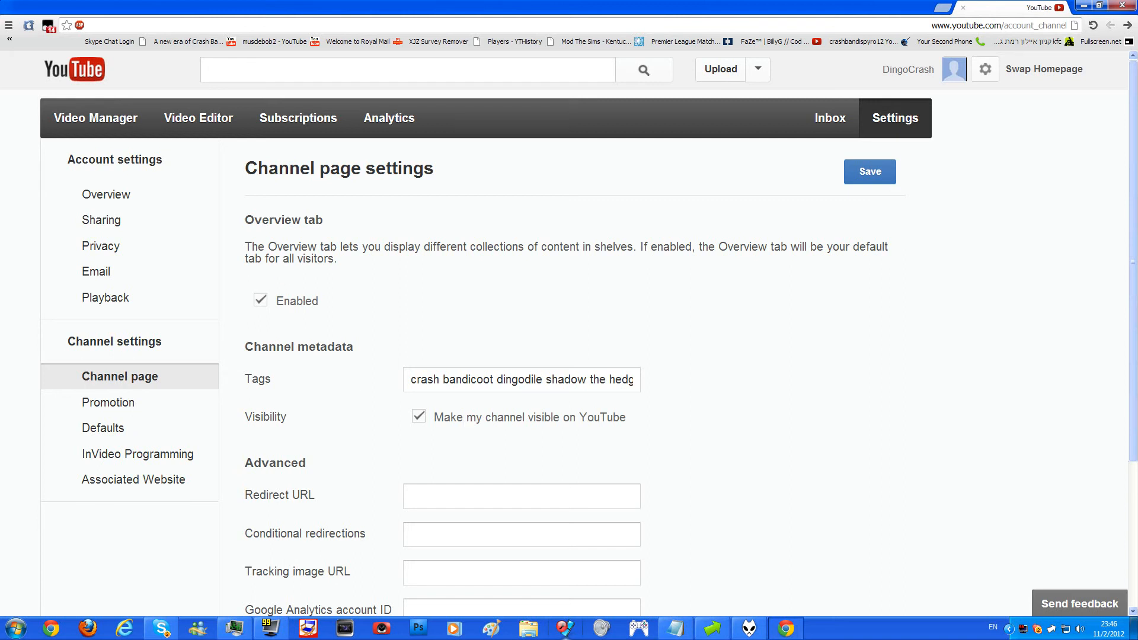
{"action": "mouse_move", "coordinate": [466, 266]}
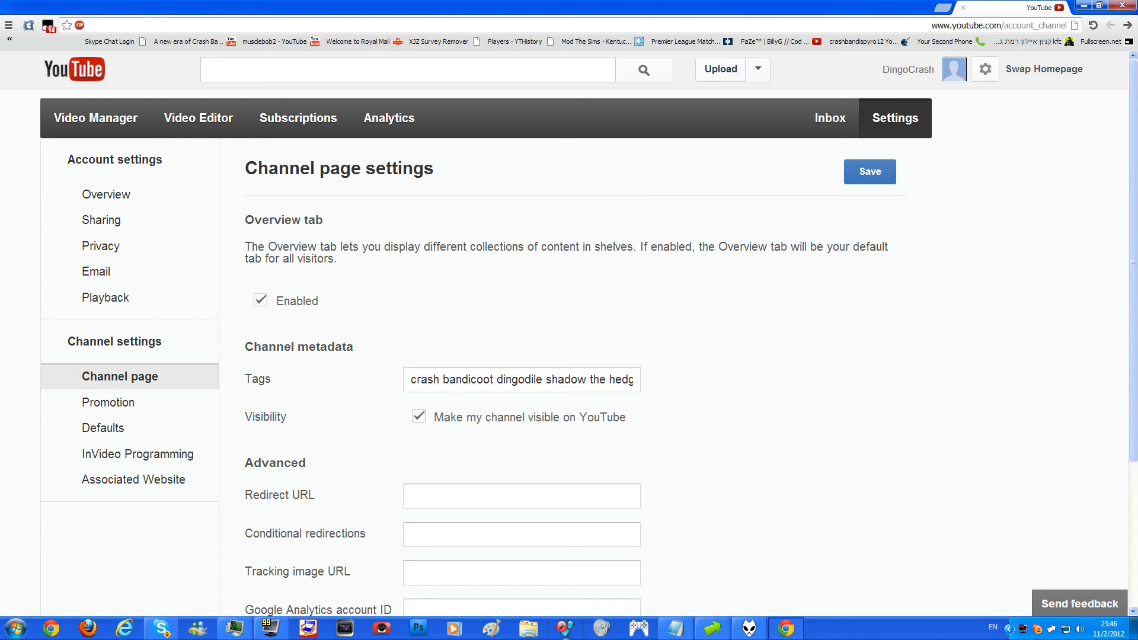
{"action": "scroll", "scroll_direction": "down", "scroll_amount": 3}
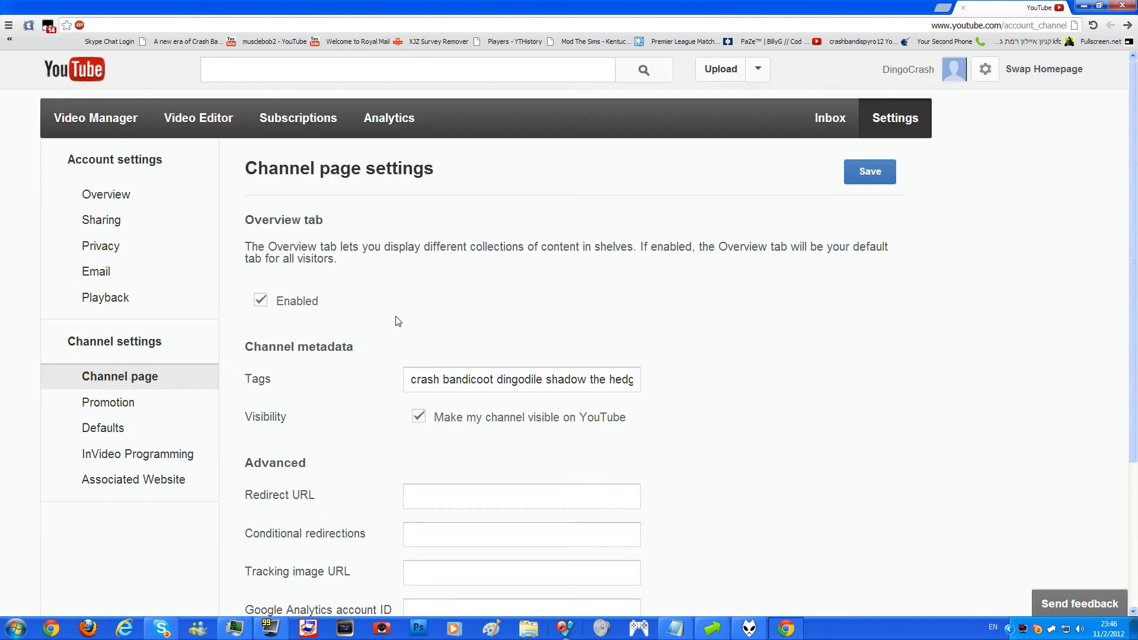
{"action": "mouse_move", "coordinate": [382, 369]}
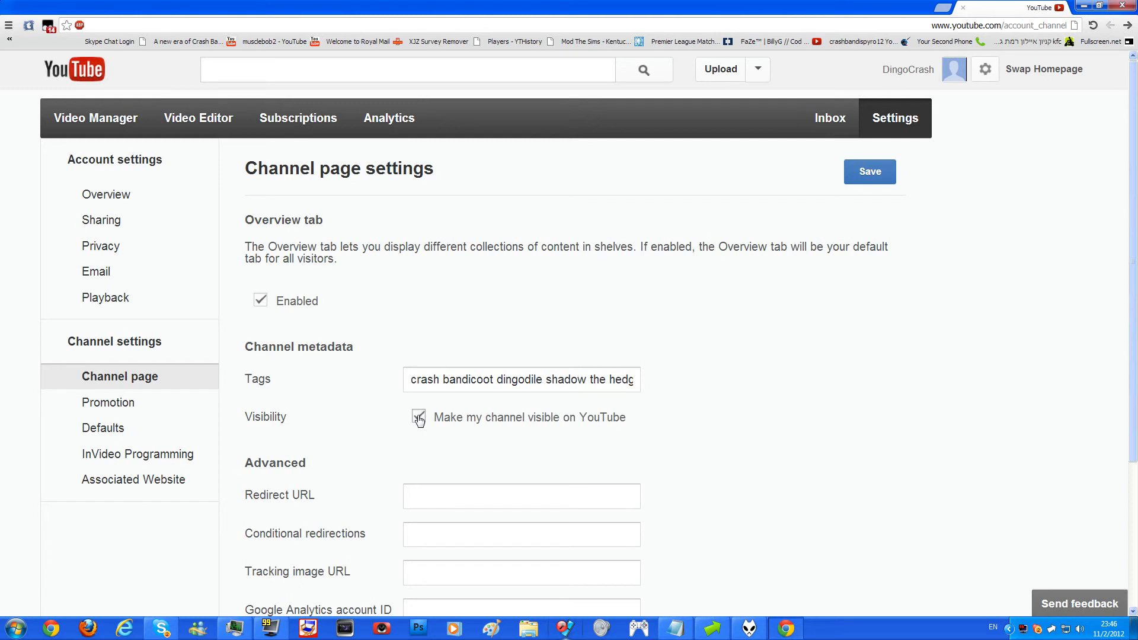
{"action": "left_click", "coordinate": [417, 417]}
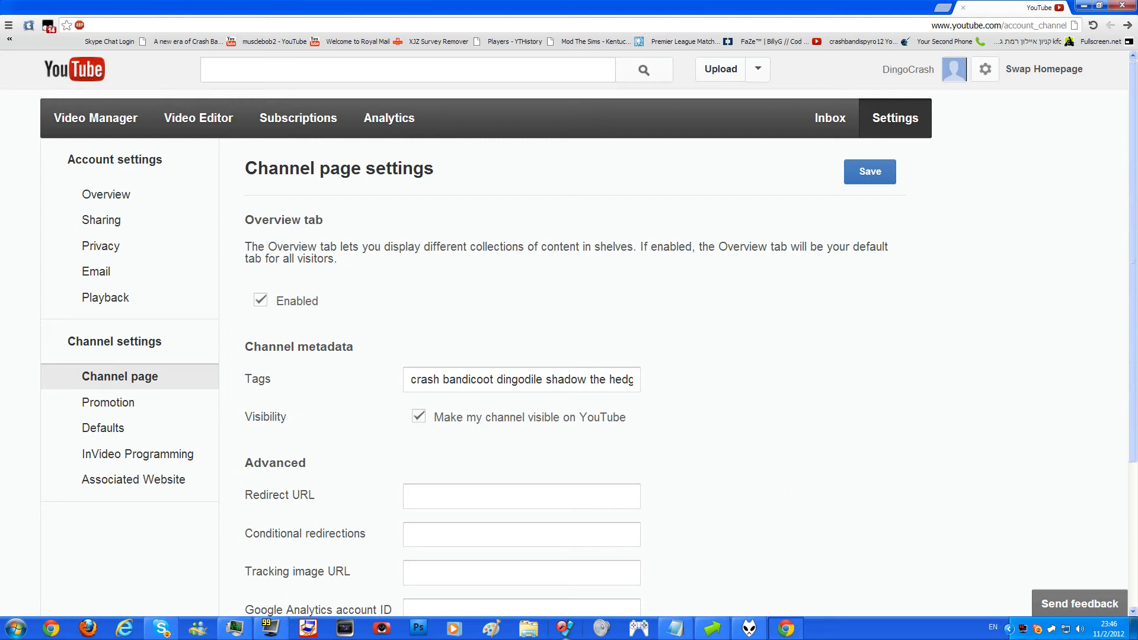
{"action": "mouse_move", "coordinate": [291, 417]}
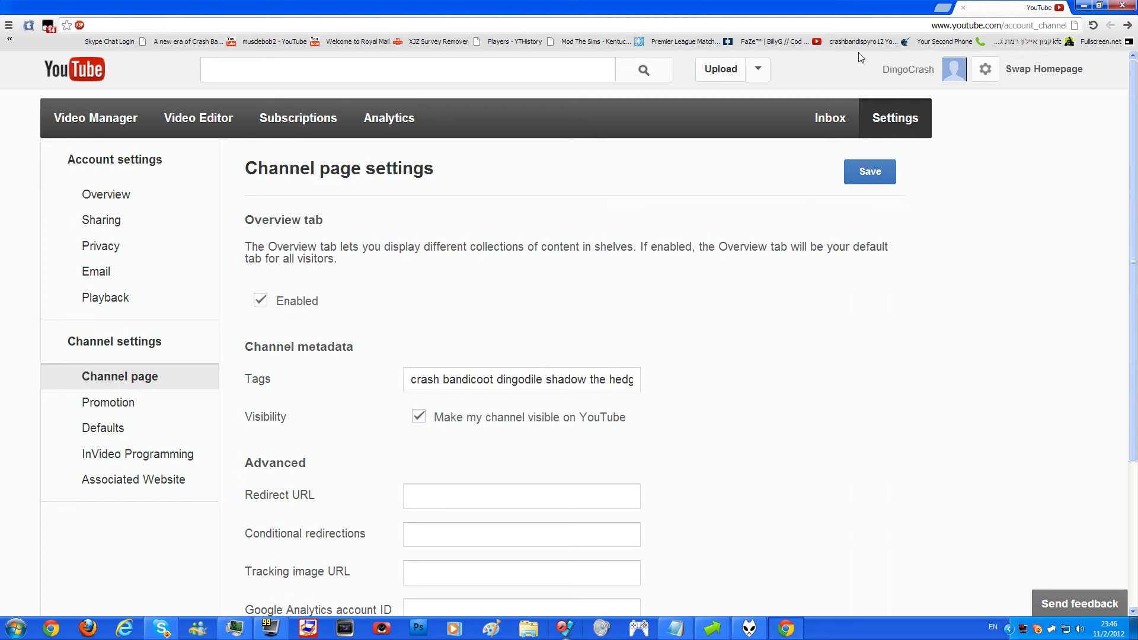
{"action": "mouse_move", "coordinate": [898, 90]}
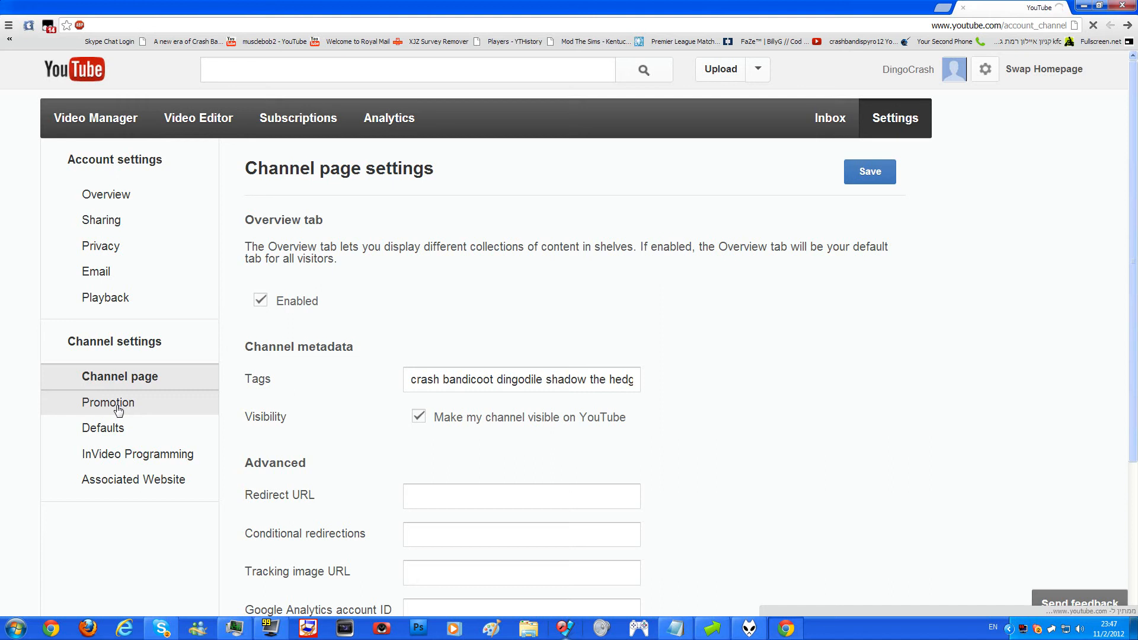
View the Promotion terms, then the InVideo Programming page with featured-video position and timing options.
{"action": "left_click", "coordinate": [107, 402]}
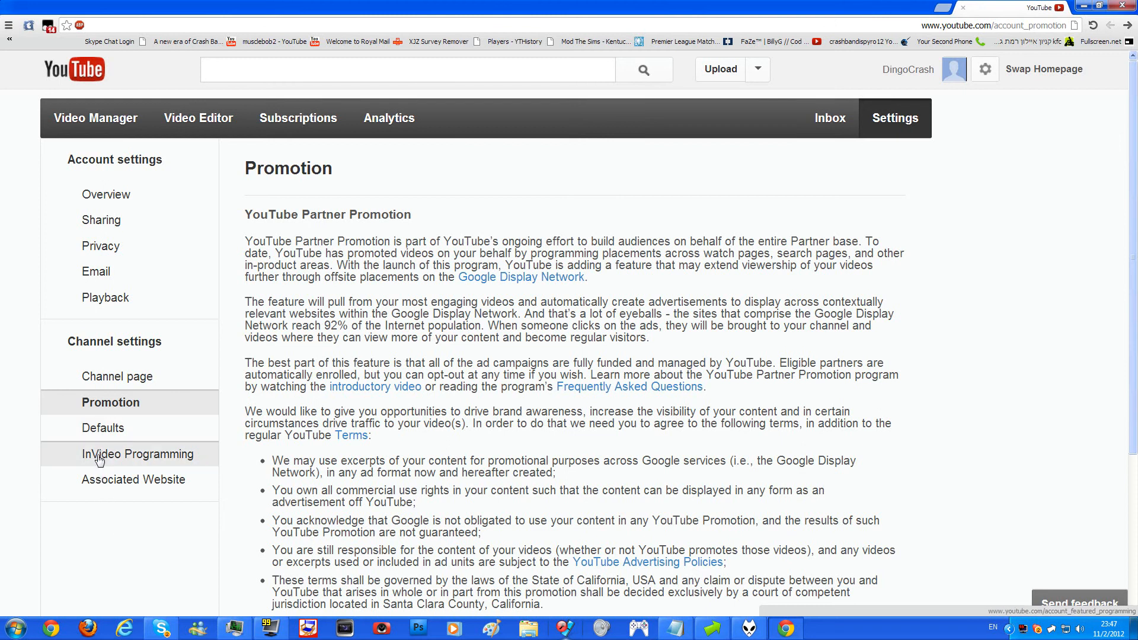
{"action": "left_click", "coordinate": [140, 453]}
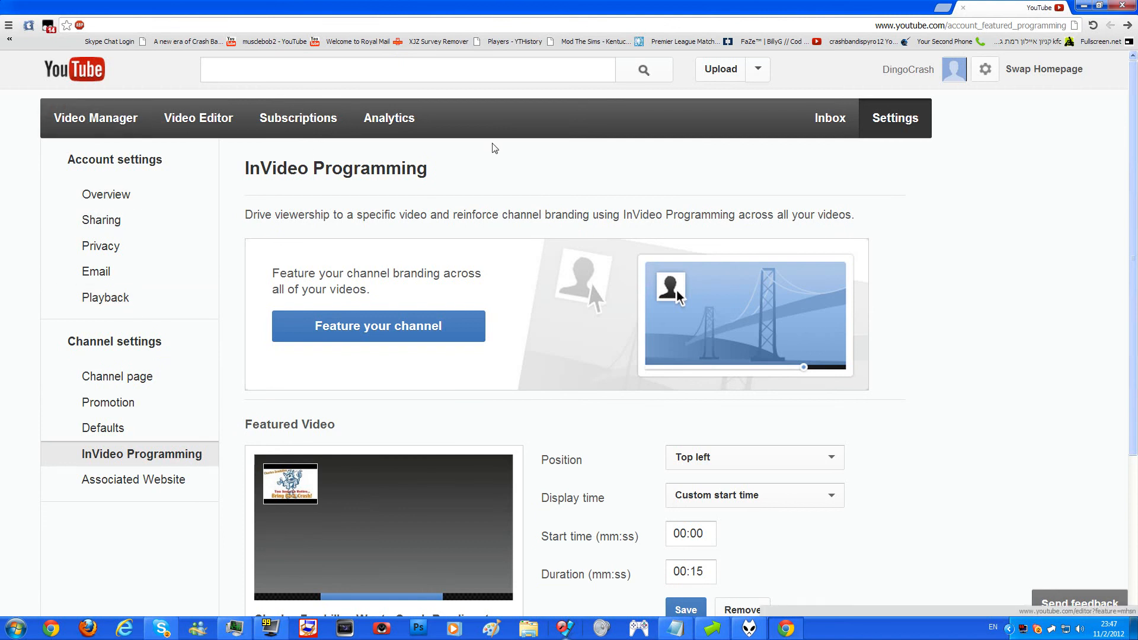
{"action": "mouse_move", "coordinate": [894, 72]}
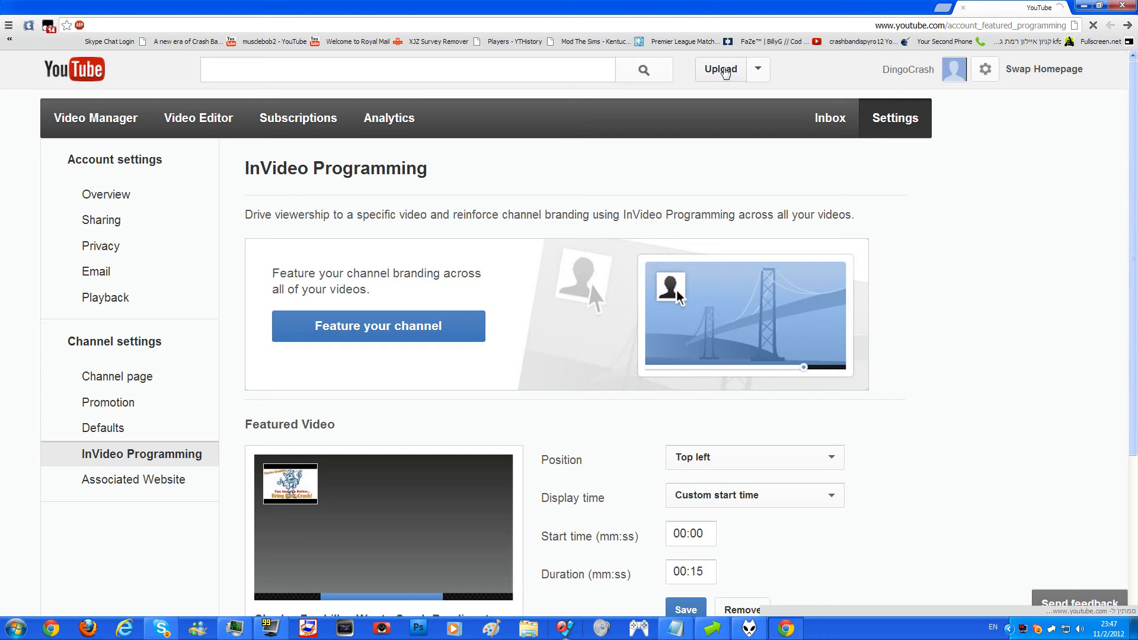
Review the Upload page's Public privacy choice and extra sharing options, then return to the homepage feed.
{"action": "left_click", "coordinate": [719, 69]}
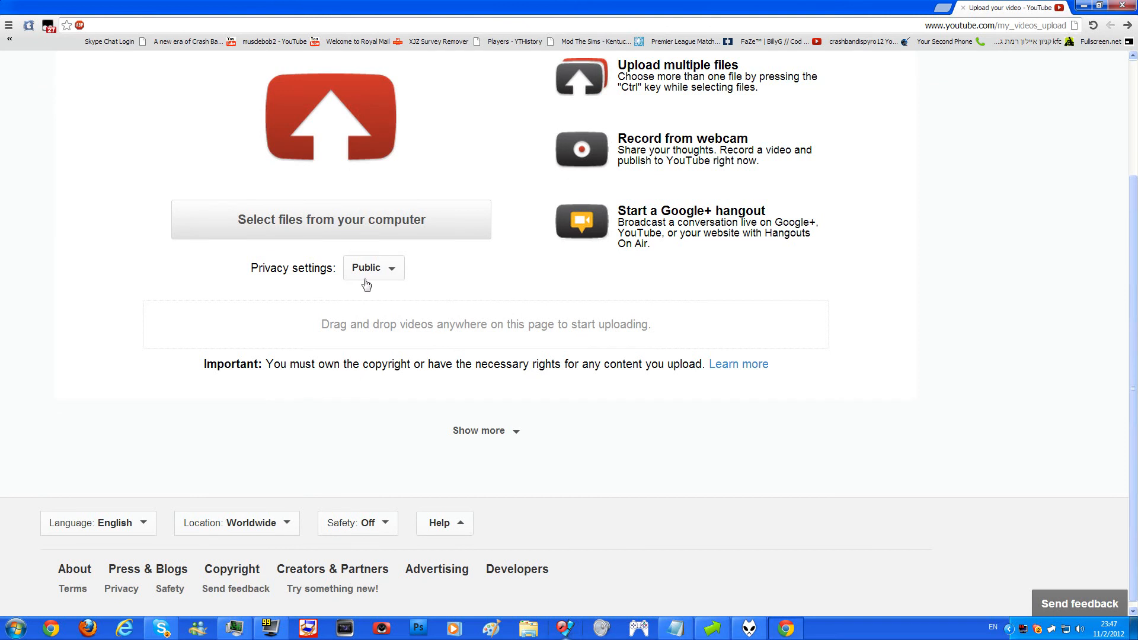
{"action": "left_click", "coordinate": [372, 268]}
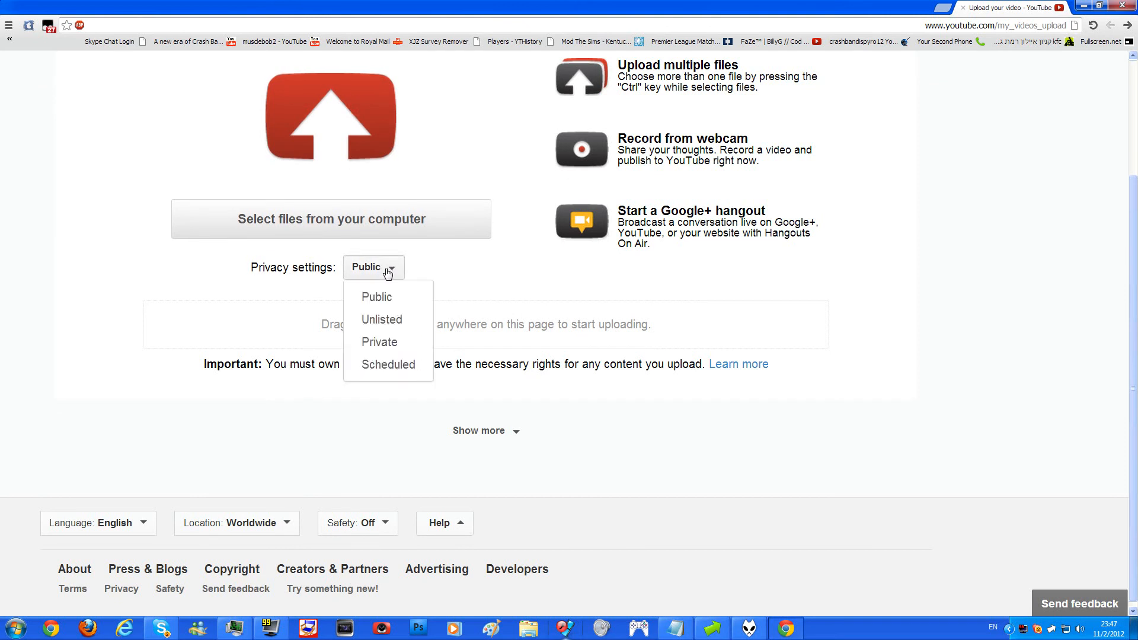
{"action": "mouse_move", "coordinate": [382, 319]}
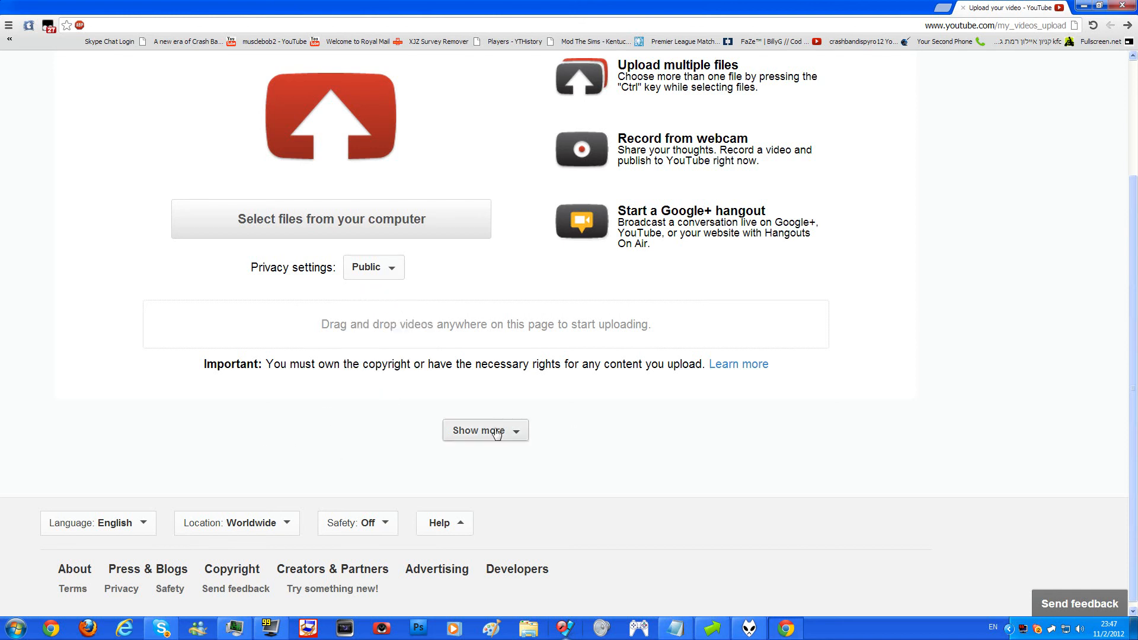
{"action": "left_click", "coordinate": [482, 430]}
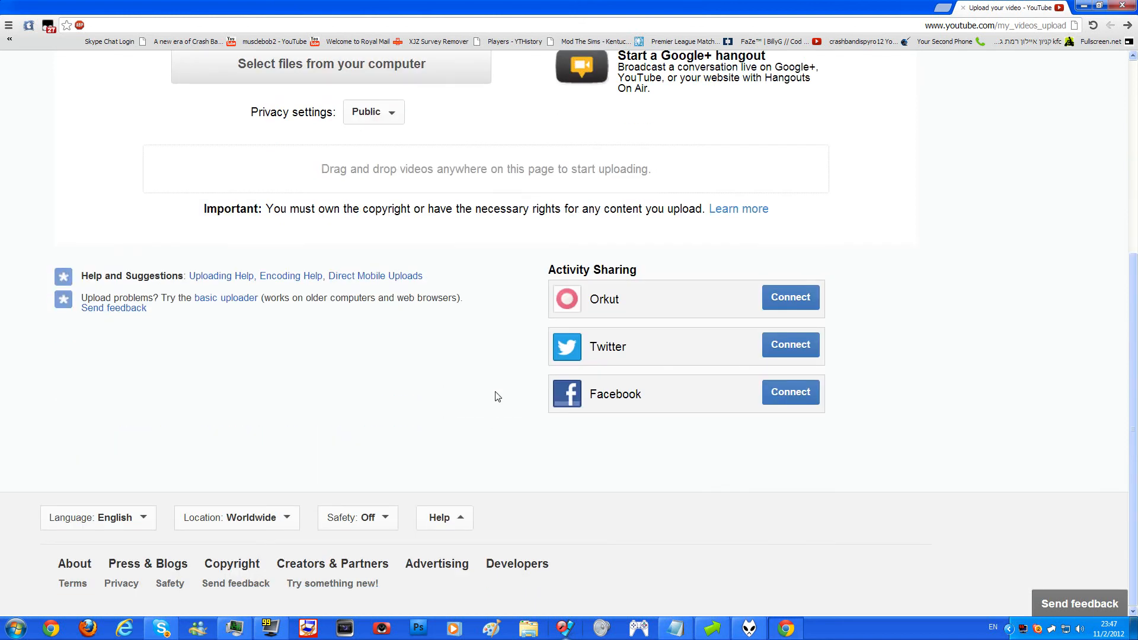
{"action": "mouse_move", "coordinate": [478, 424]}
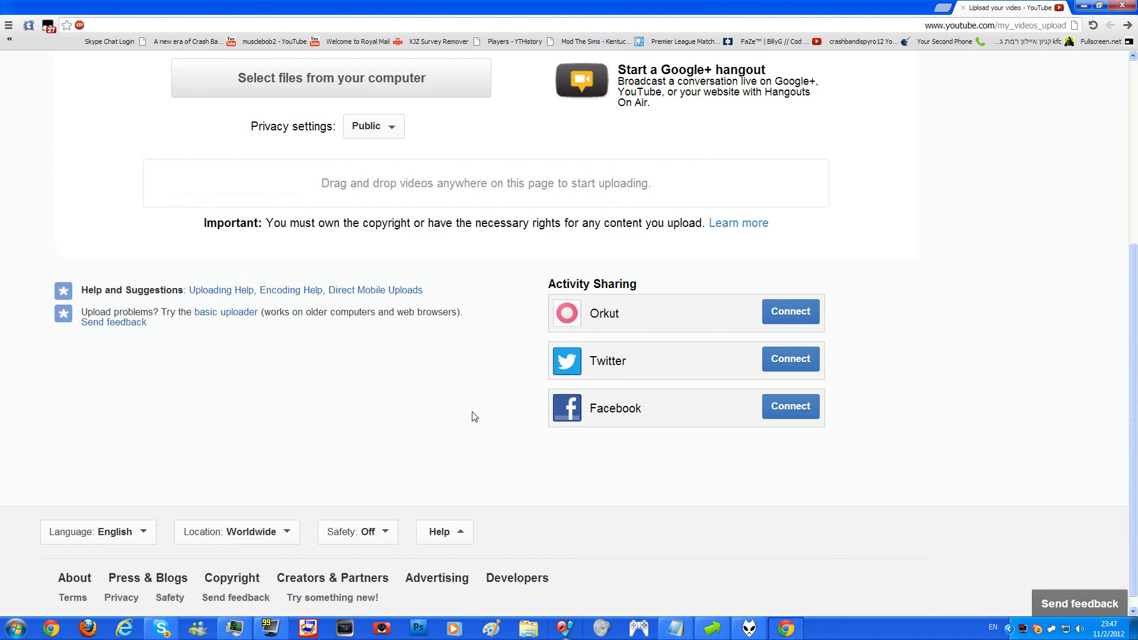
{"action": "mouse_move", "coordinate": [468, 404]}
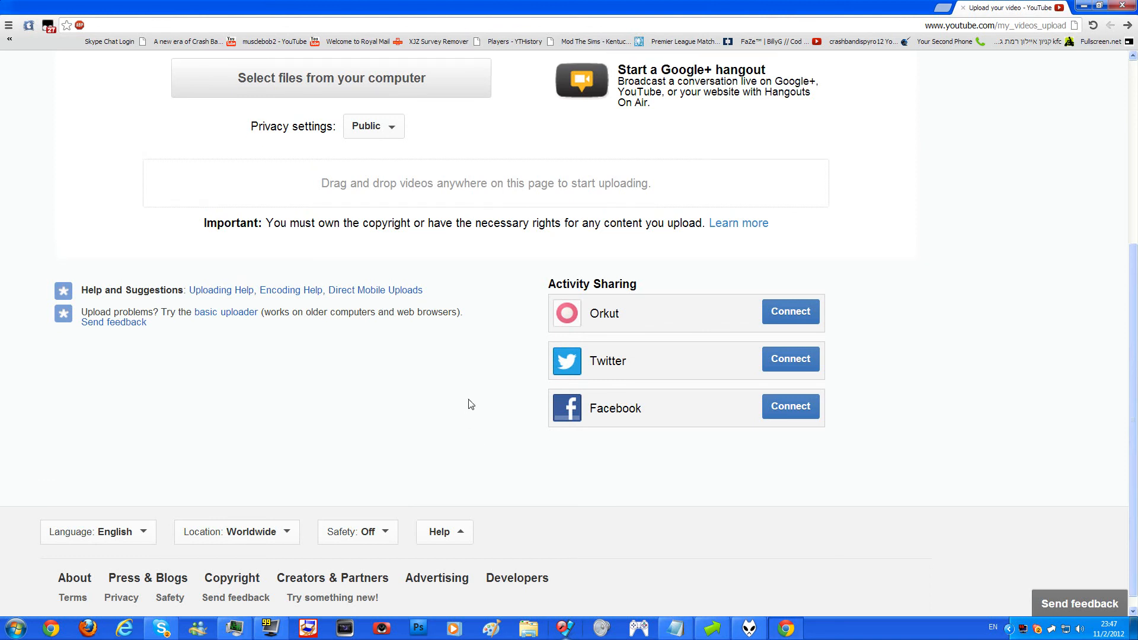
{"action": "scroll", "scroll_direction": "up", "scroll_amount": 3}
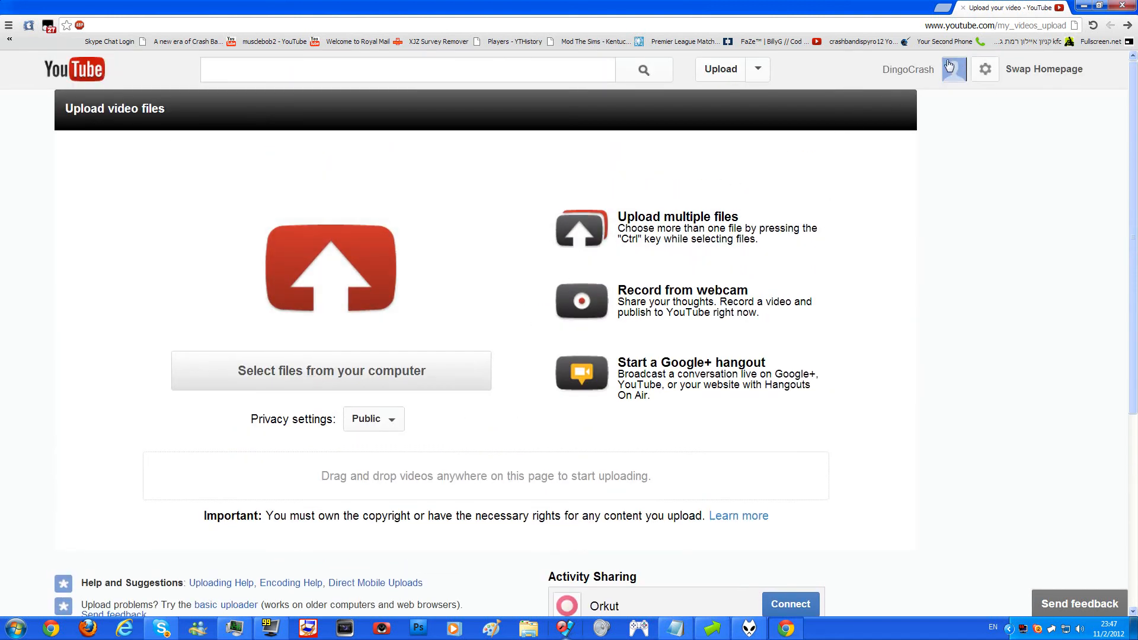
{"action": "left_click", "coordinate": [757, 69]}
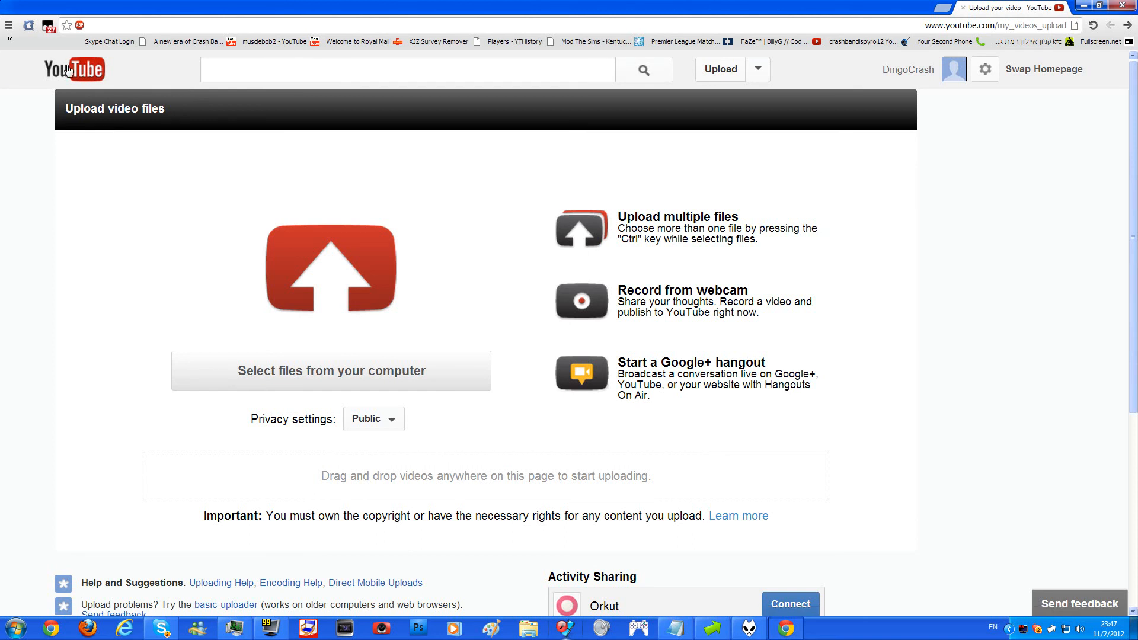
{"action": "mouse_move", "coordinate": [76, 72]}
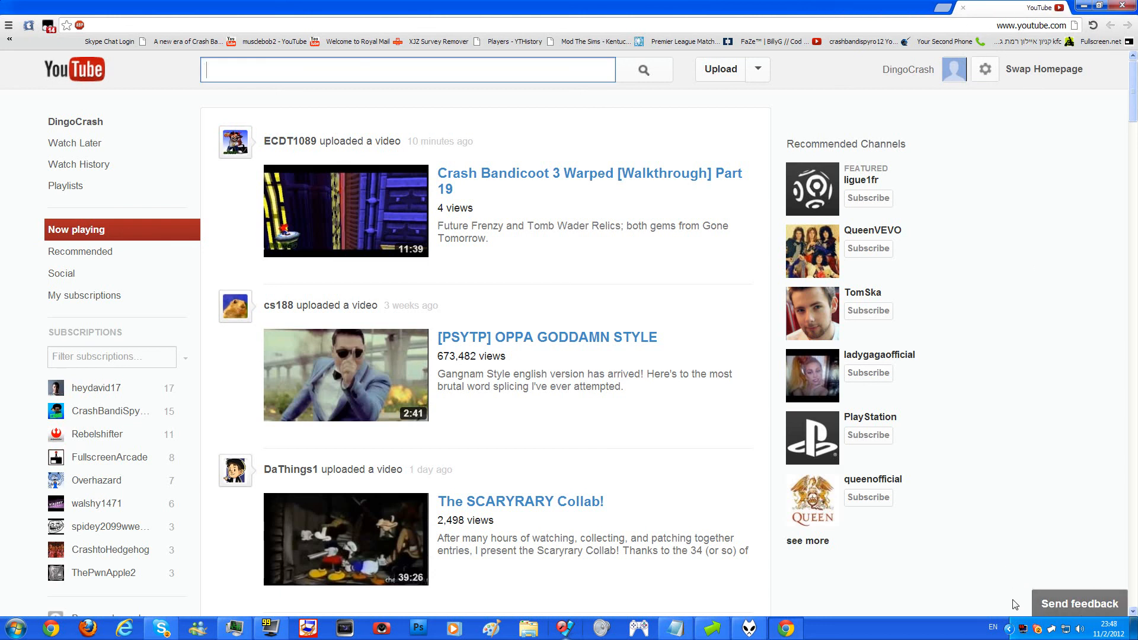
{"action": "left_click", "coordinate": [1079, 603]}
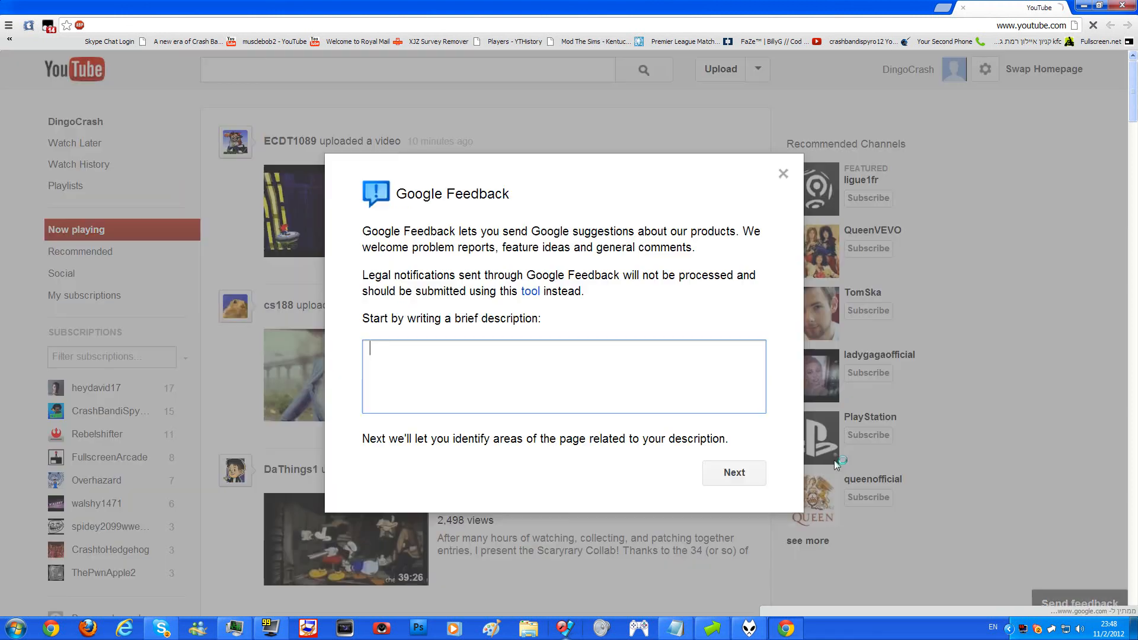
{"action": "mouse_move", "coordinate": [802, 168]}
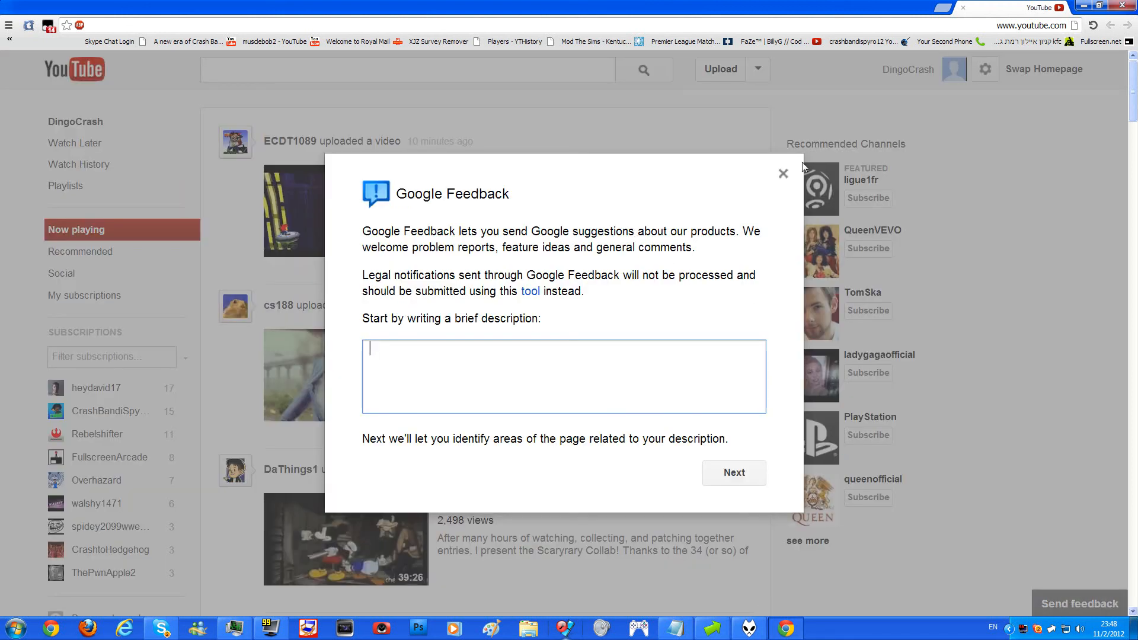
{"action": "left_click", "coordinate": [783, 174]}
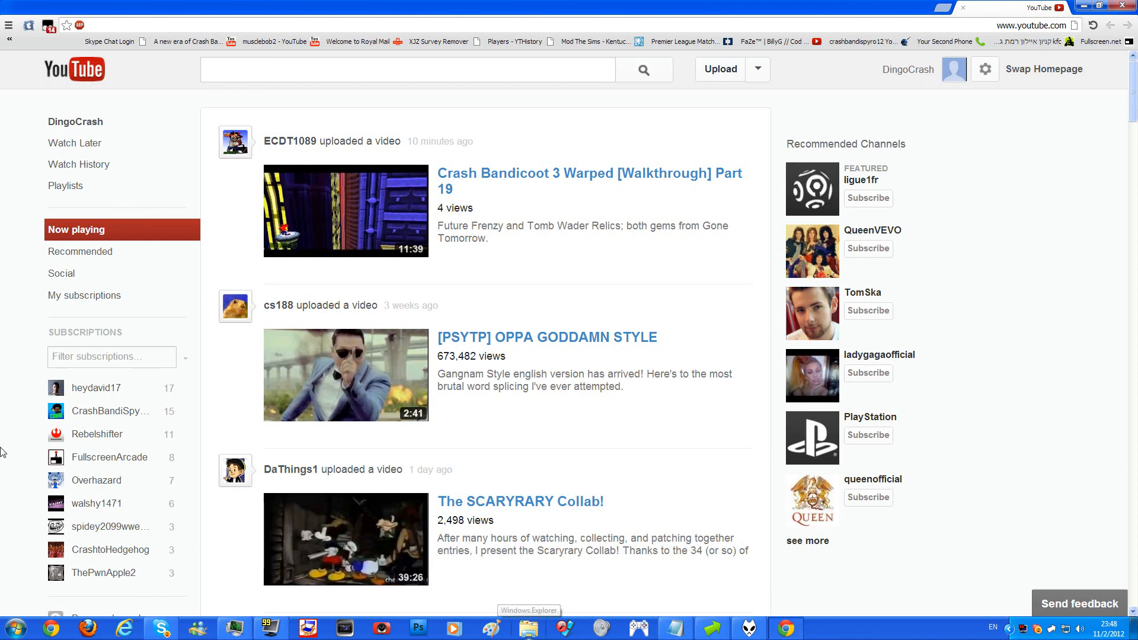
{"action": "mouse_move", "coordinate": [1029, 336]}
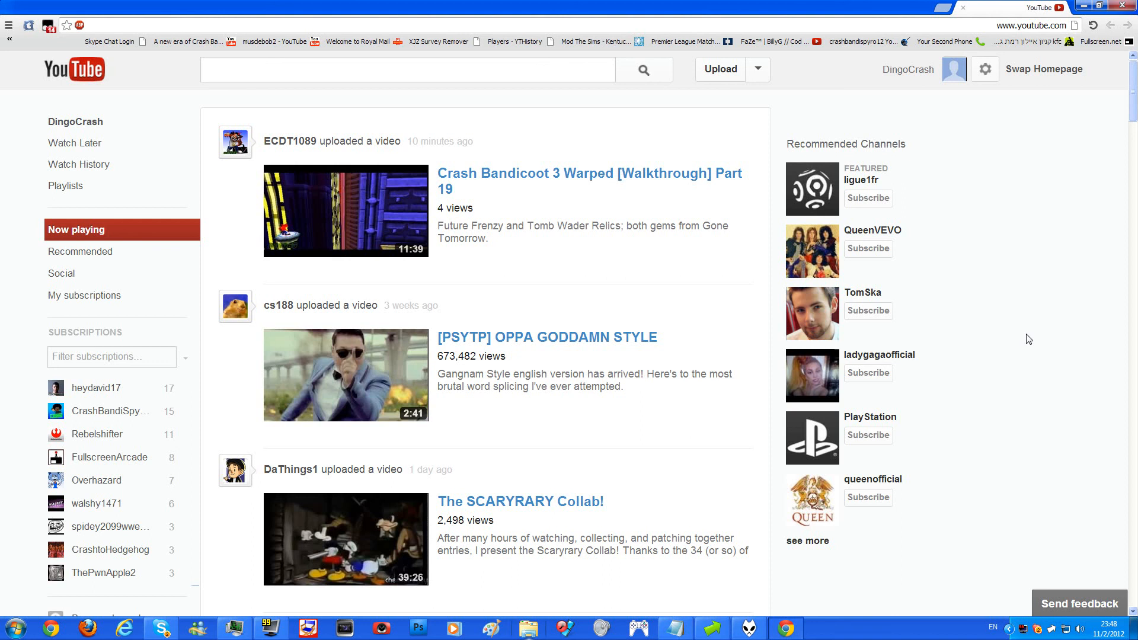
{"action": "mouse_move", "coordinate": [1044, 68]}
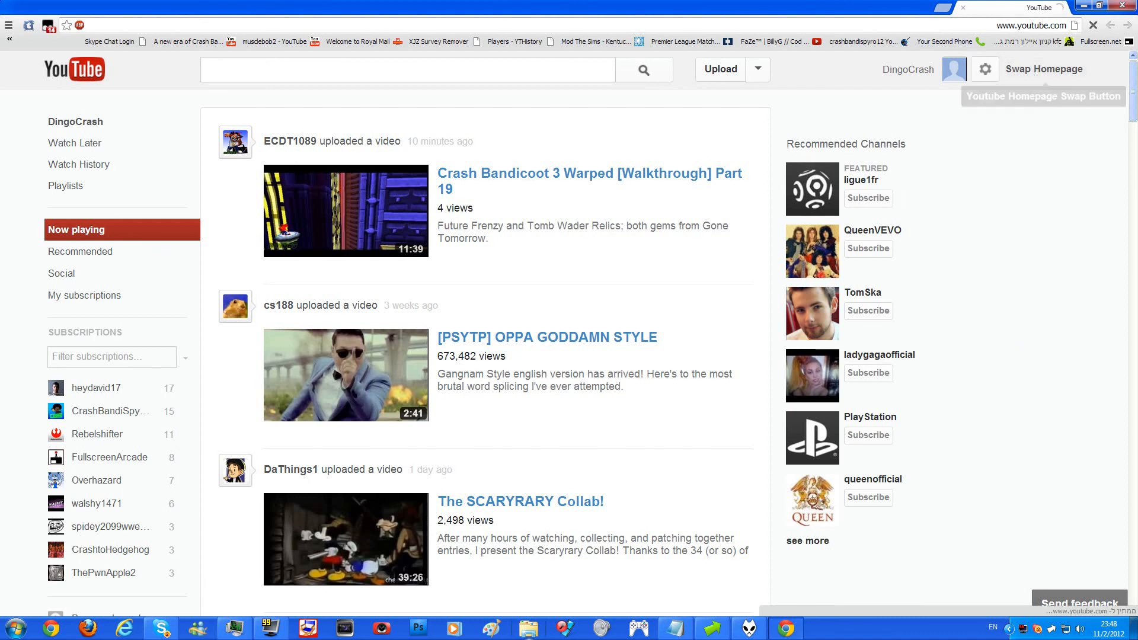
Swap the homepage back to the old layout with the 121-subscription feed.
{"action": "left_click", "coordinate": [1044, 68]}
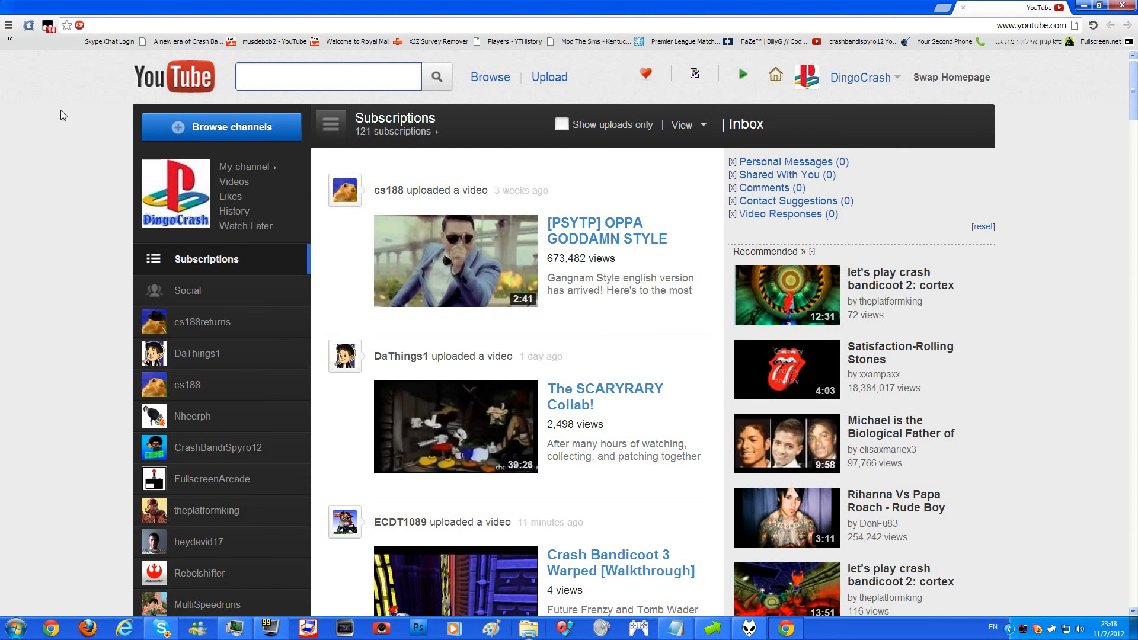
{"action": "mouse_move", "coordinate": [82, 120]}
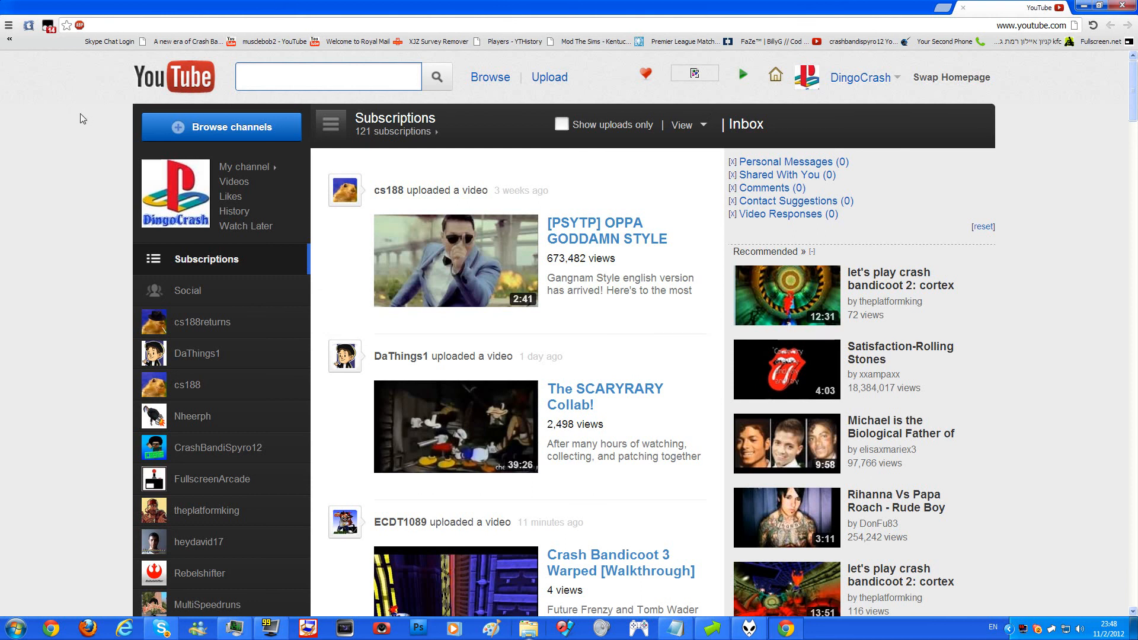